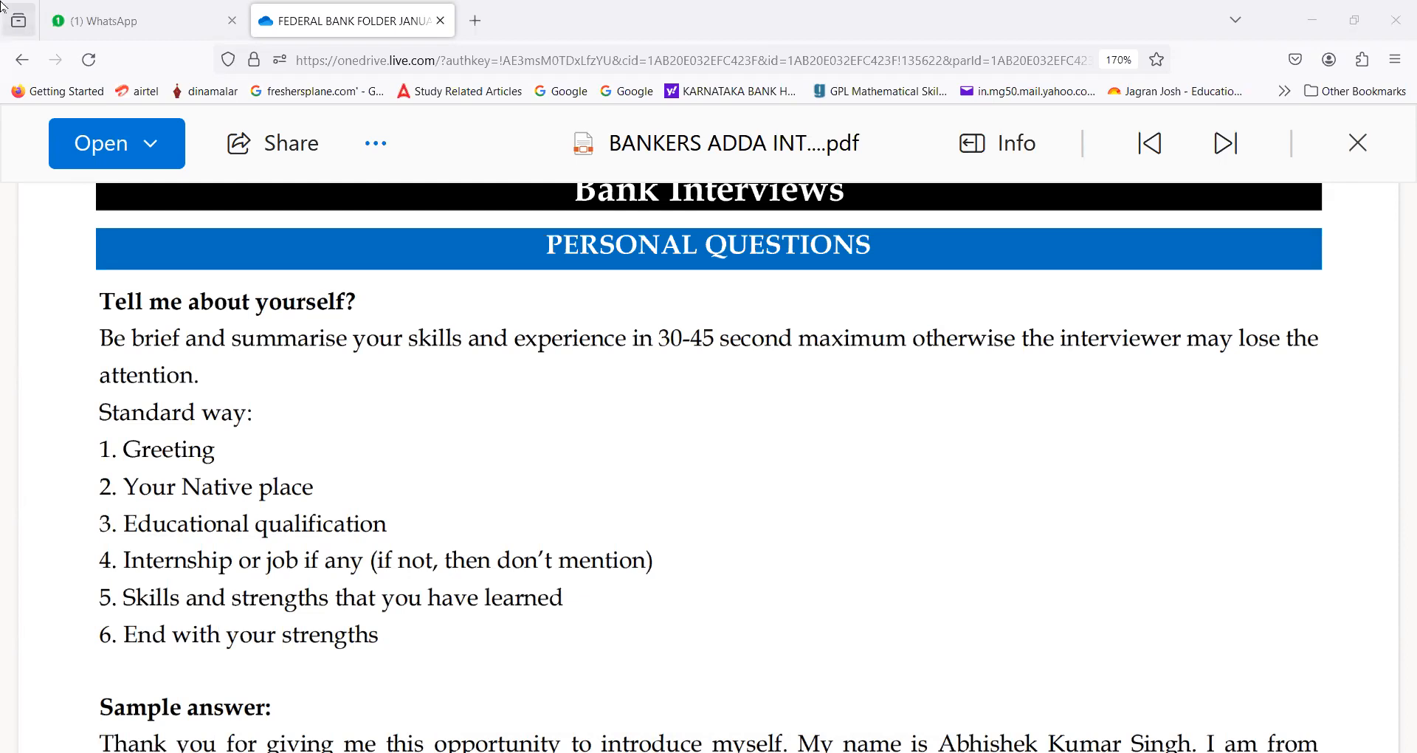
mouse_move(427, 240)
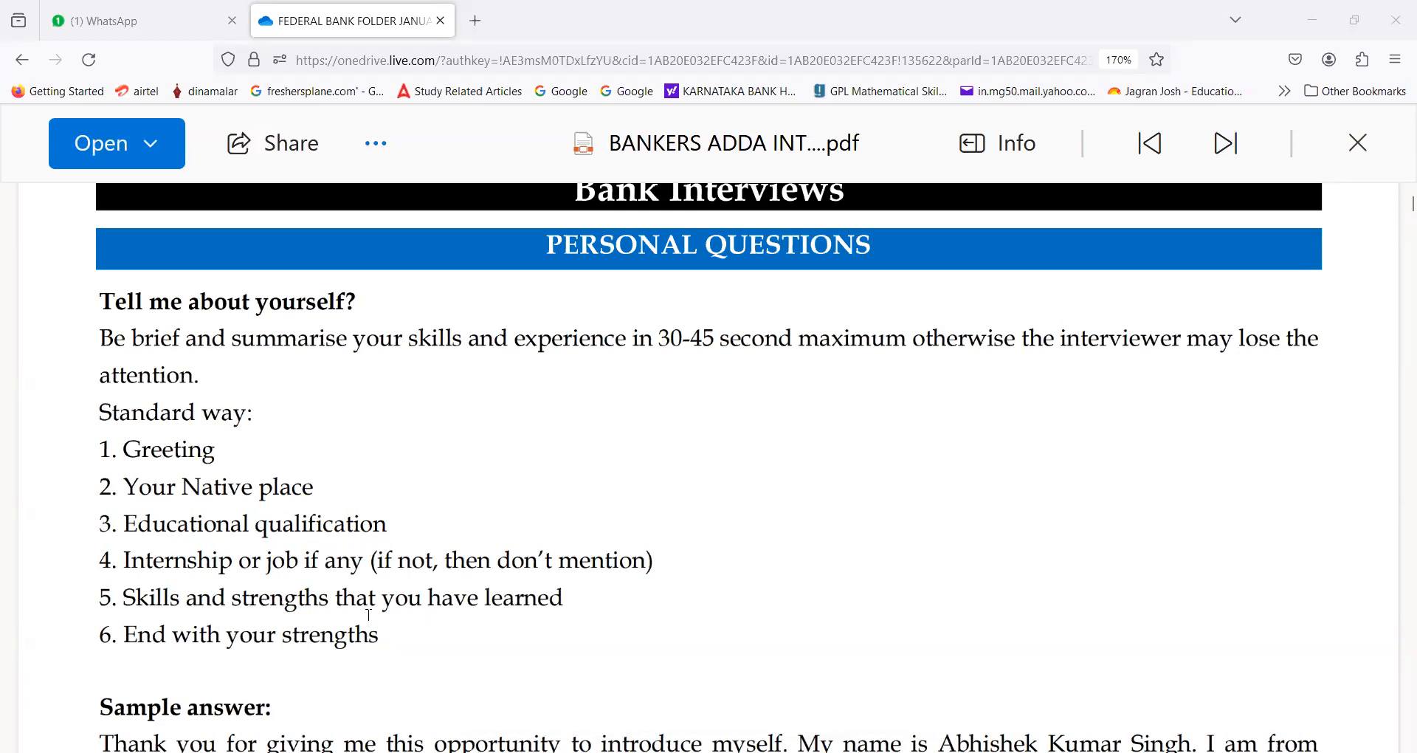
mouse_move(479, 645)
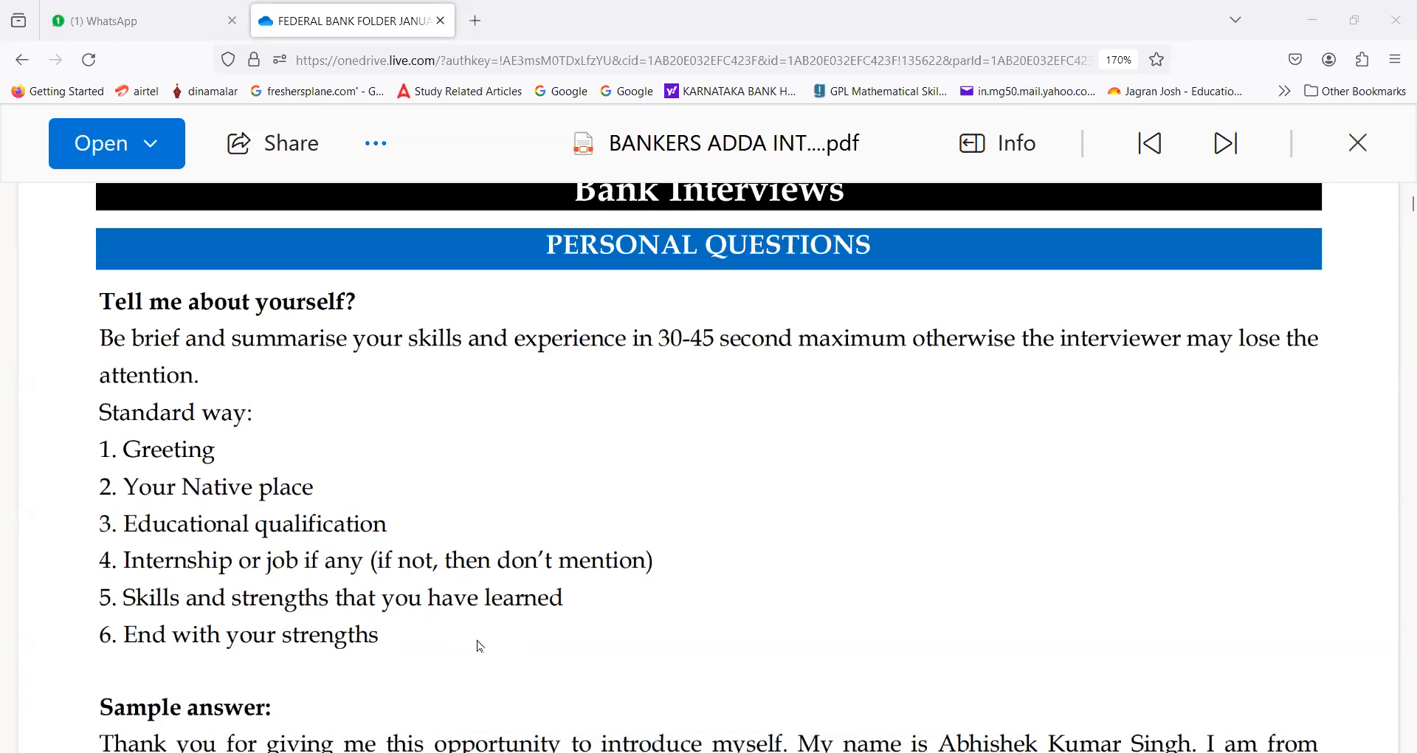
Step: Scroll the PDF past the positive words and key skills list to page 3's weaknesses question
scroll("down", 3)
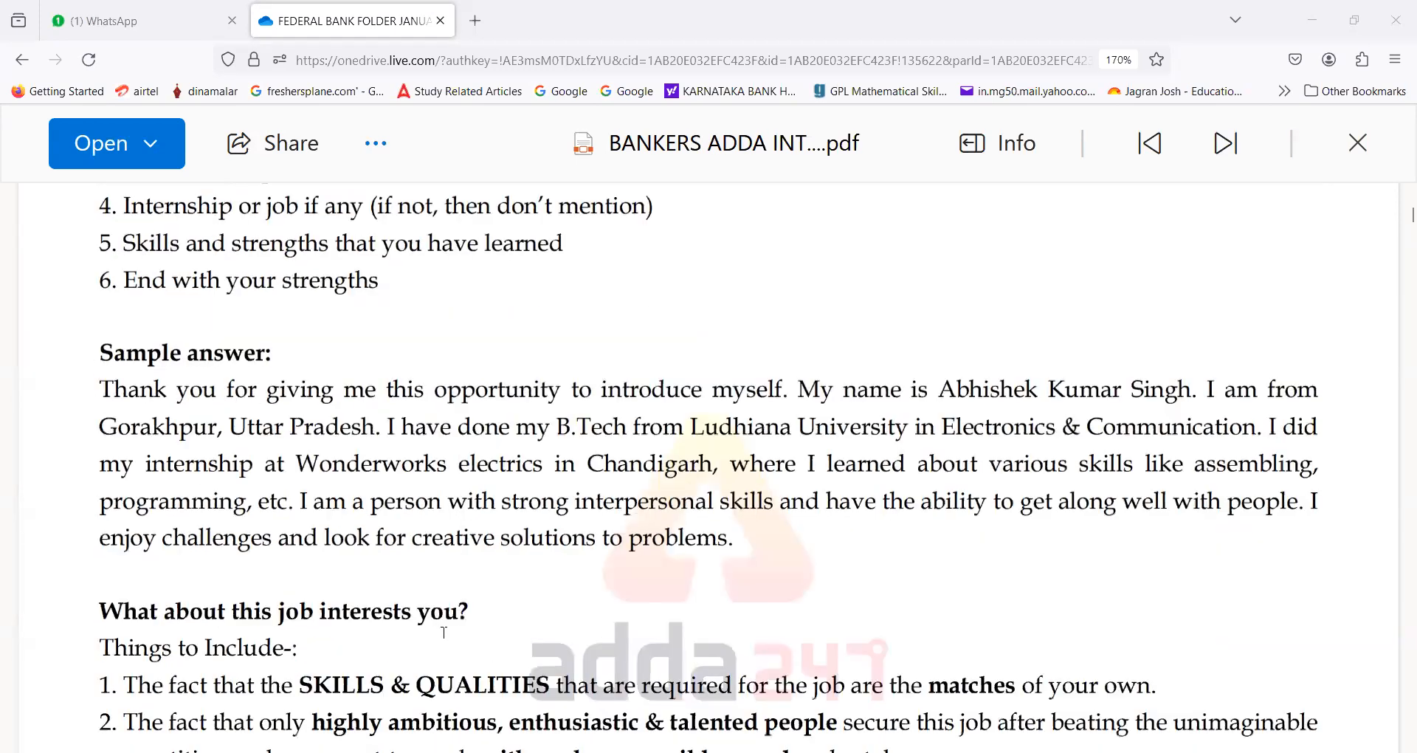
scroll("down", 3)
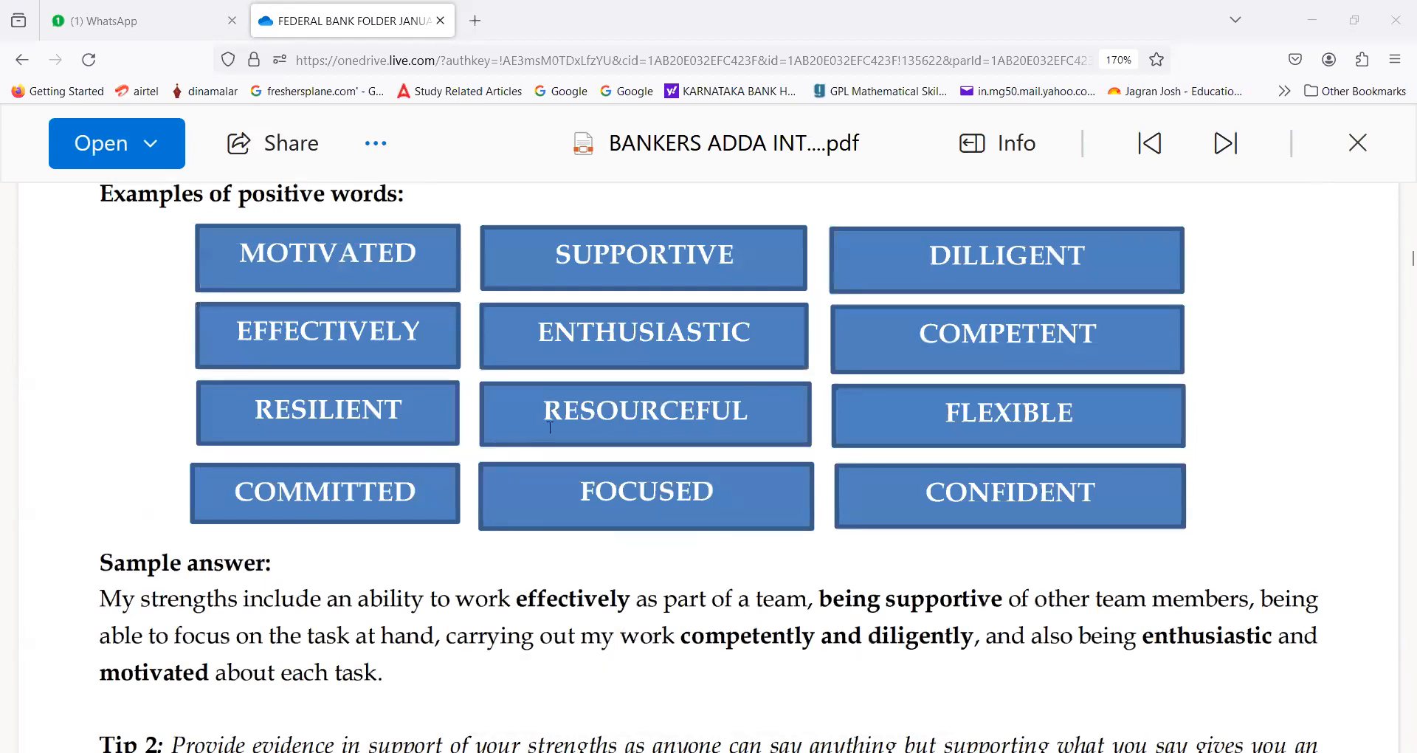
mouse_move(1127, 371)
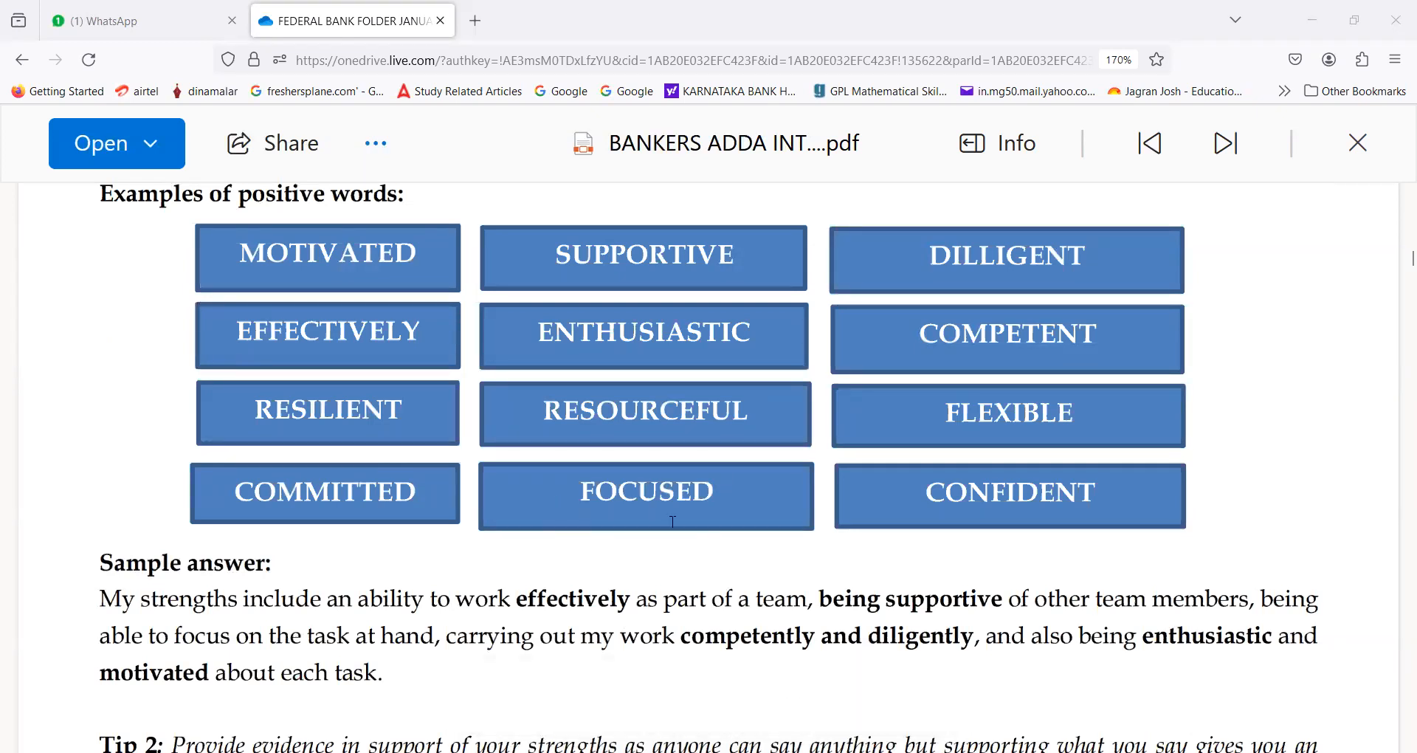
mouse_move(737, 535)
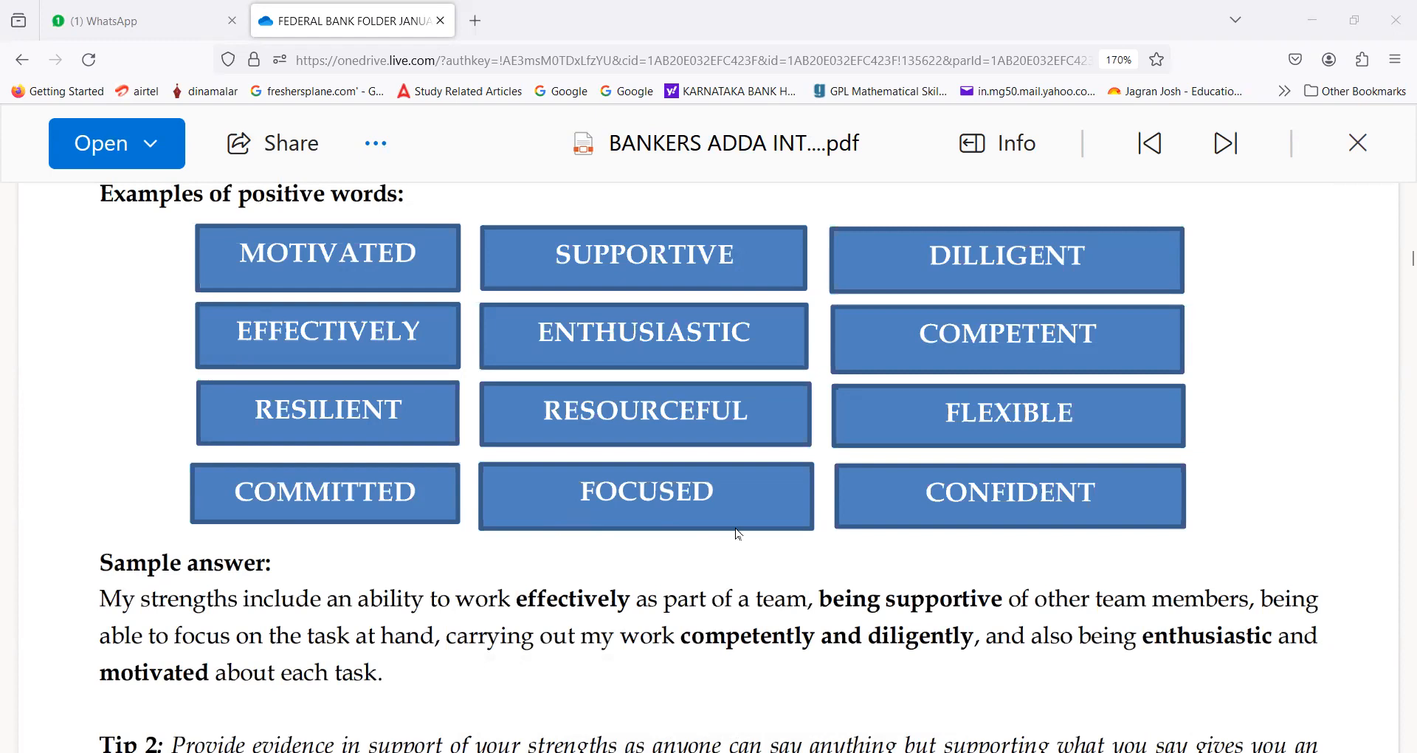
scroll("down", 3)
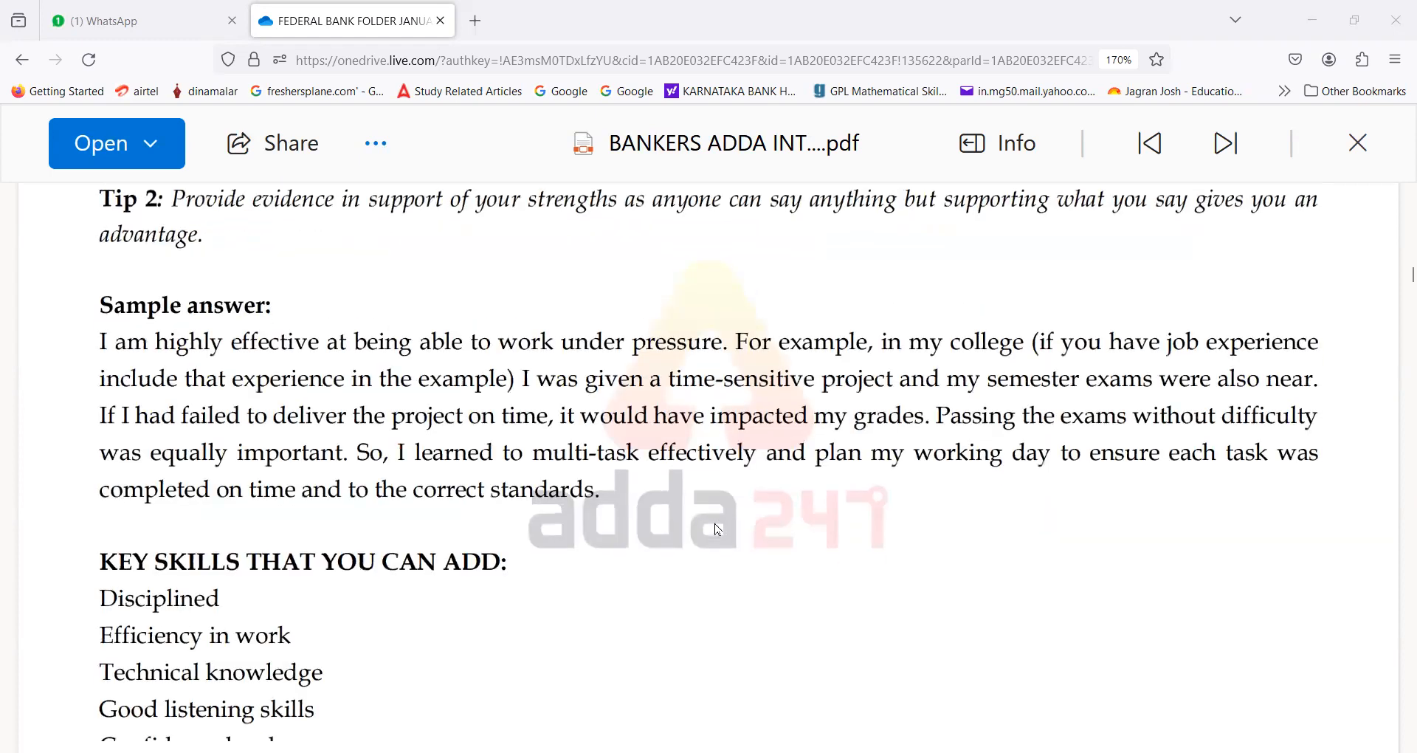
scroll("down", 3)
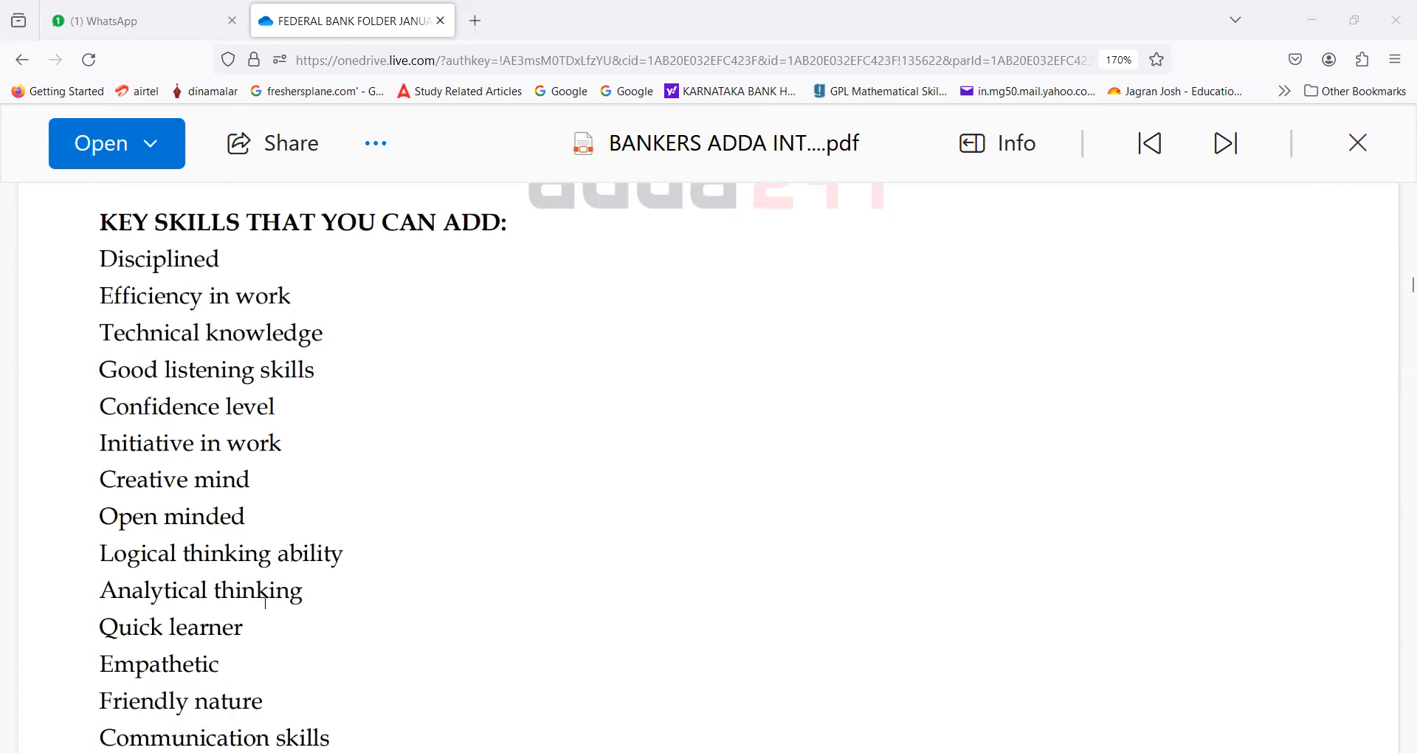
scroll("down", 3)
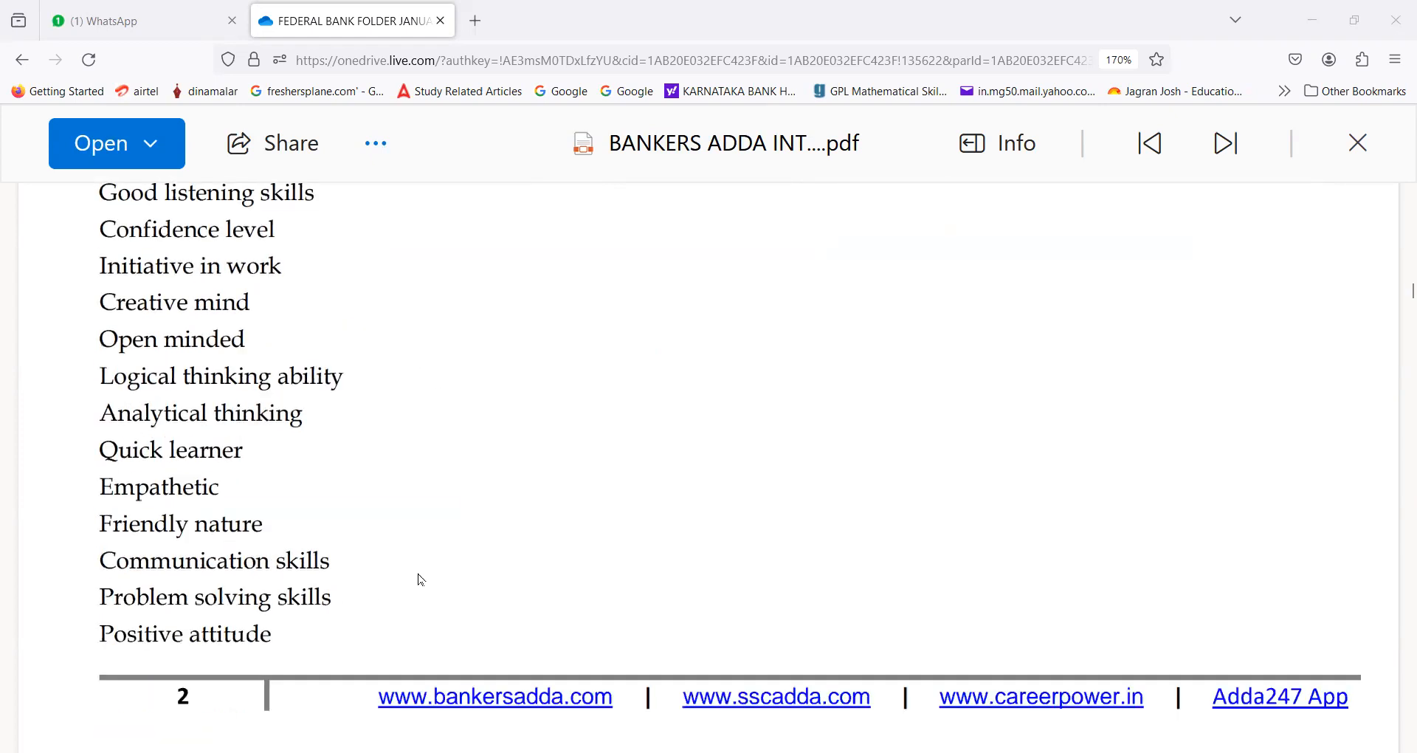
scroll("down", 3)
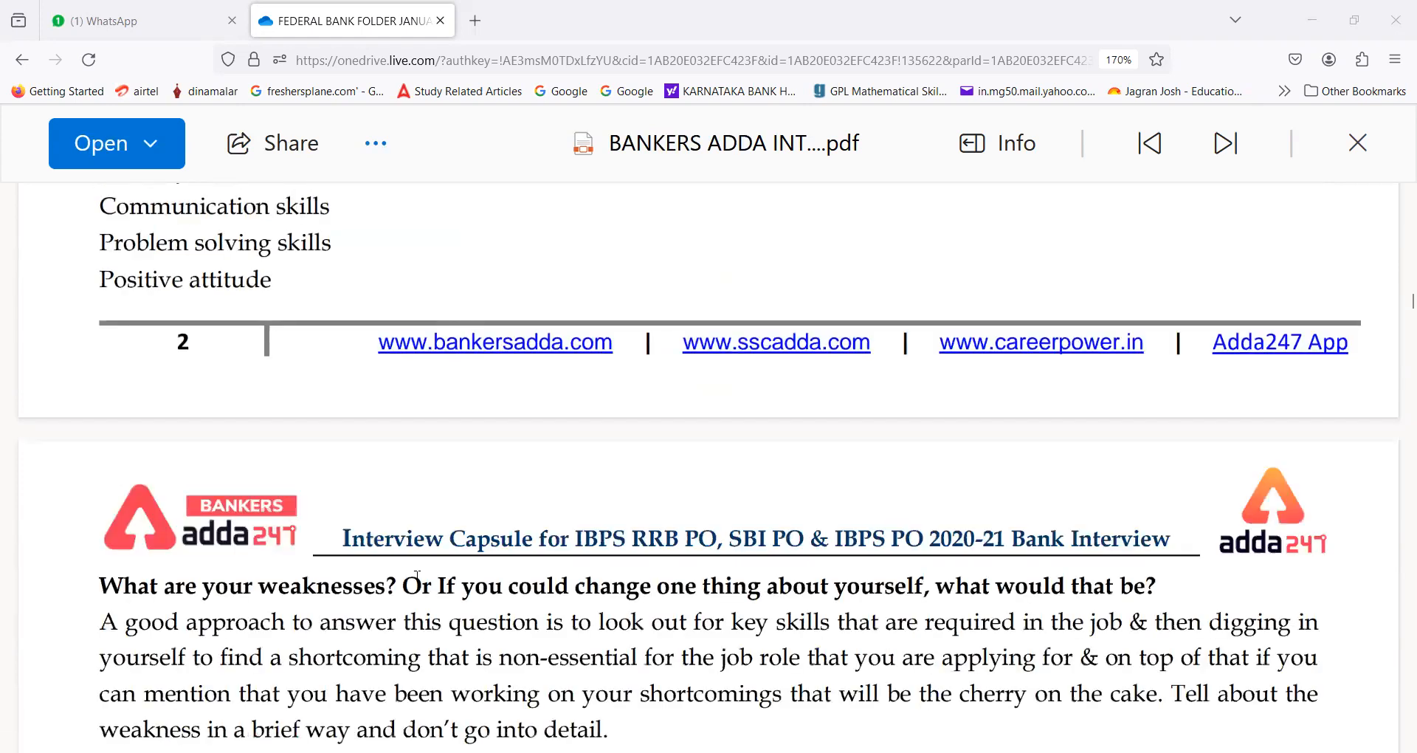
Step: Scroll past the weaknesses, team-mate conflict and S-A-R sections to the job security note
scroll("down", 3)
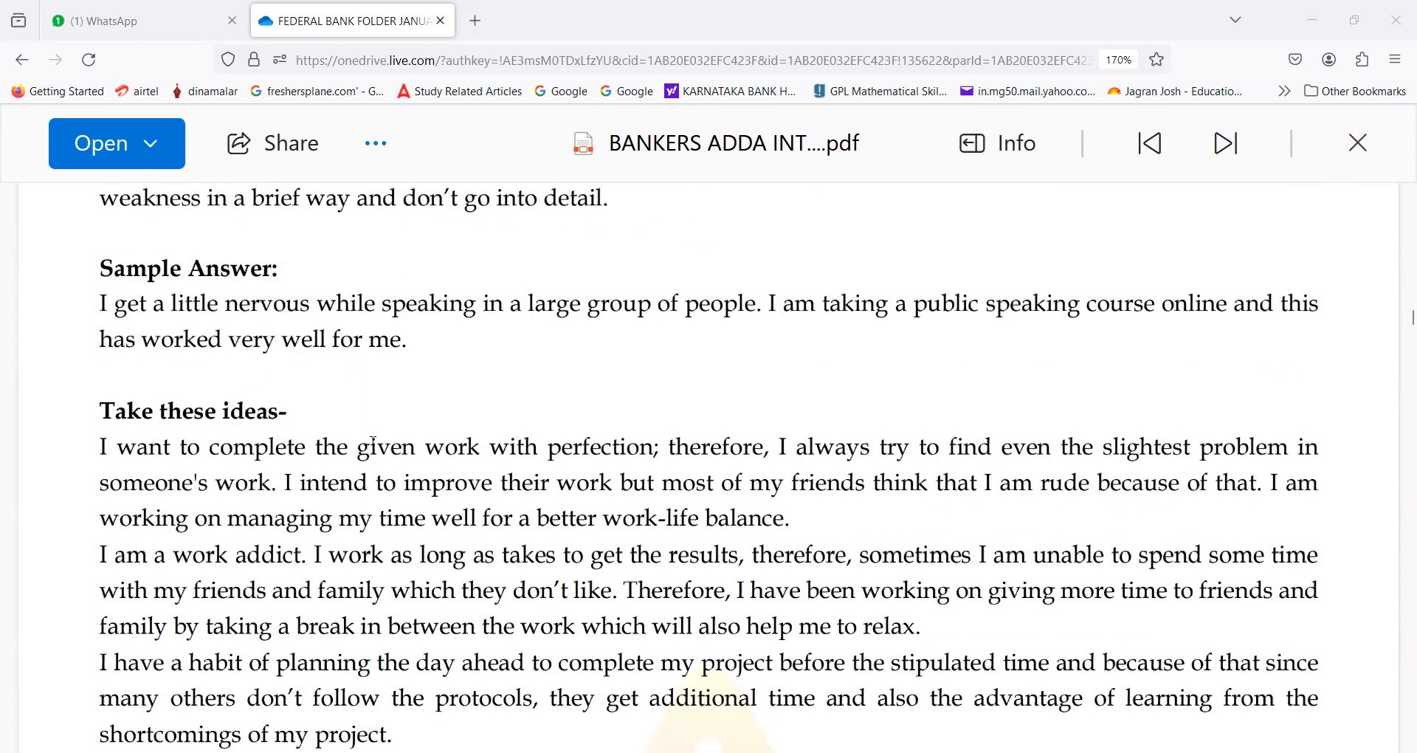
scroll("down", 3)
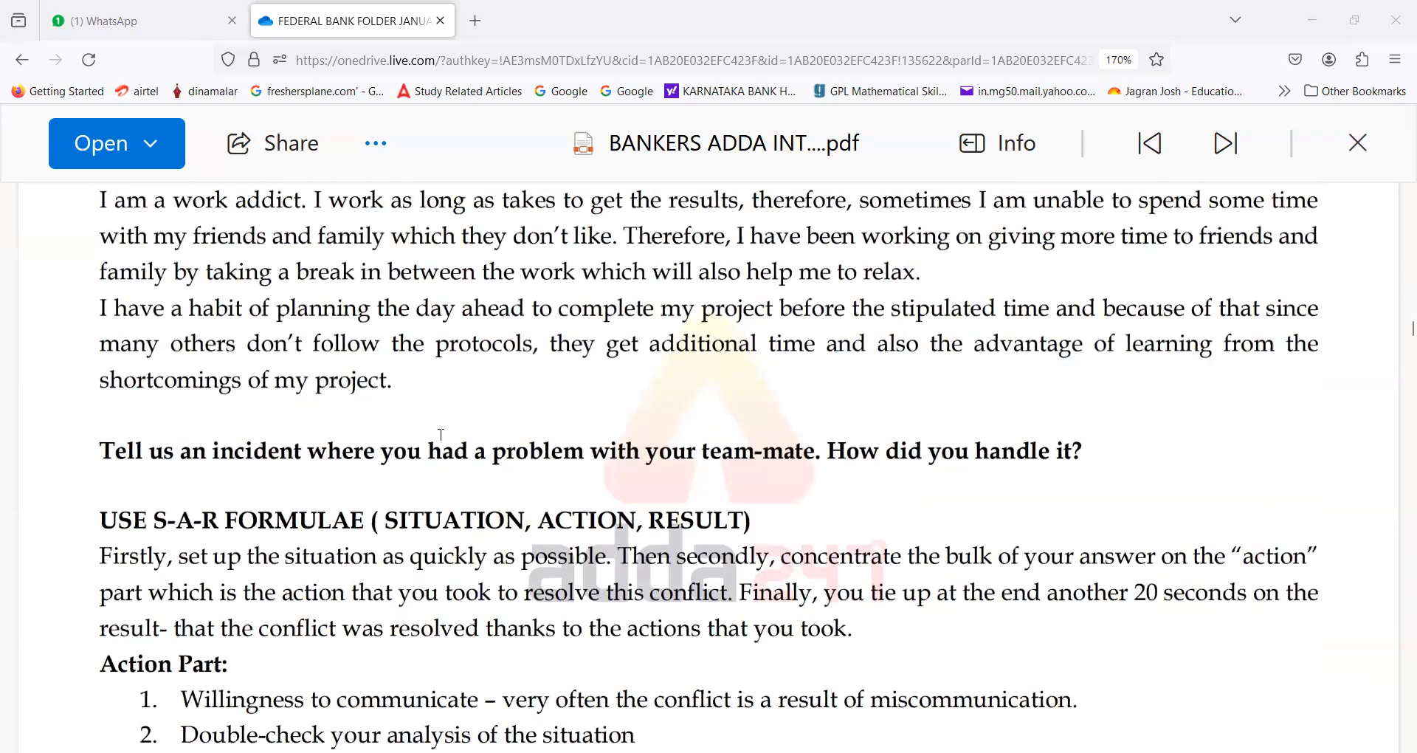
scroll("down", 3)
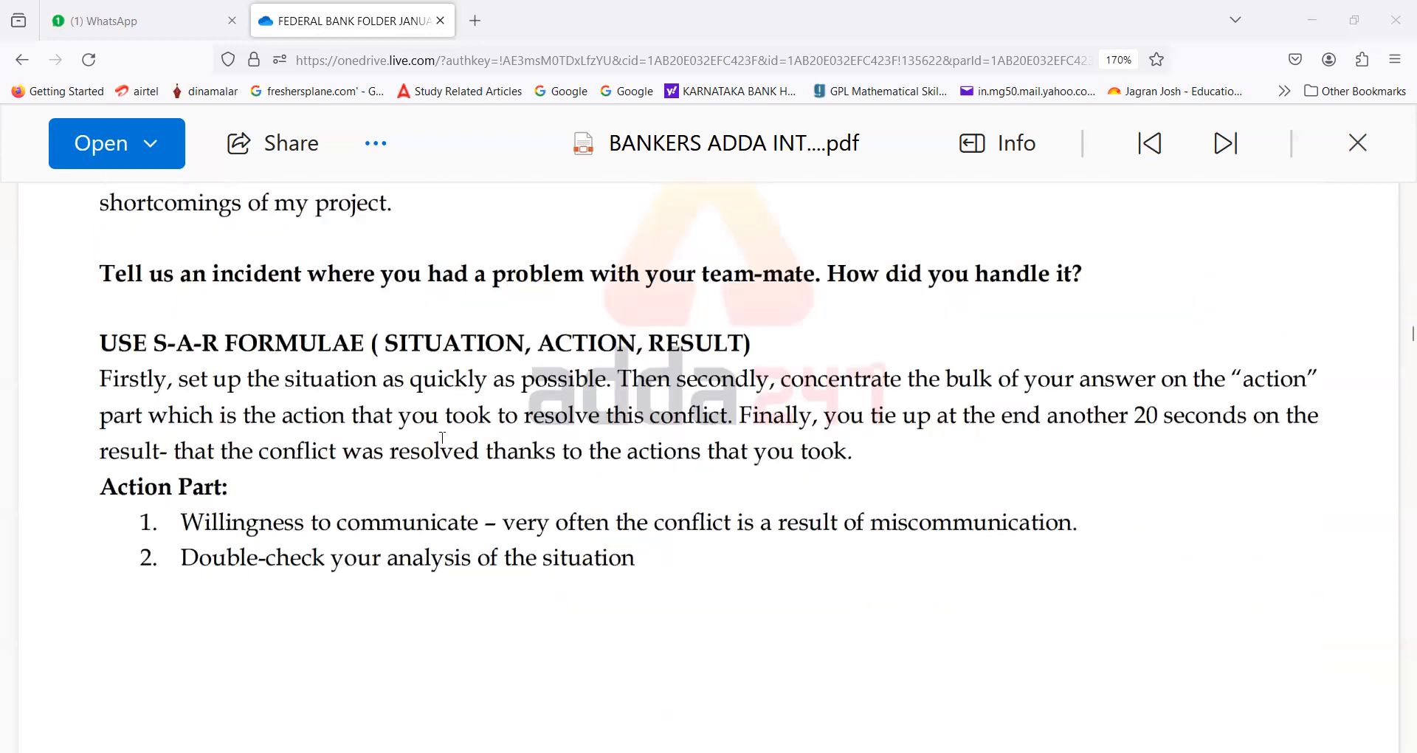
scroll("down", 3)
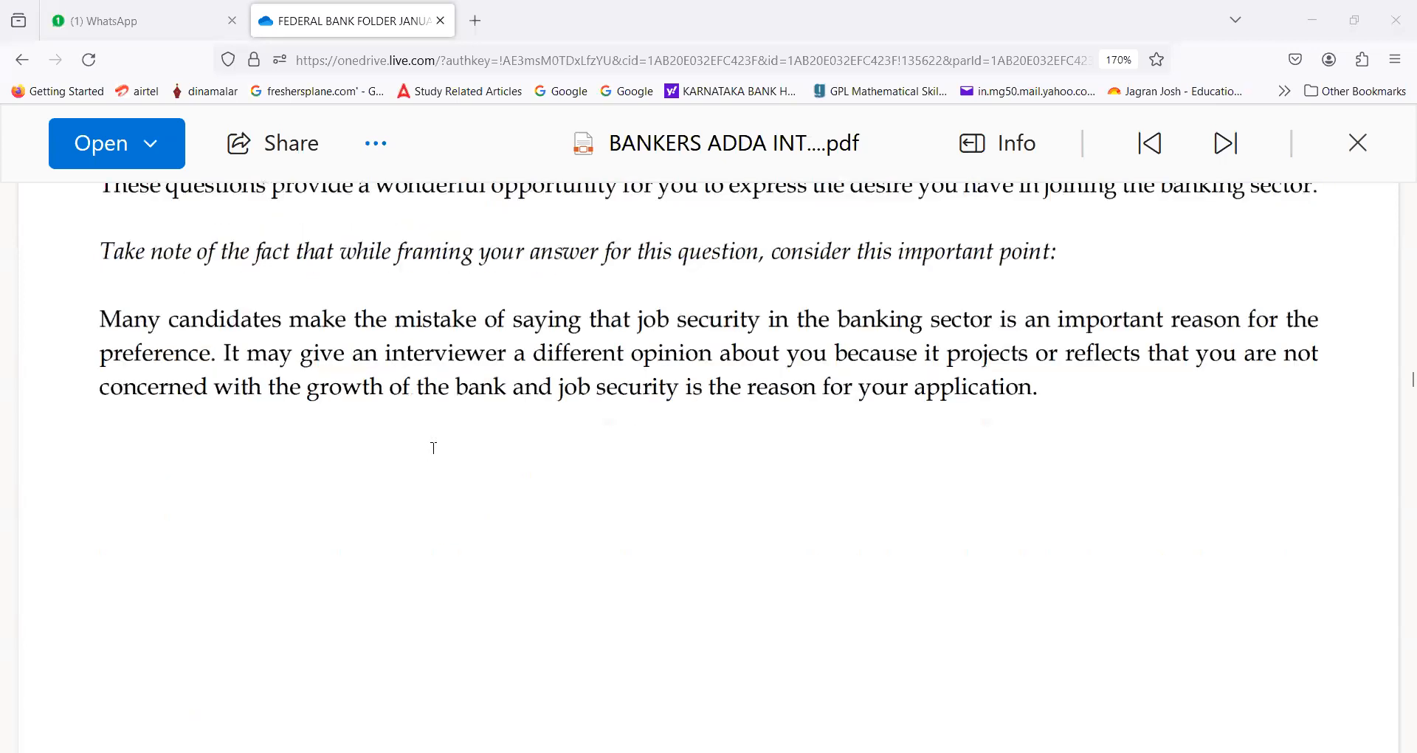
Step: Scroll slightly to show the why-join-banking sample answer and additional points
scroll("down", 3)
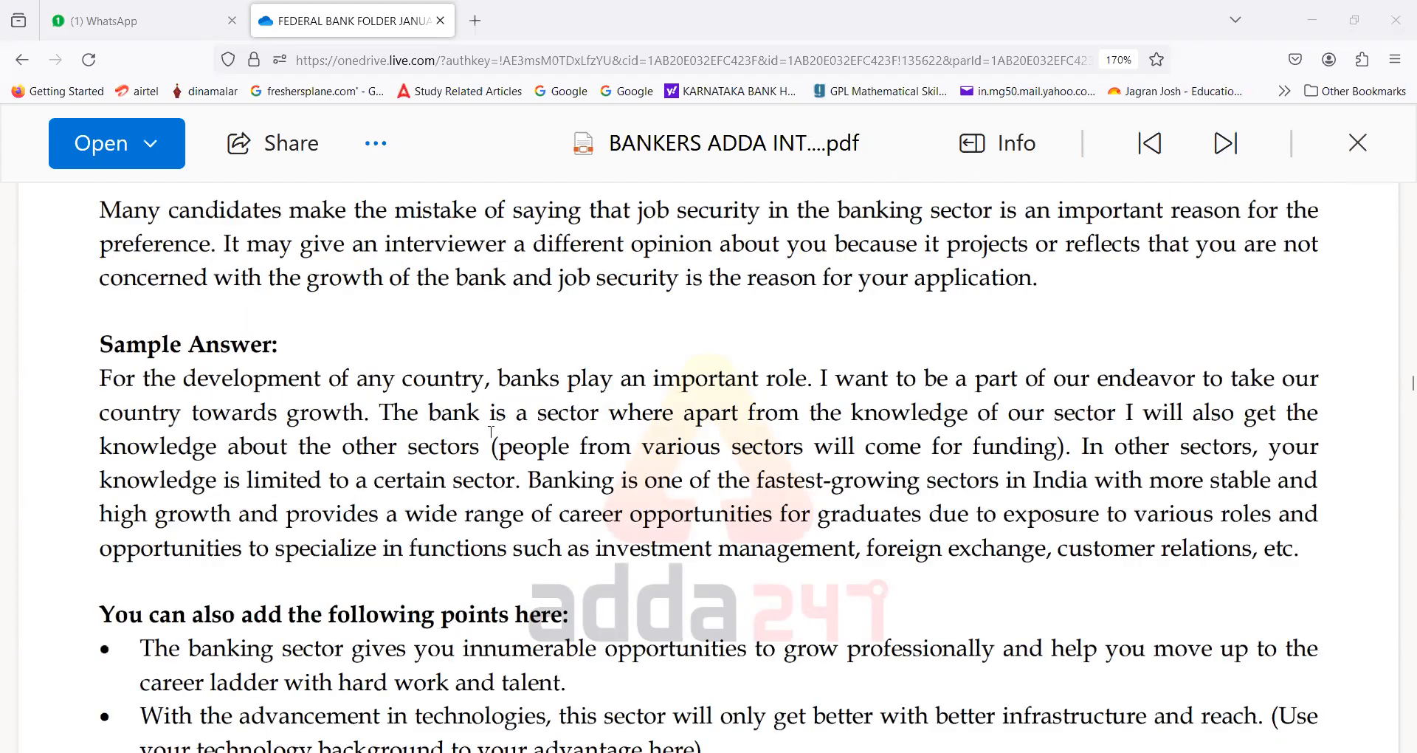
mouse_move(591, 431)
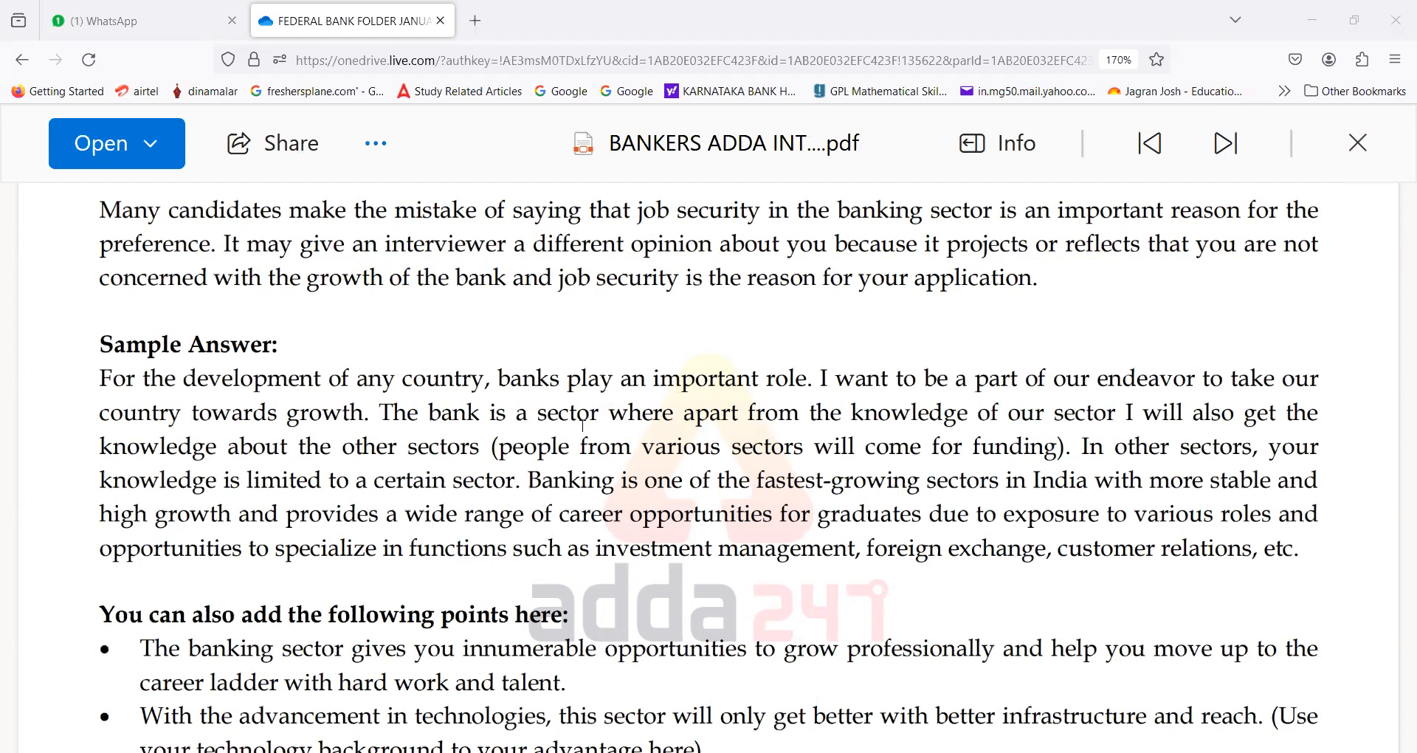
mouse_move(669, 313)
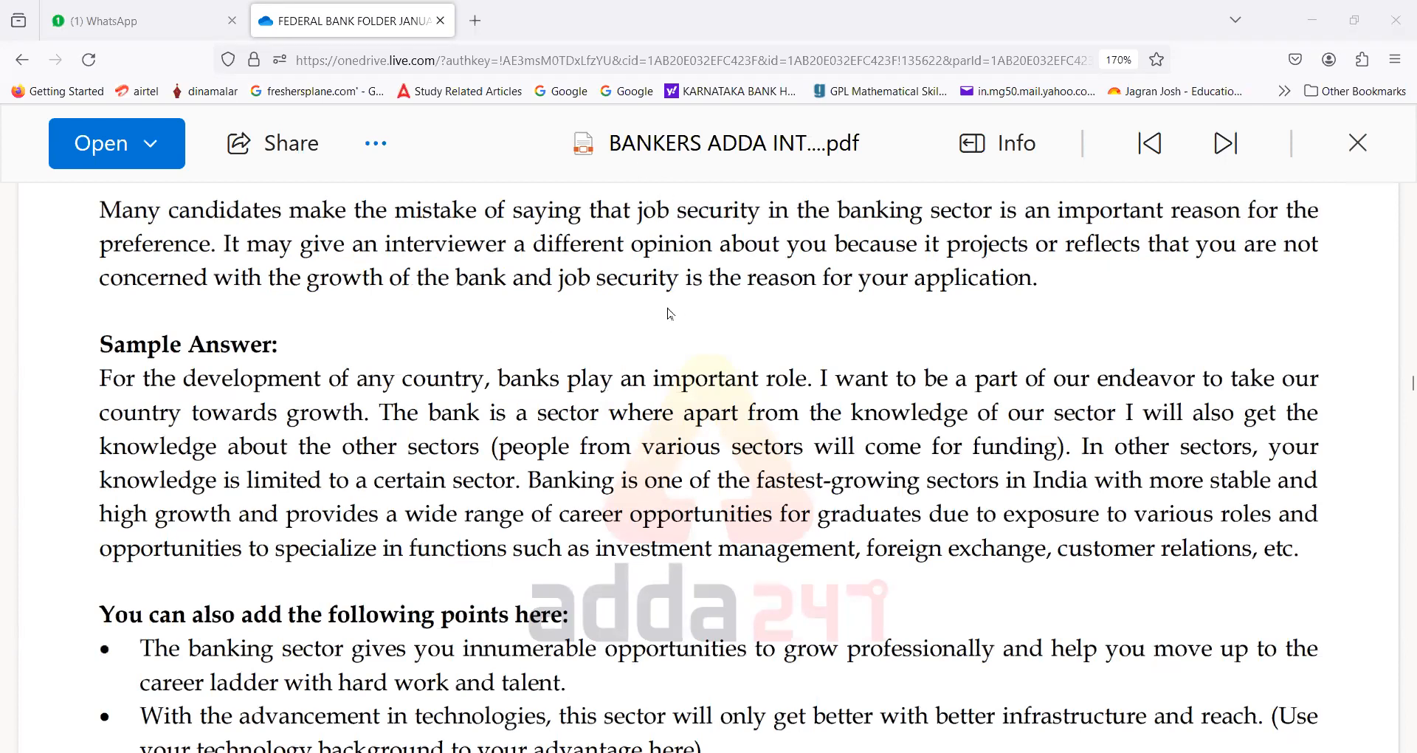
mouse_move(560, 348)
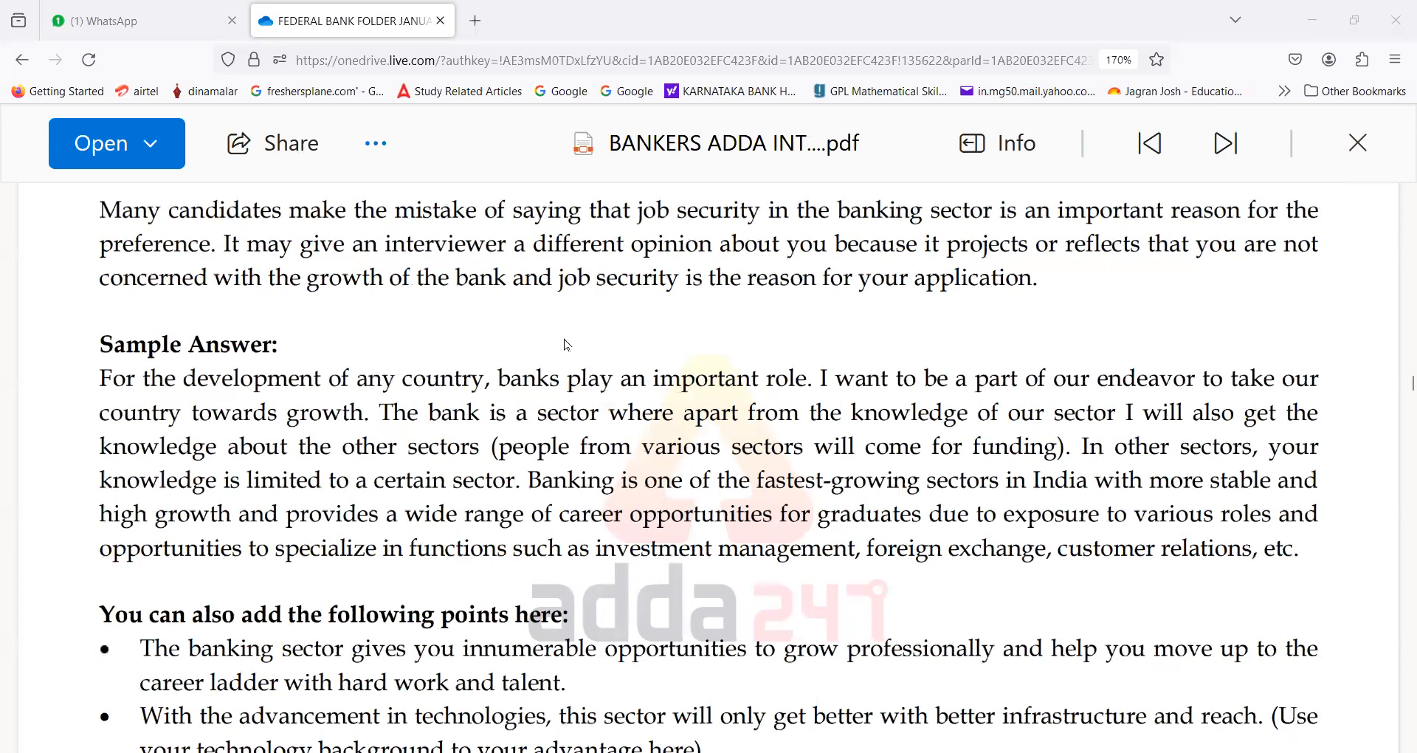
mouse_move(522, 339)
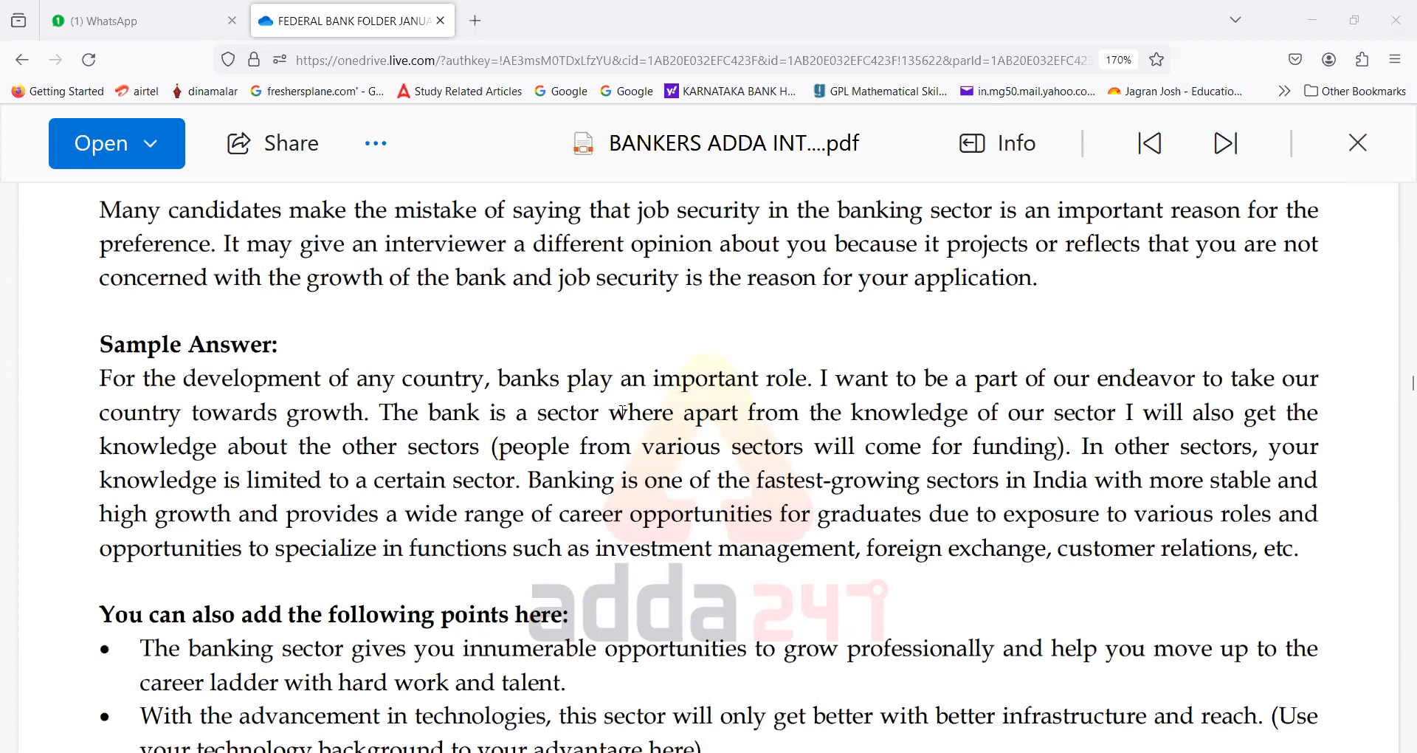
scroll("down", 3)
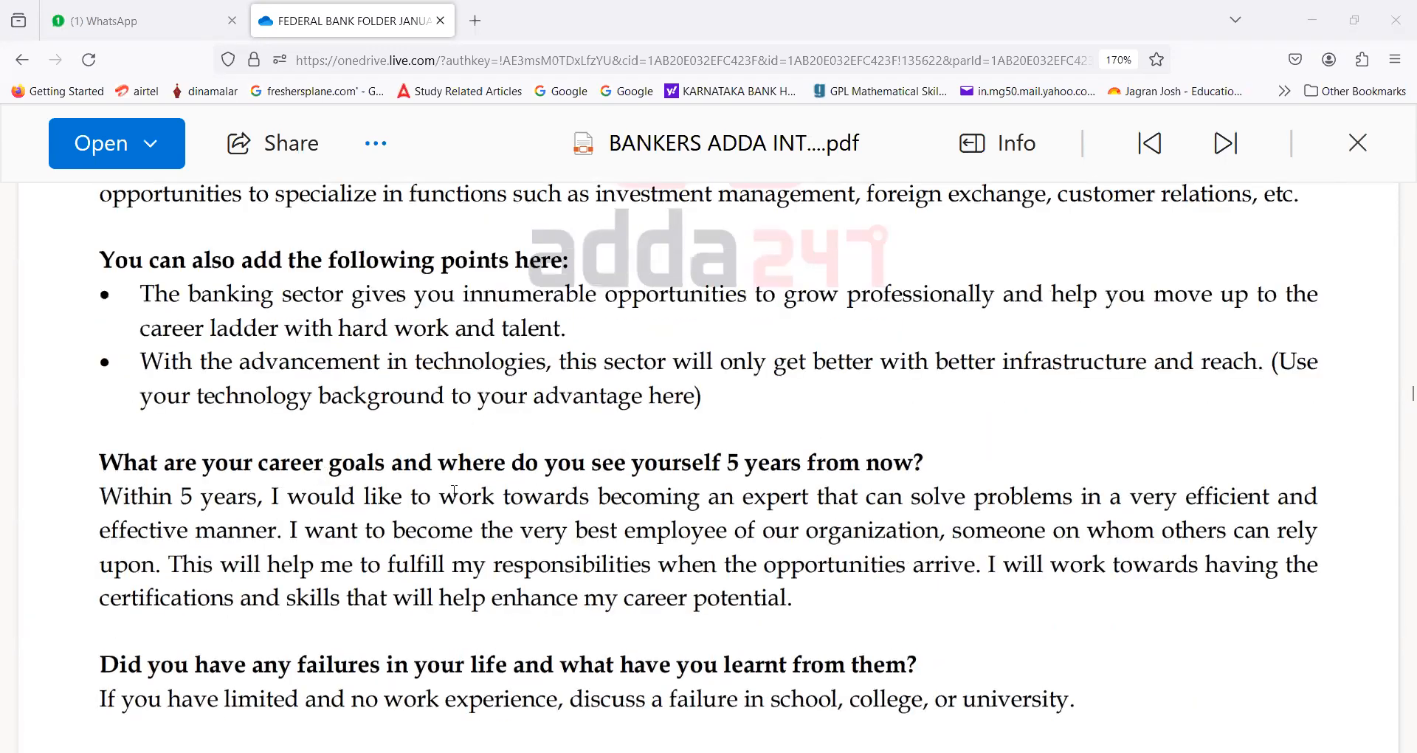
scroll("down", 3)
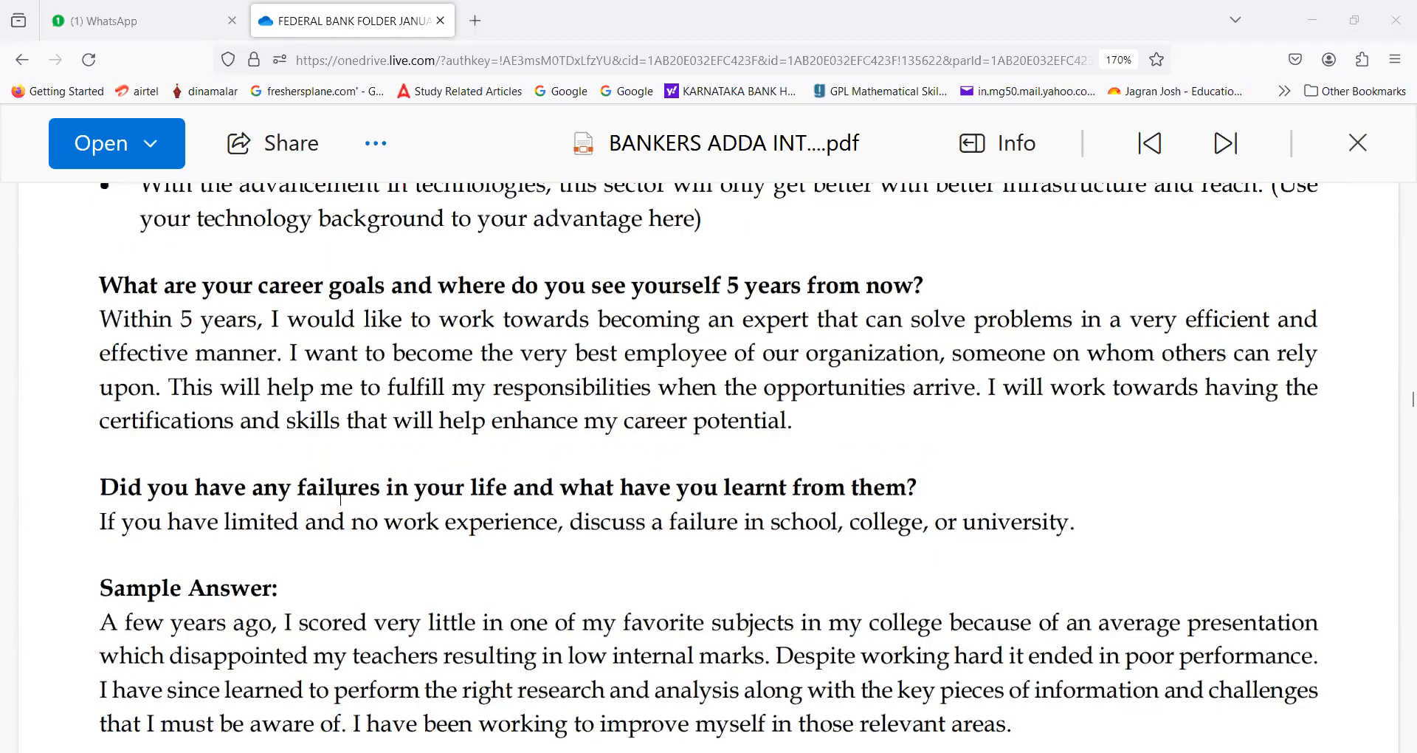
scroll("down", 3)
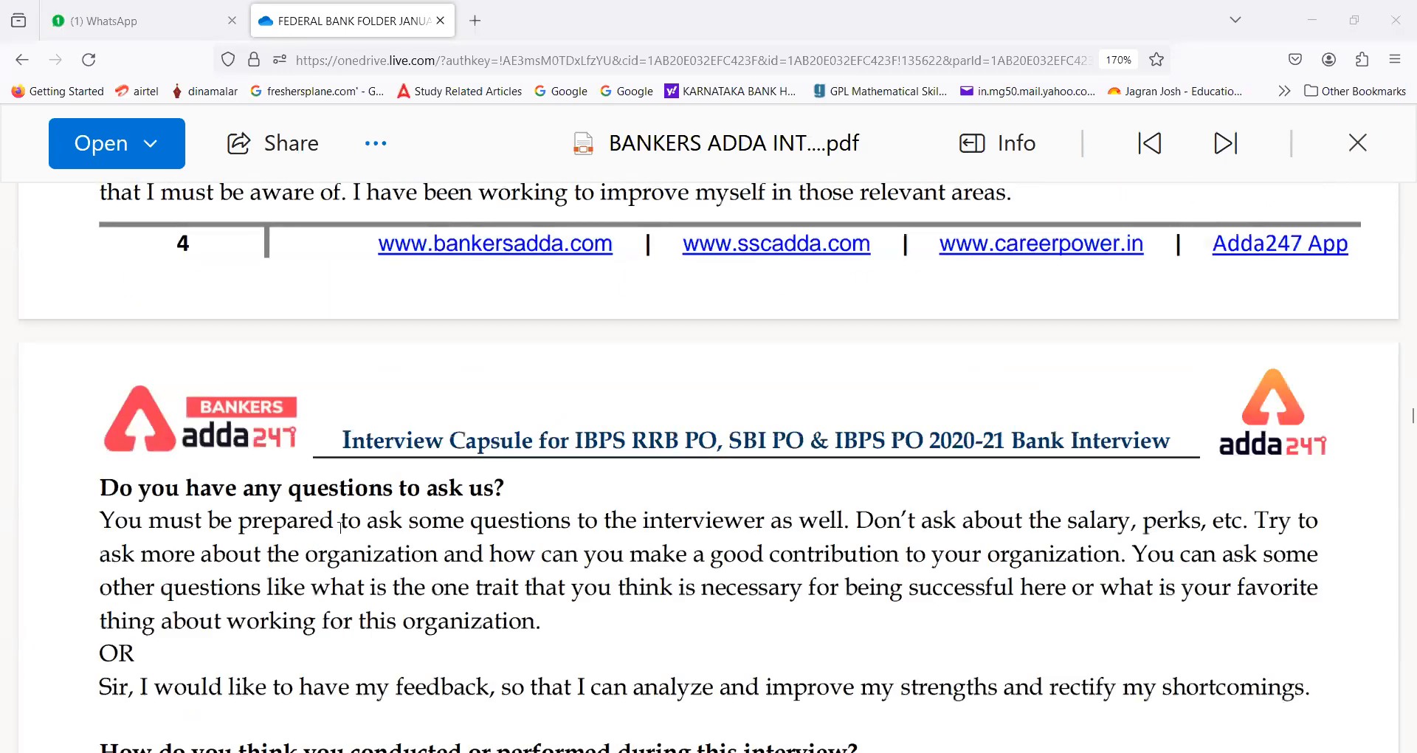
scroll("down", 3)
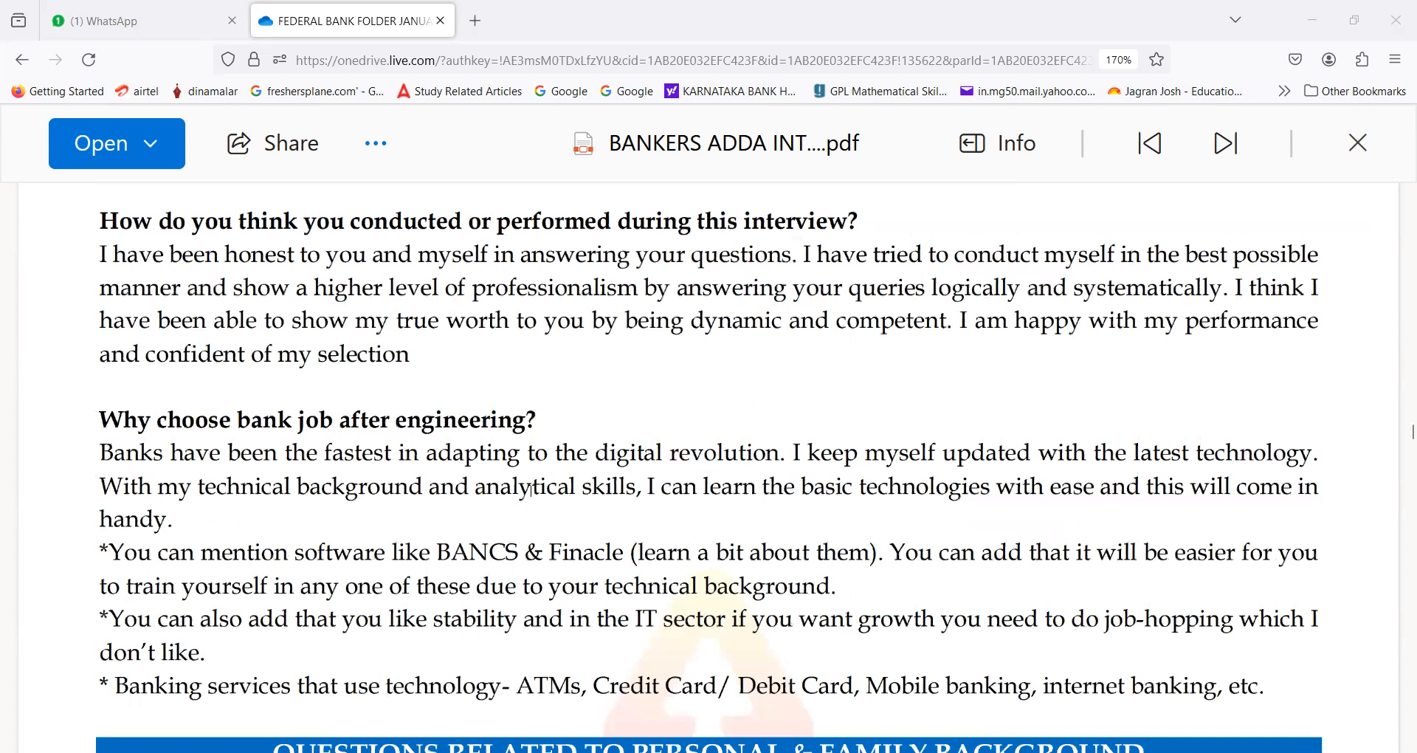
scroll("down", 3)
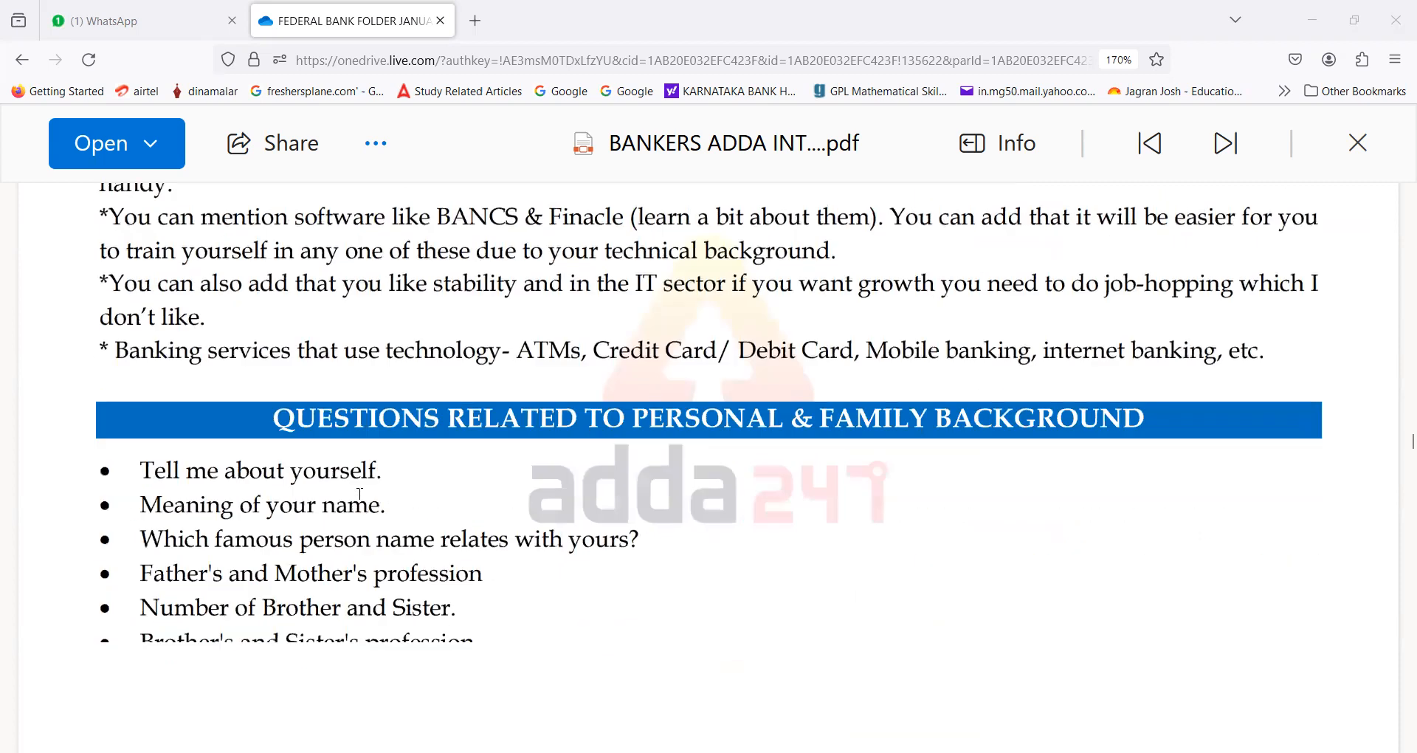
scroll("down", 3)
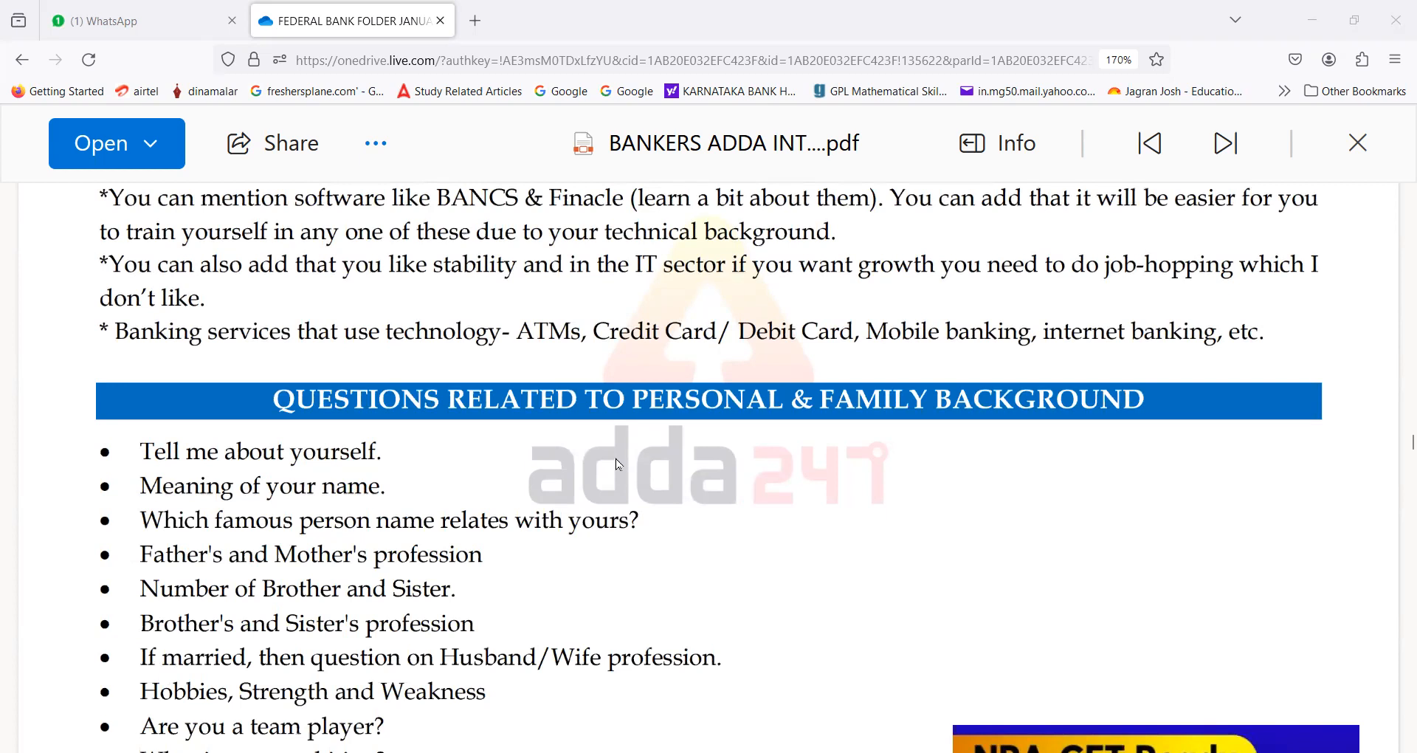
mouse_move(808, 460)
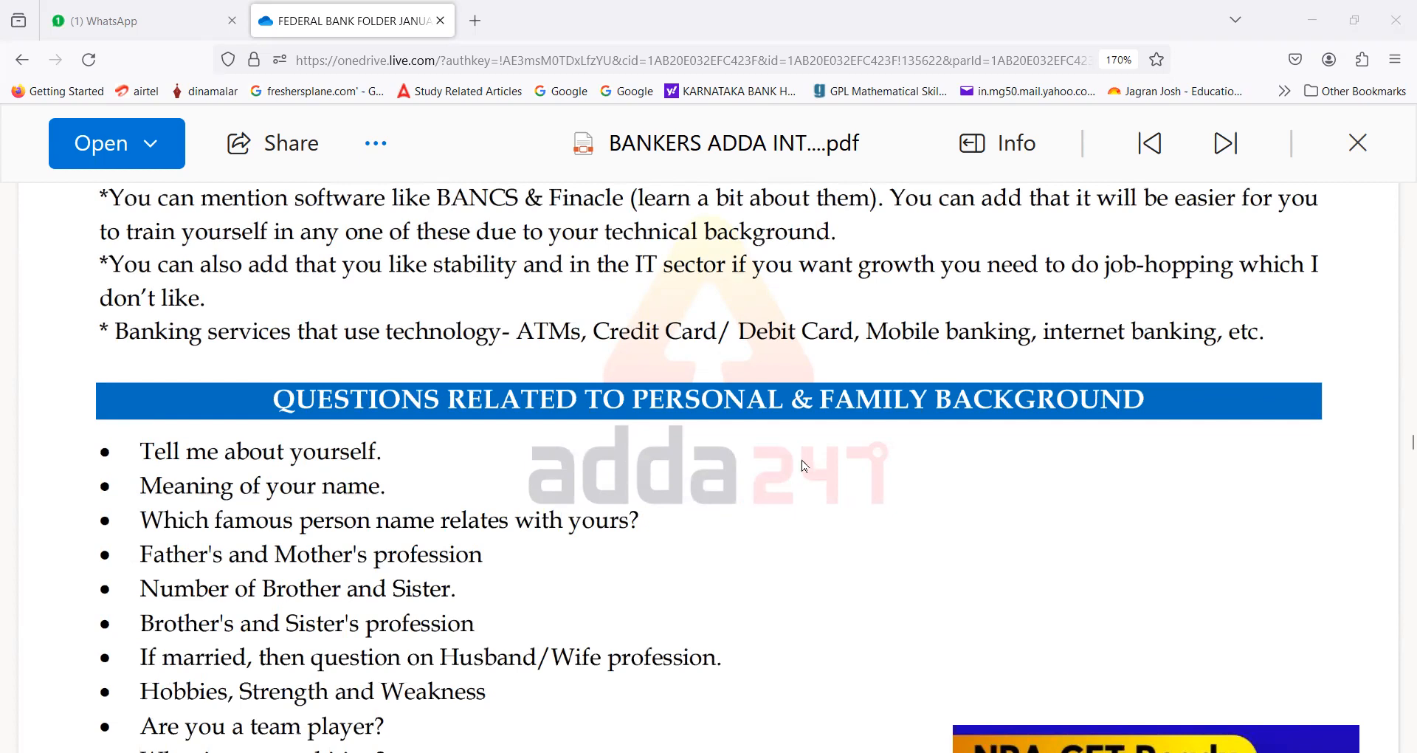
mouse_move(671, 539)
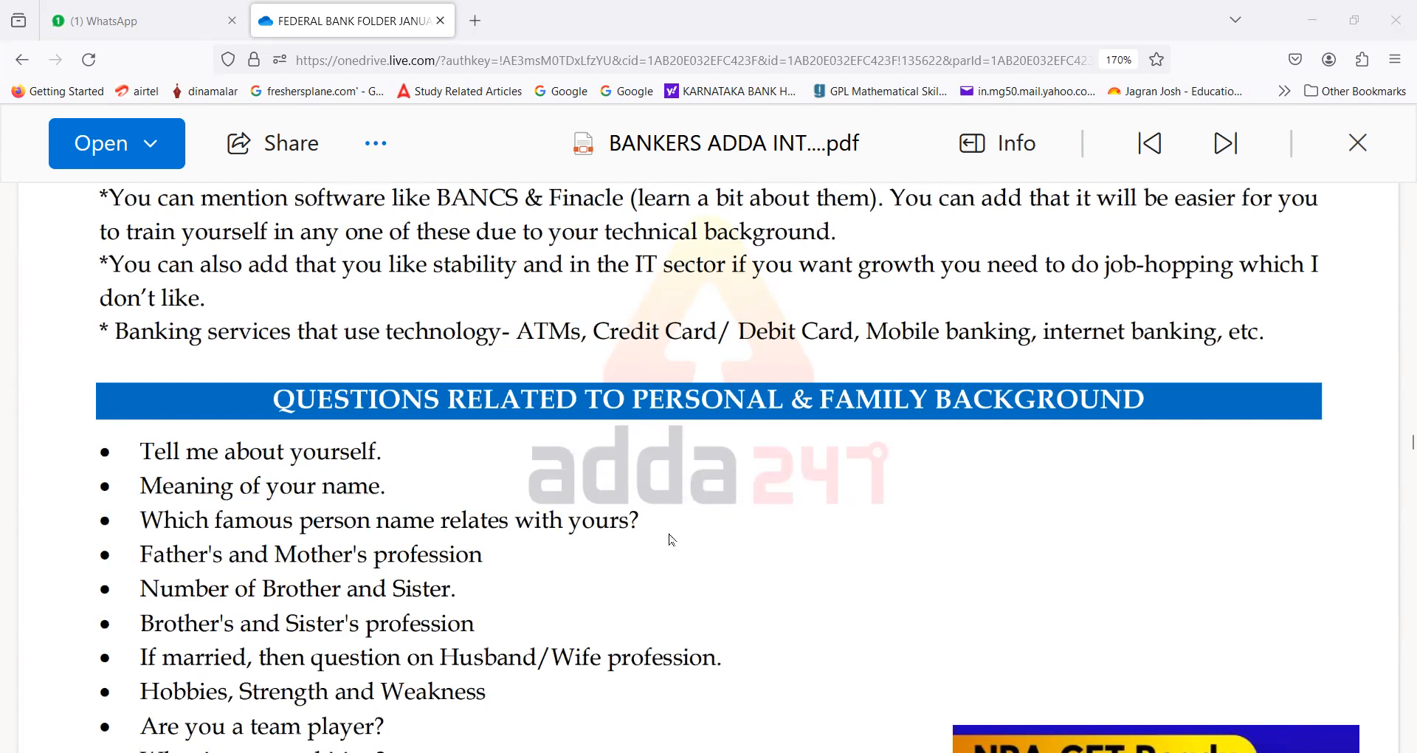
scroll("down", 3)
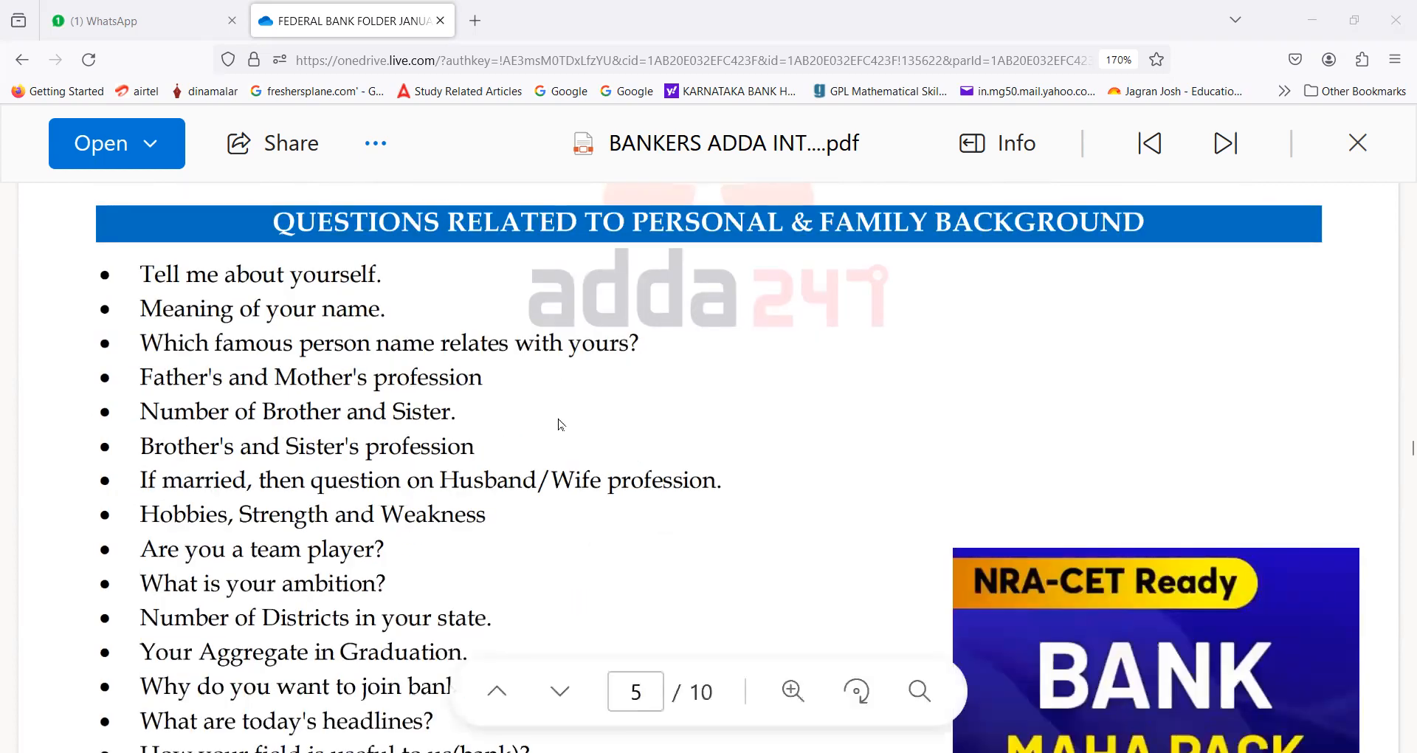
scroll("down", 3)
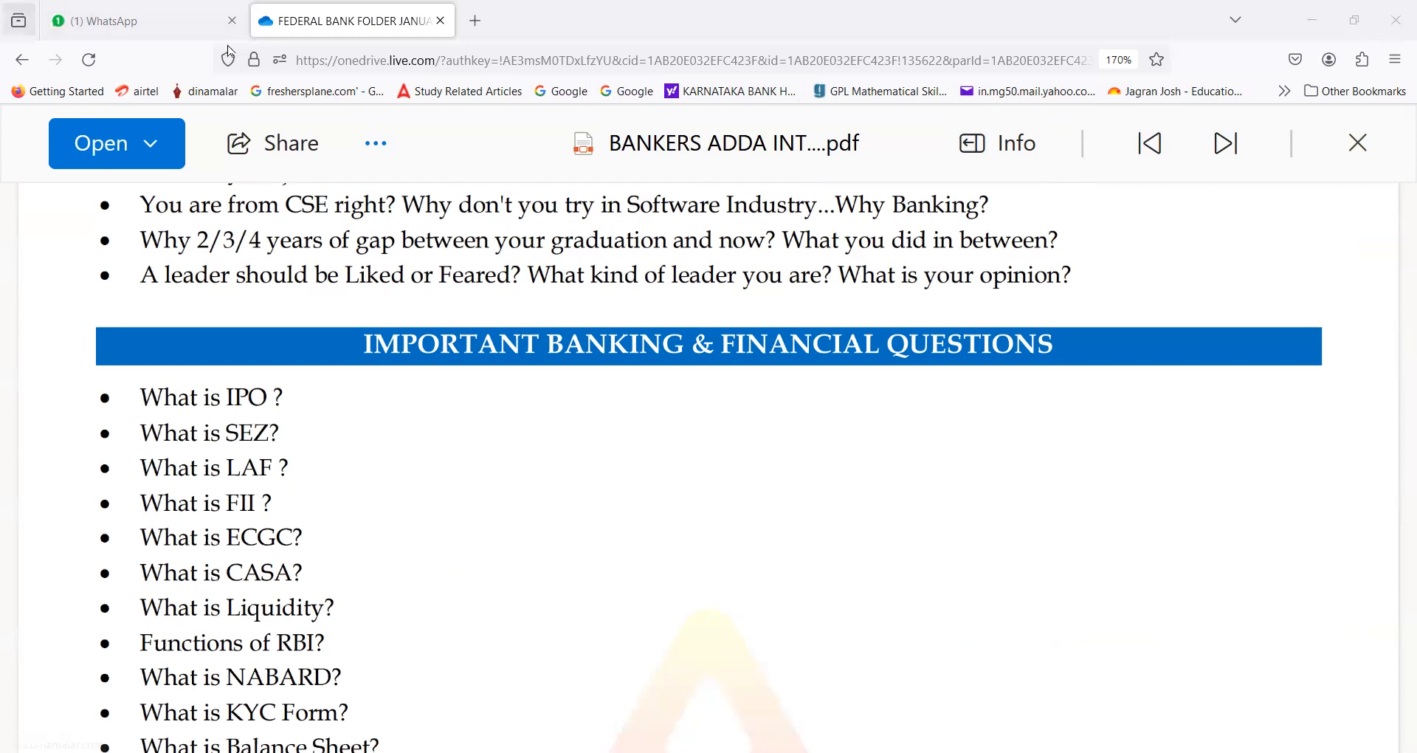
scroll("down", 3)
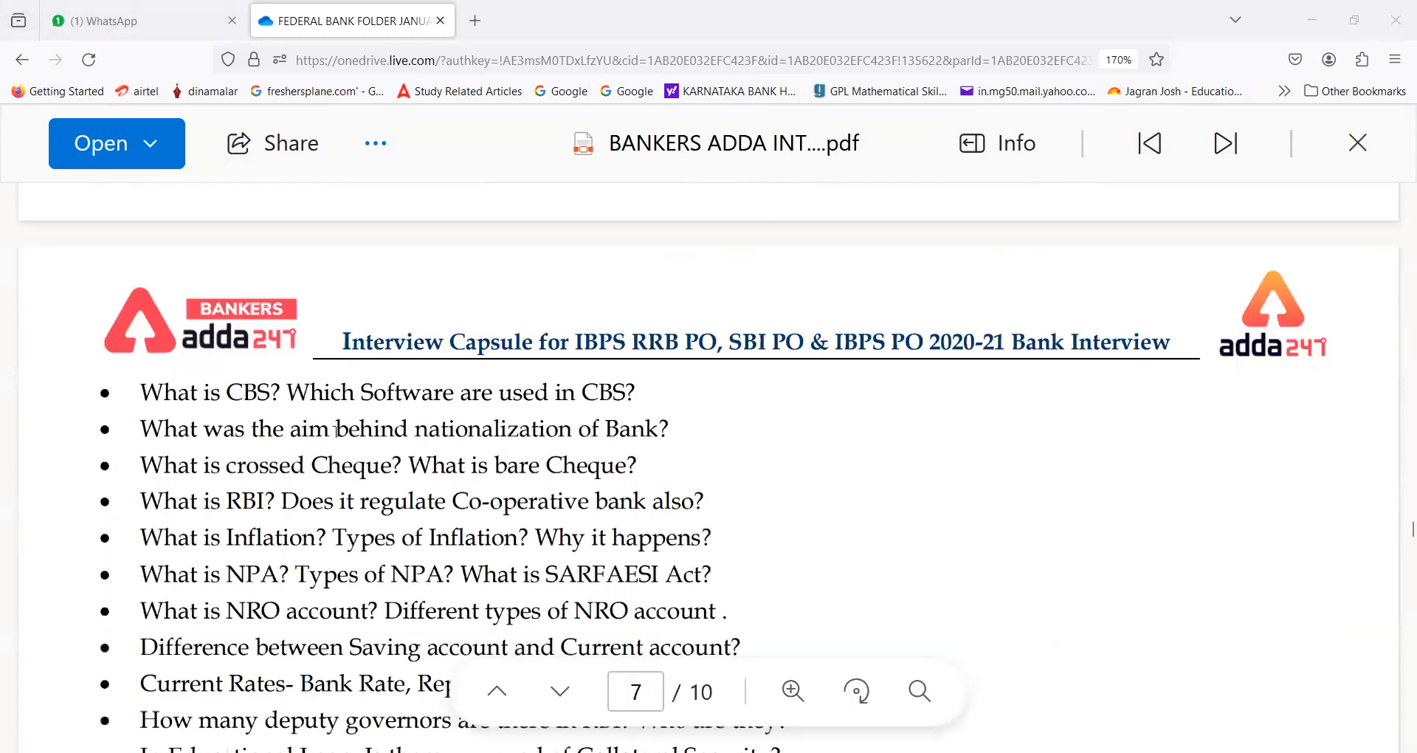
scroll("down", 3)
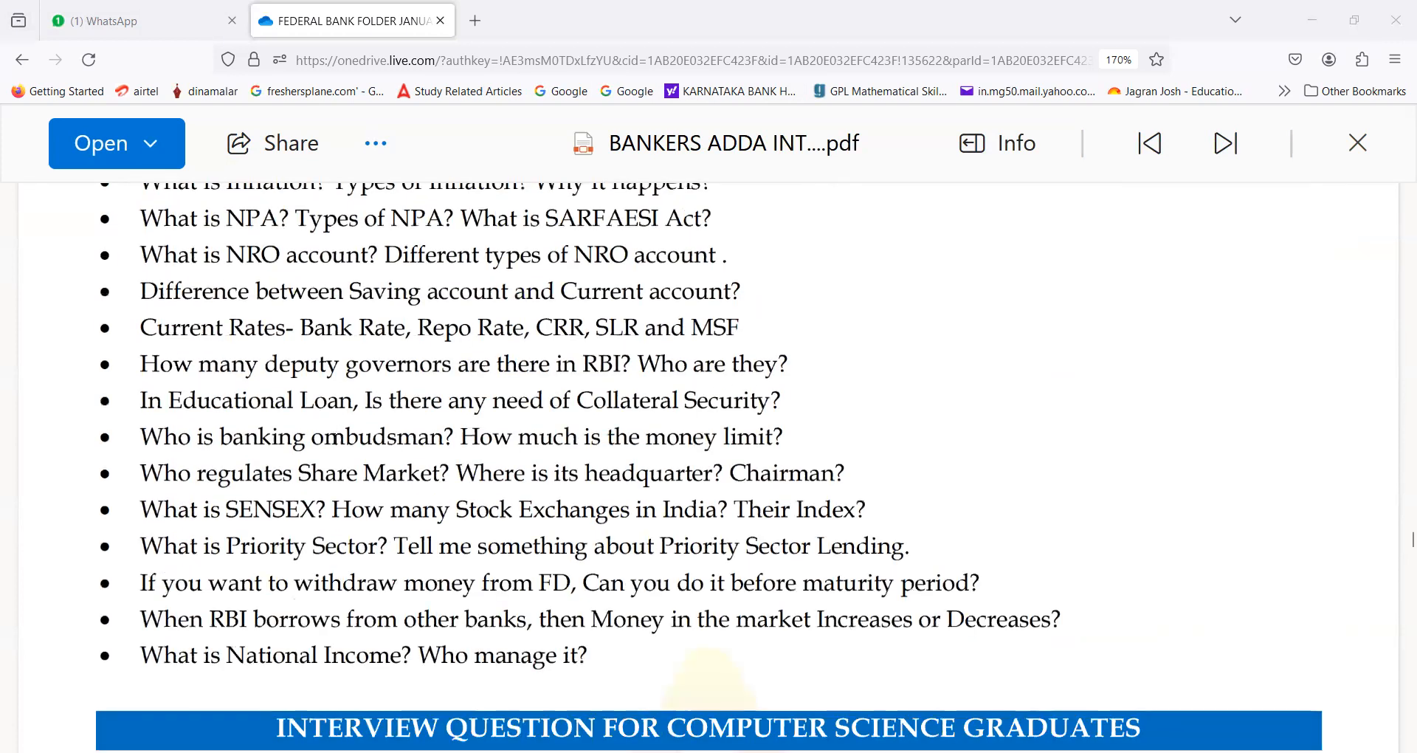
scroll("down", 3)
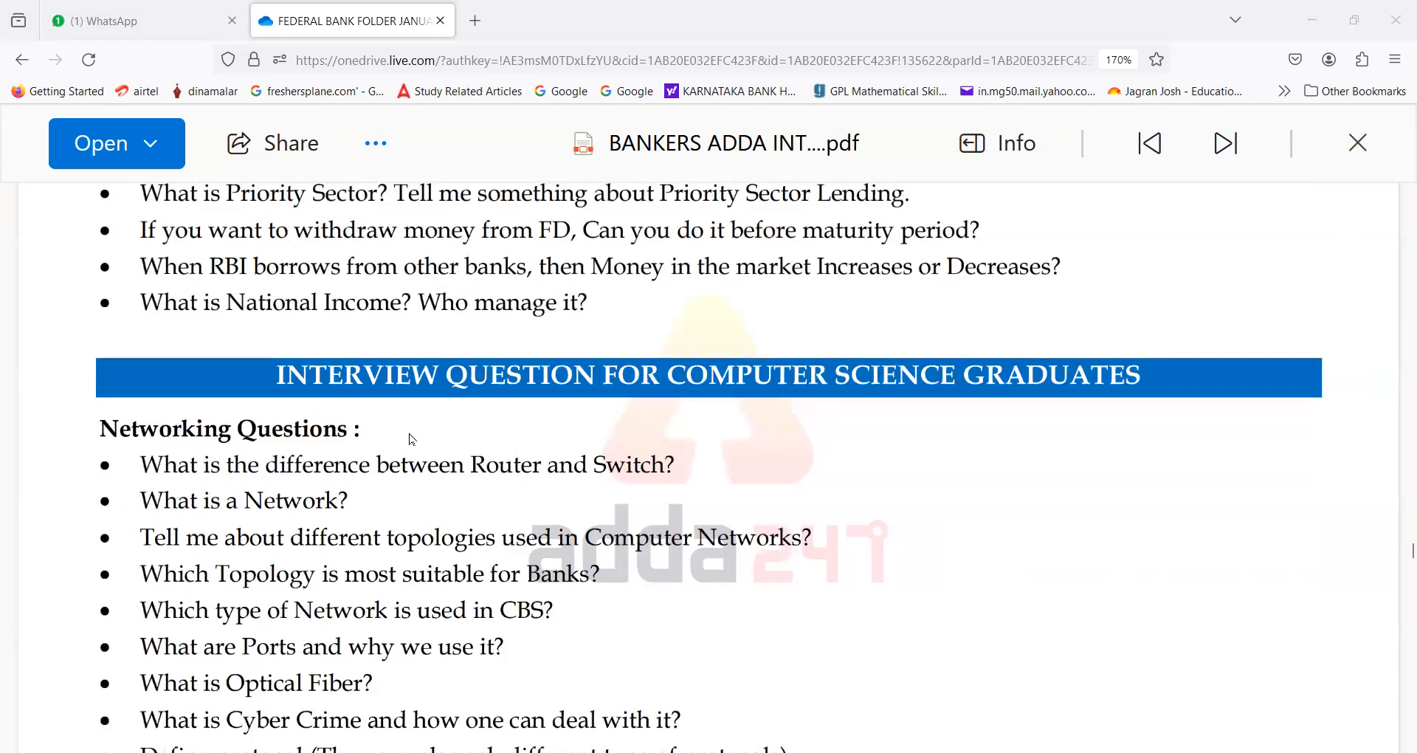
scroll("down", 3)
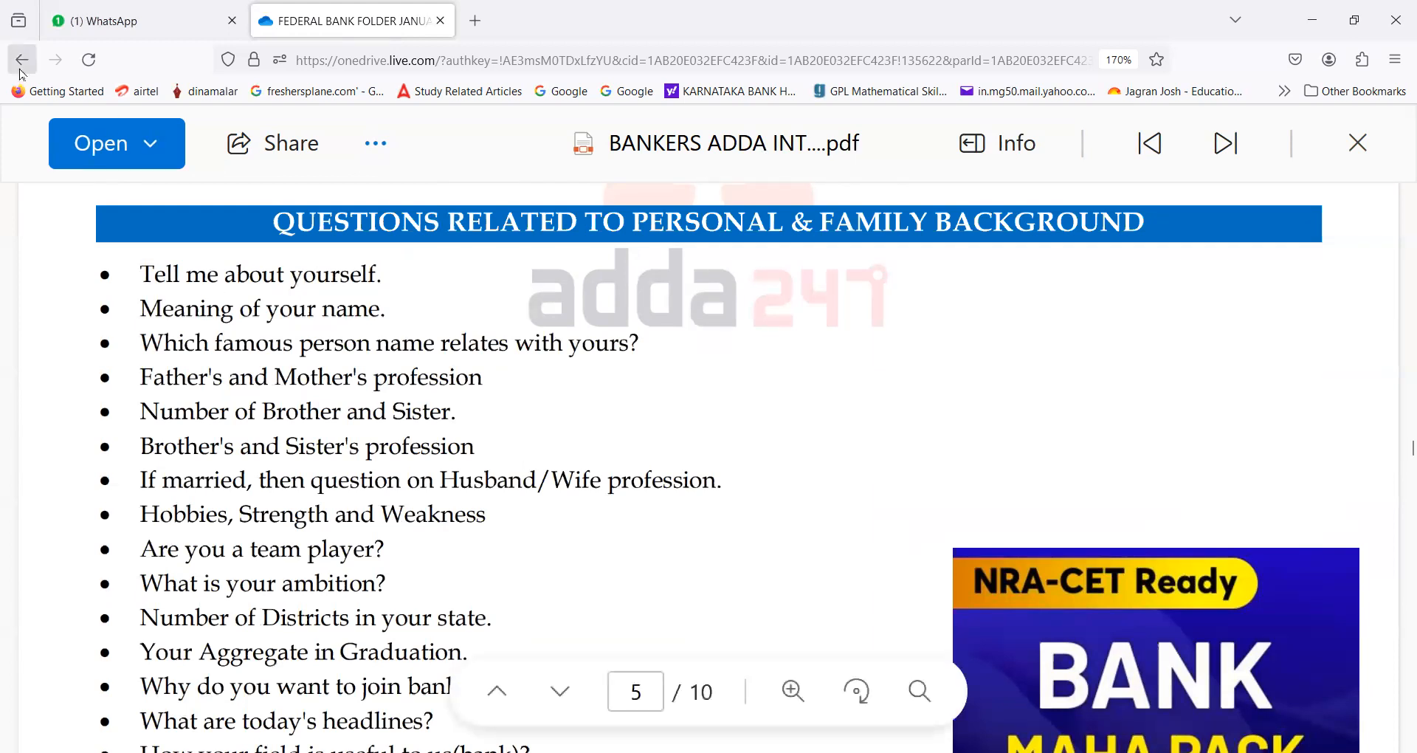
Step: Close the BANKERS ADDA PDF, clear the selection and scroll the folder toward the Guidely PDF
left_click(21, 60)
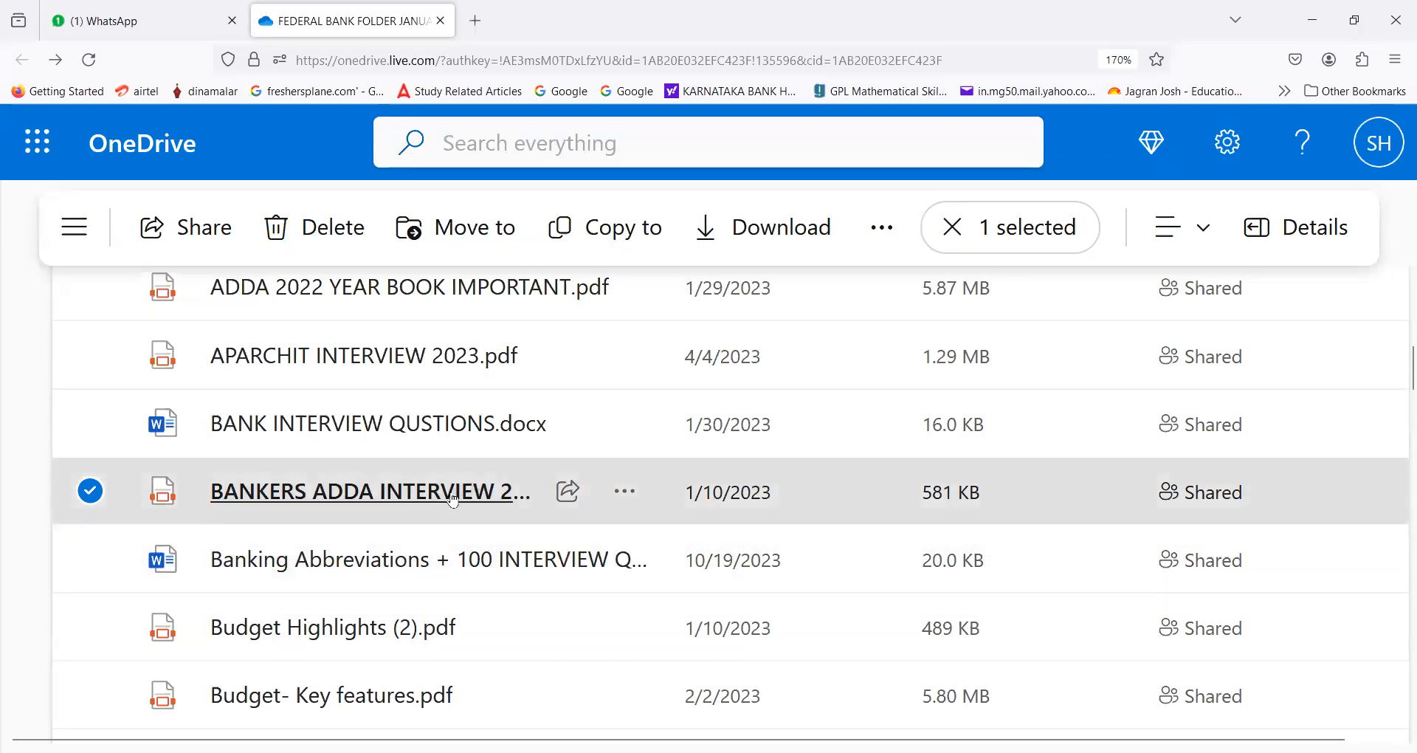
left_click(89, 491)
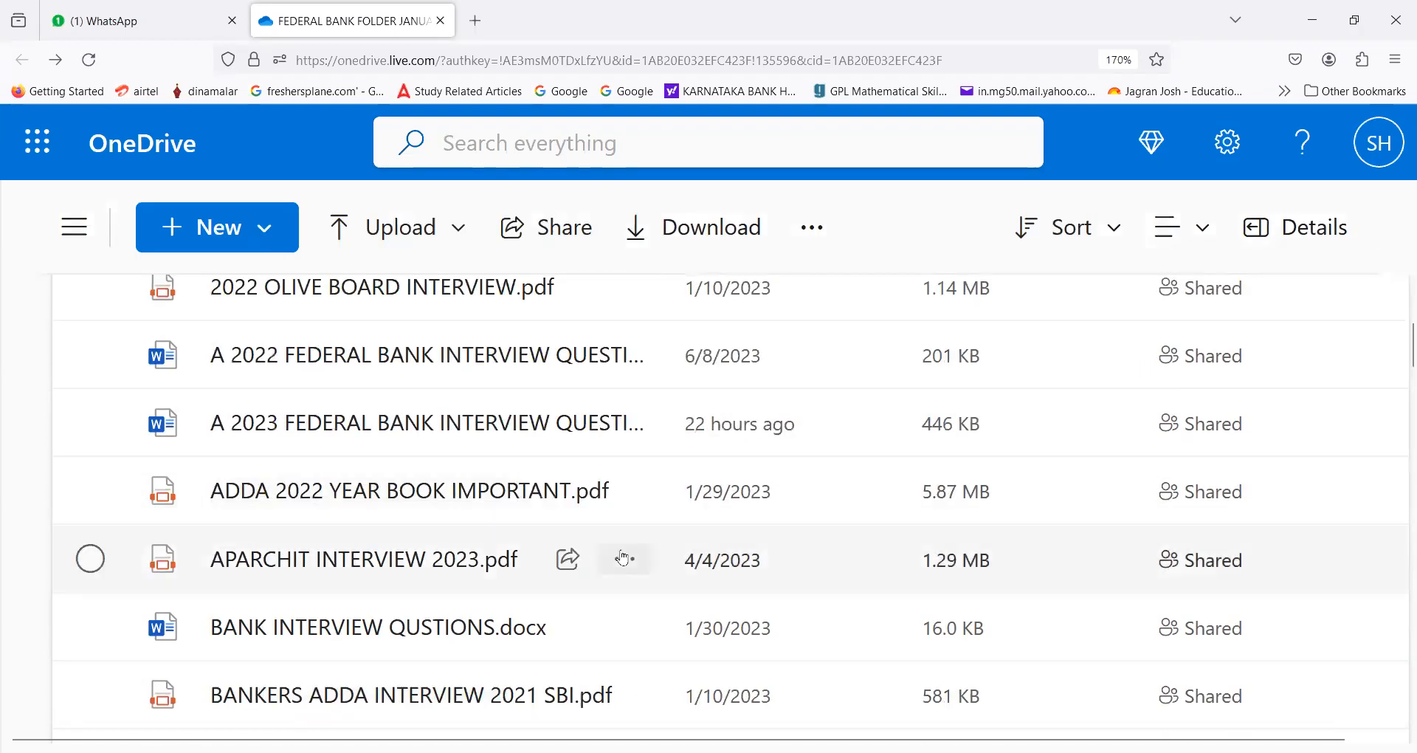
scroll("down", 3)
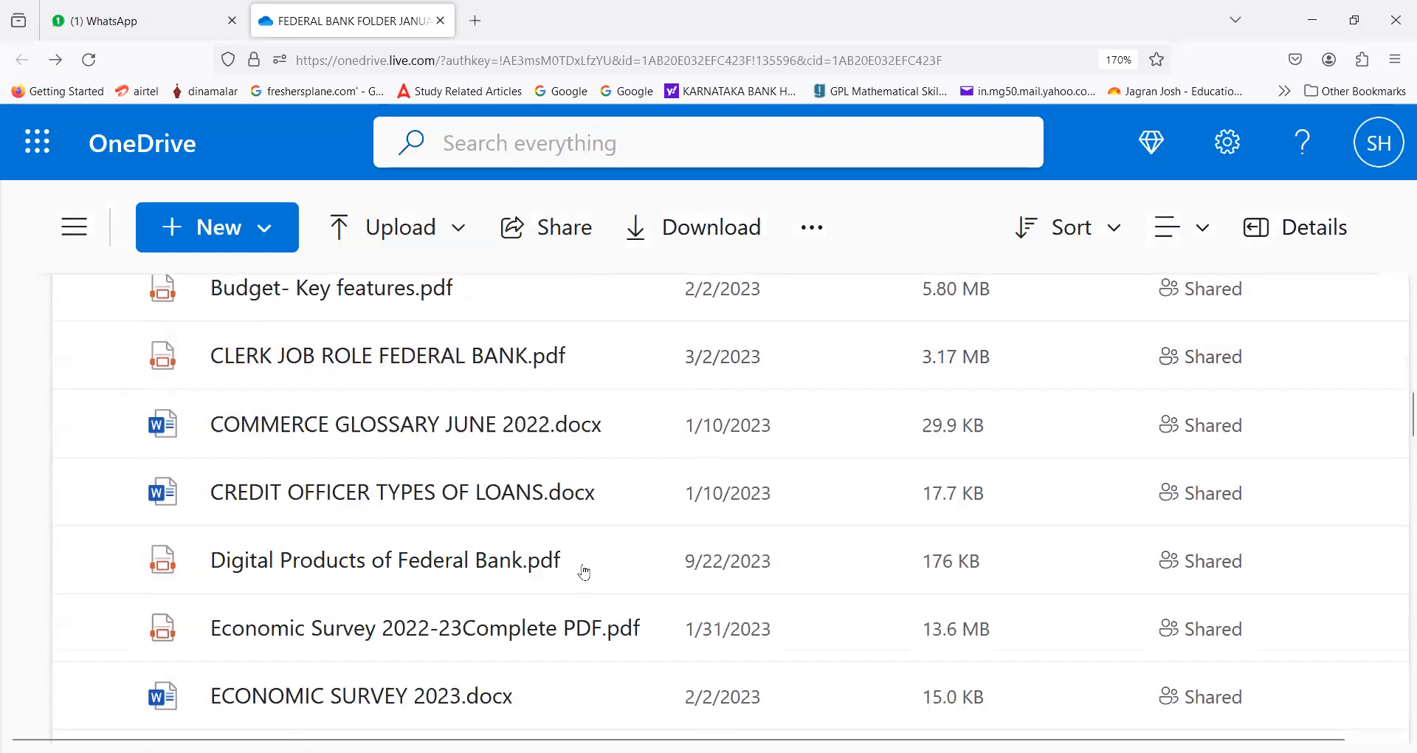
scroll("down", 3)
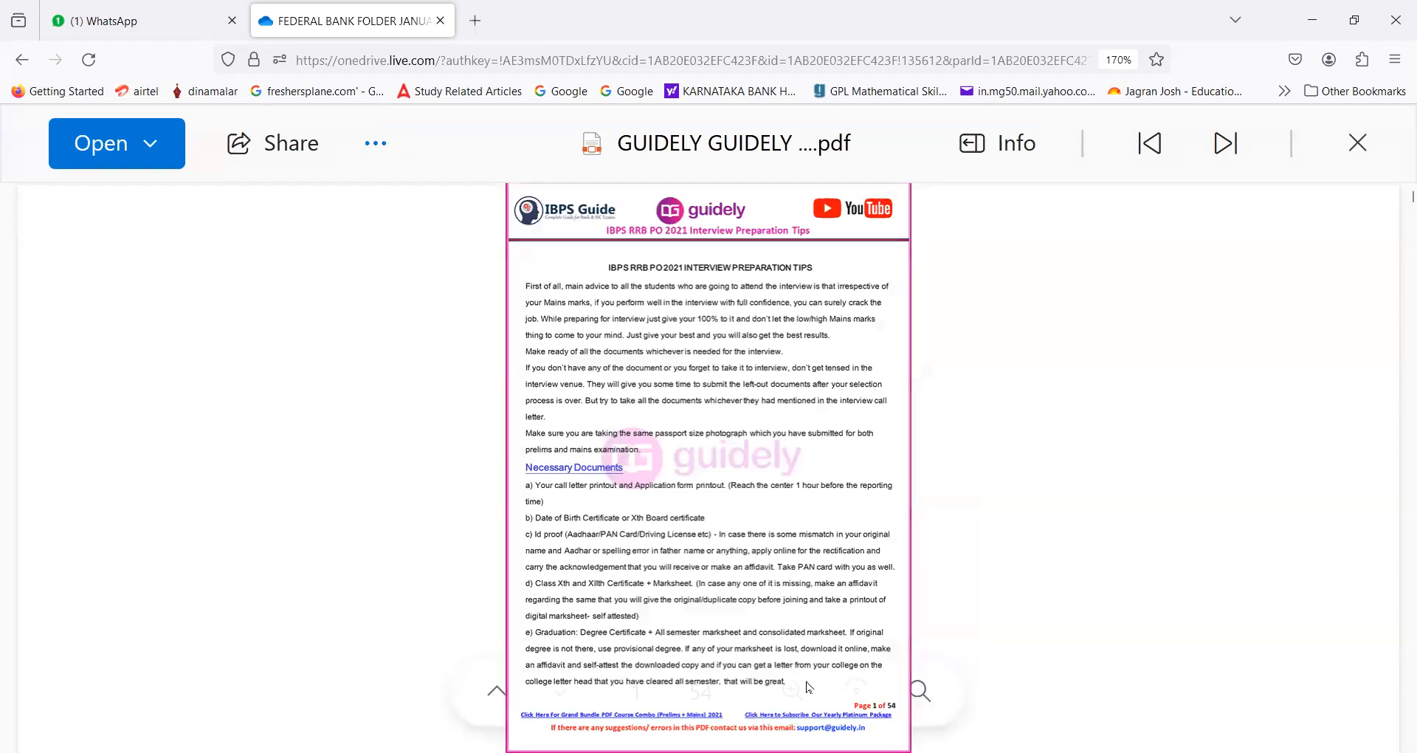
left_click(792, 692)
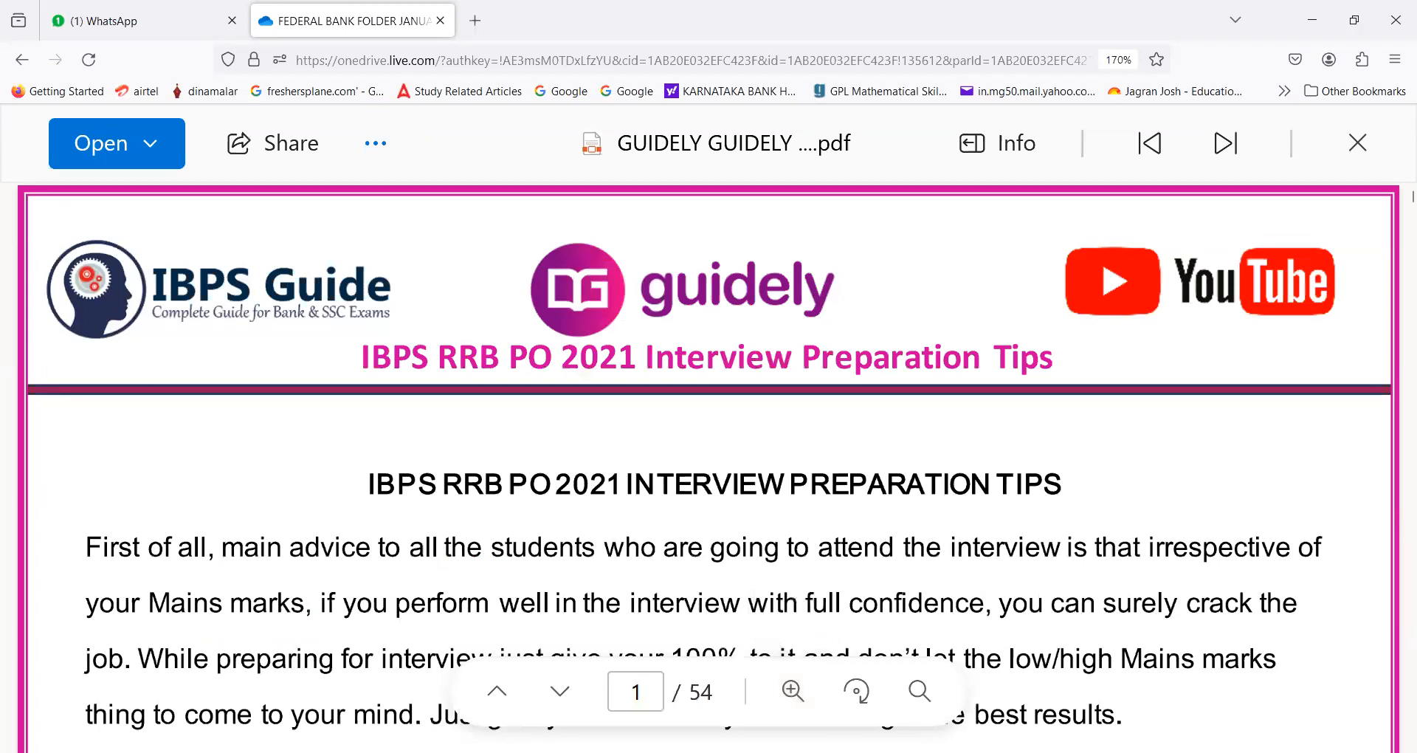
mouse_move(792, 691)
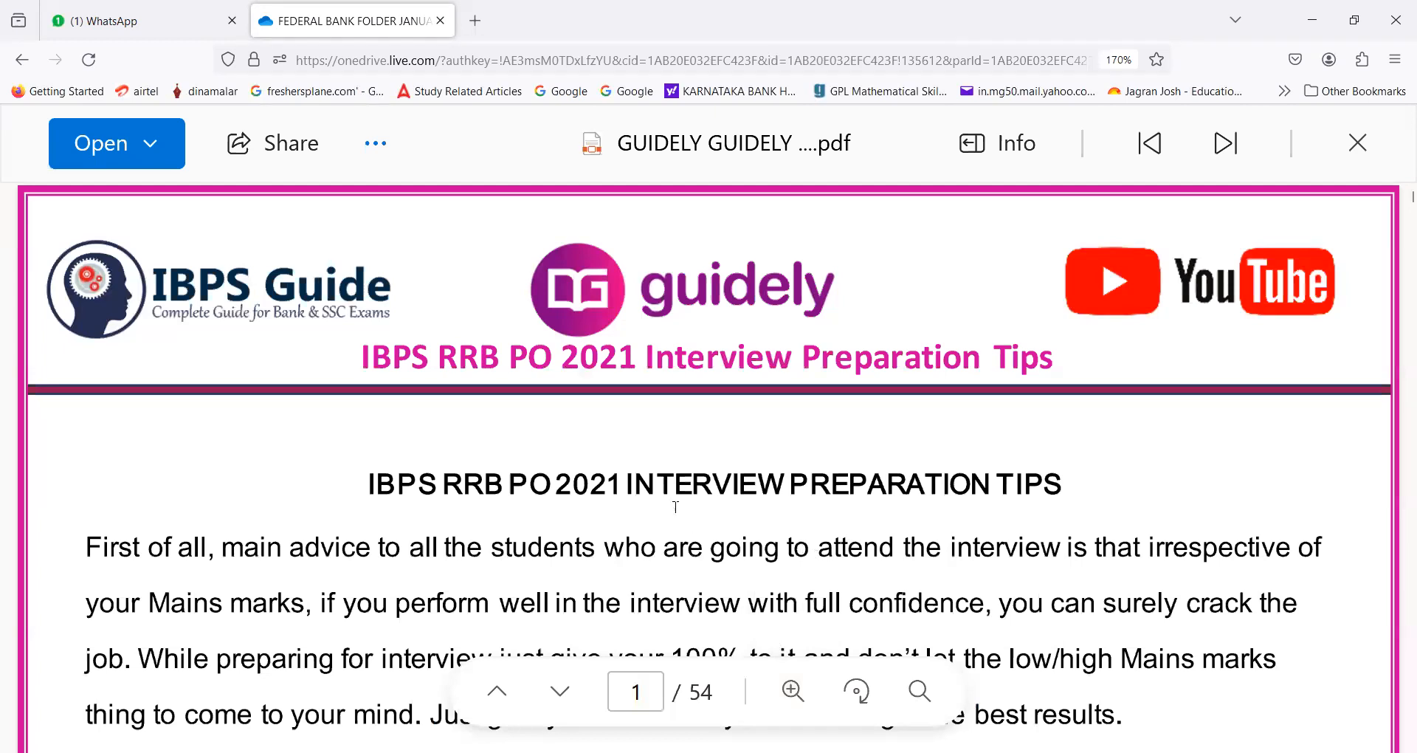
scroll("down", 3)
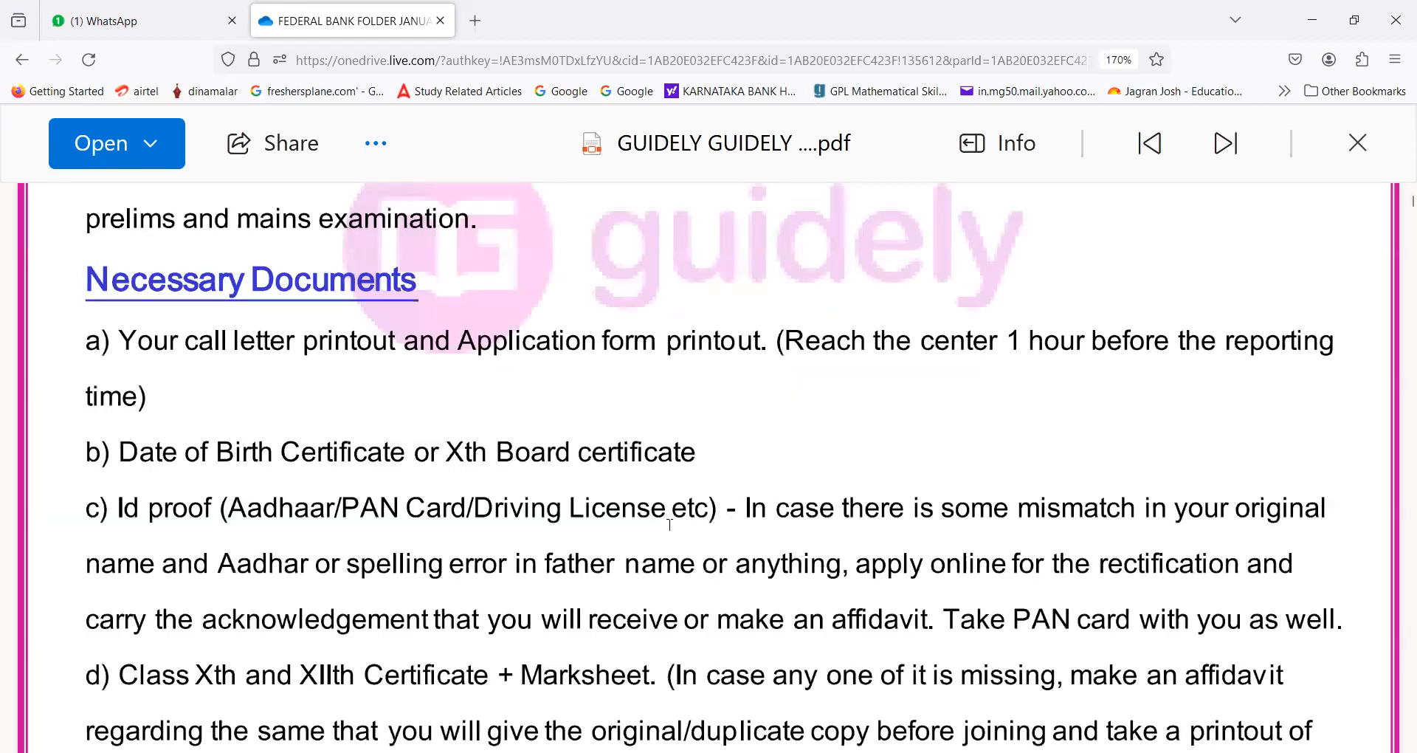
scroll("down", 3)
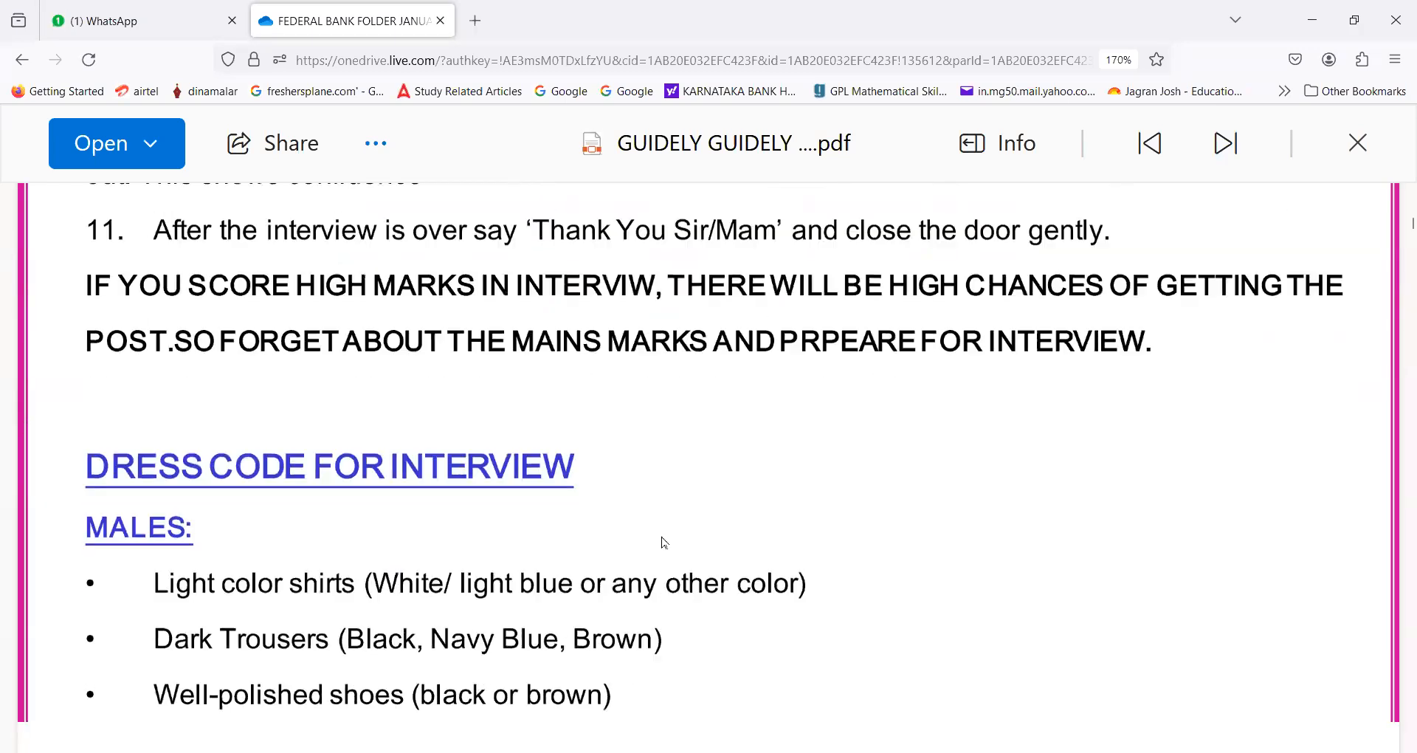
scroll("down", 3)
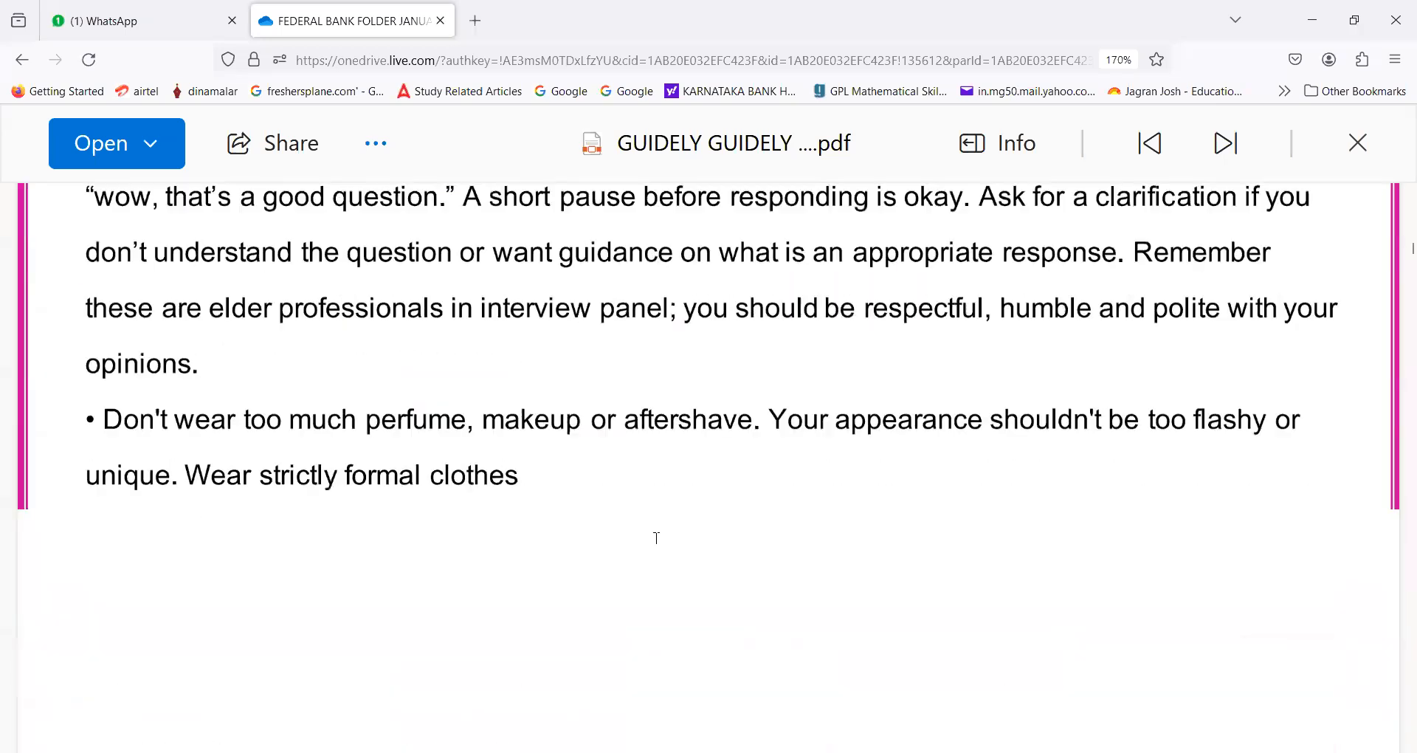
scroll("down", 3)
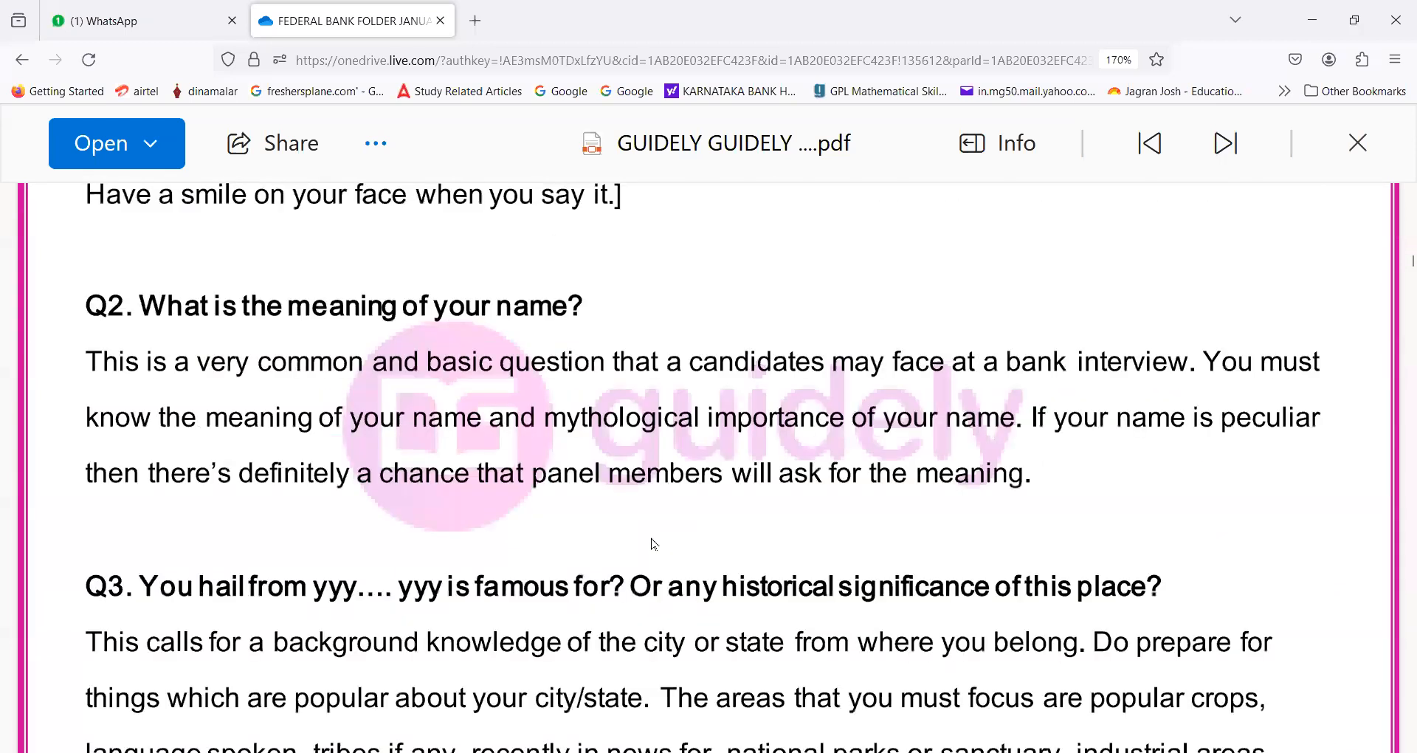
scroll("down", 3)
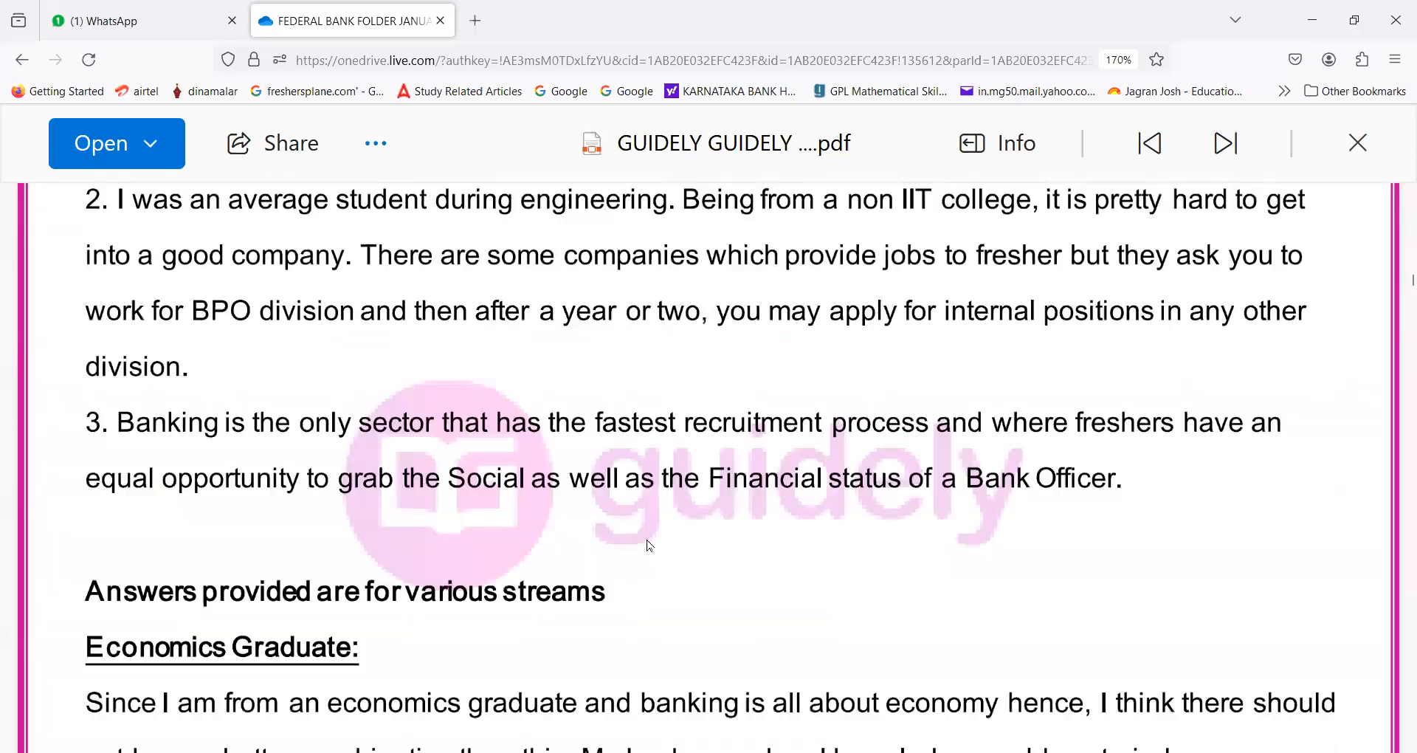
scroll("down", 3)
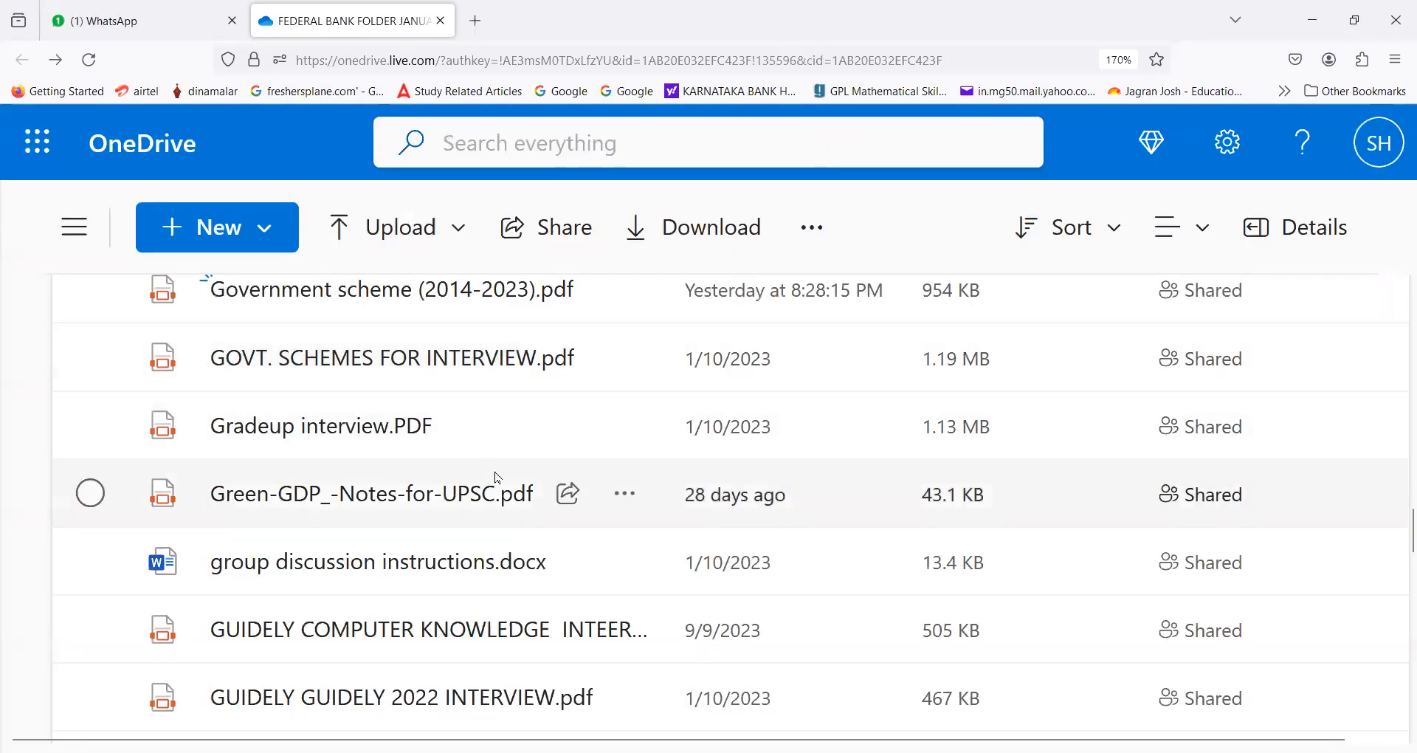
mouse_move(366, 629)
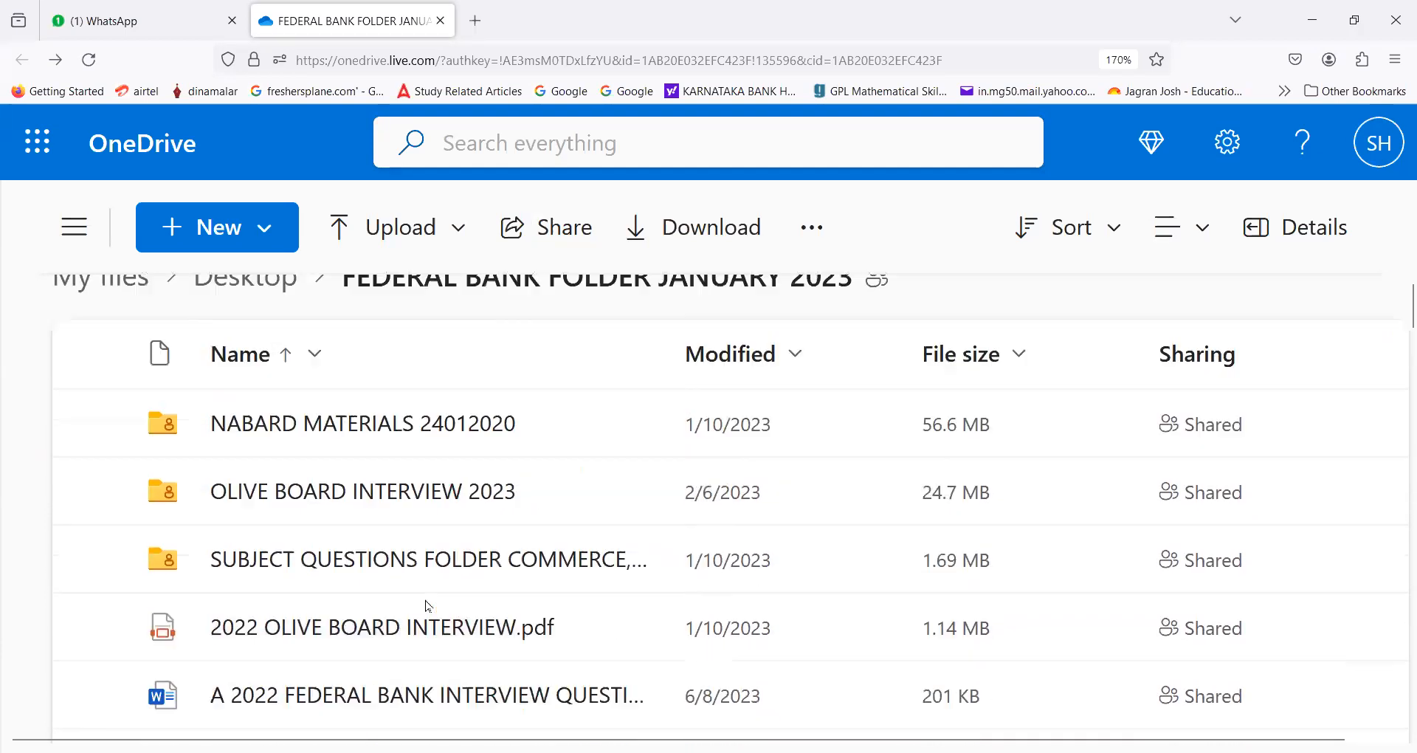
Step: Scroll the Federal Bank folder list to reach the 2023 Federal Bank interview document
scroll("down", 3)
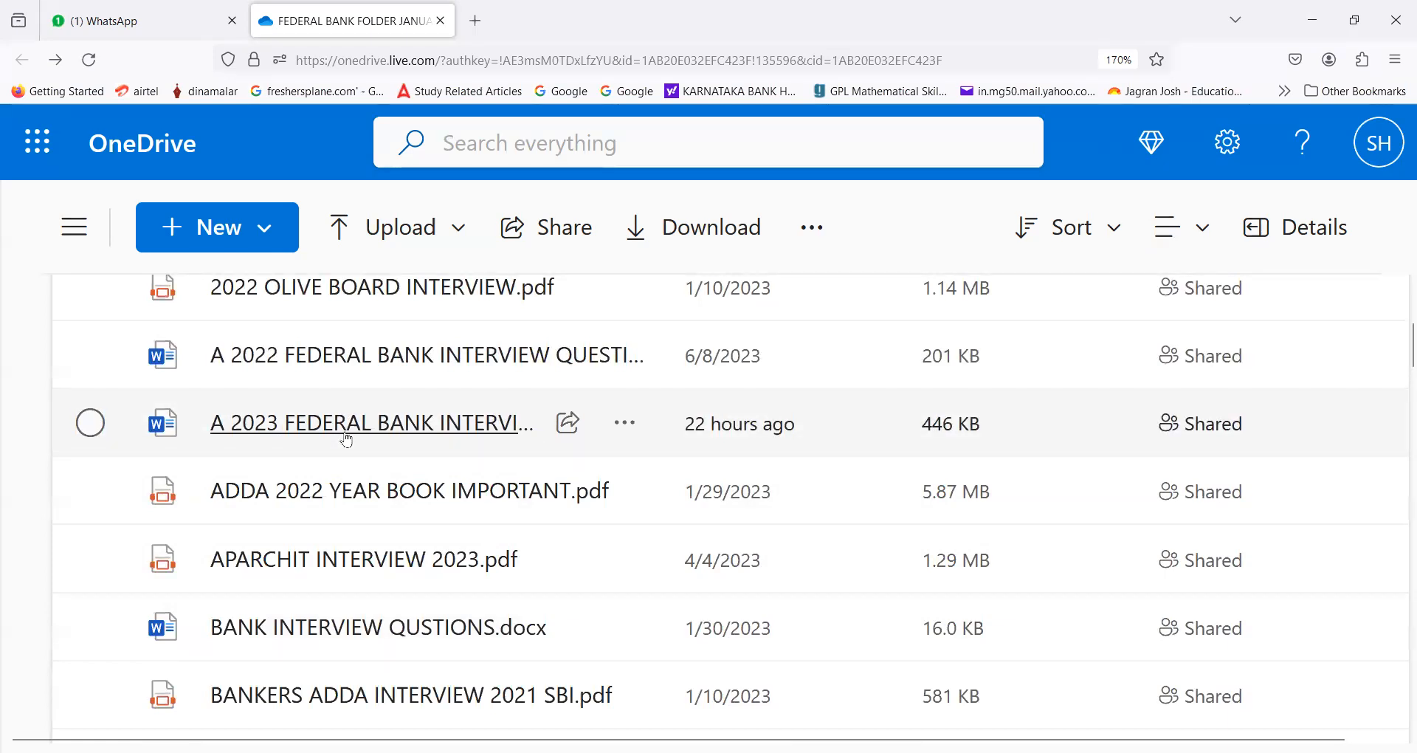
mouse_move(355, 442)
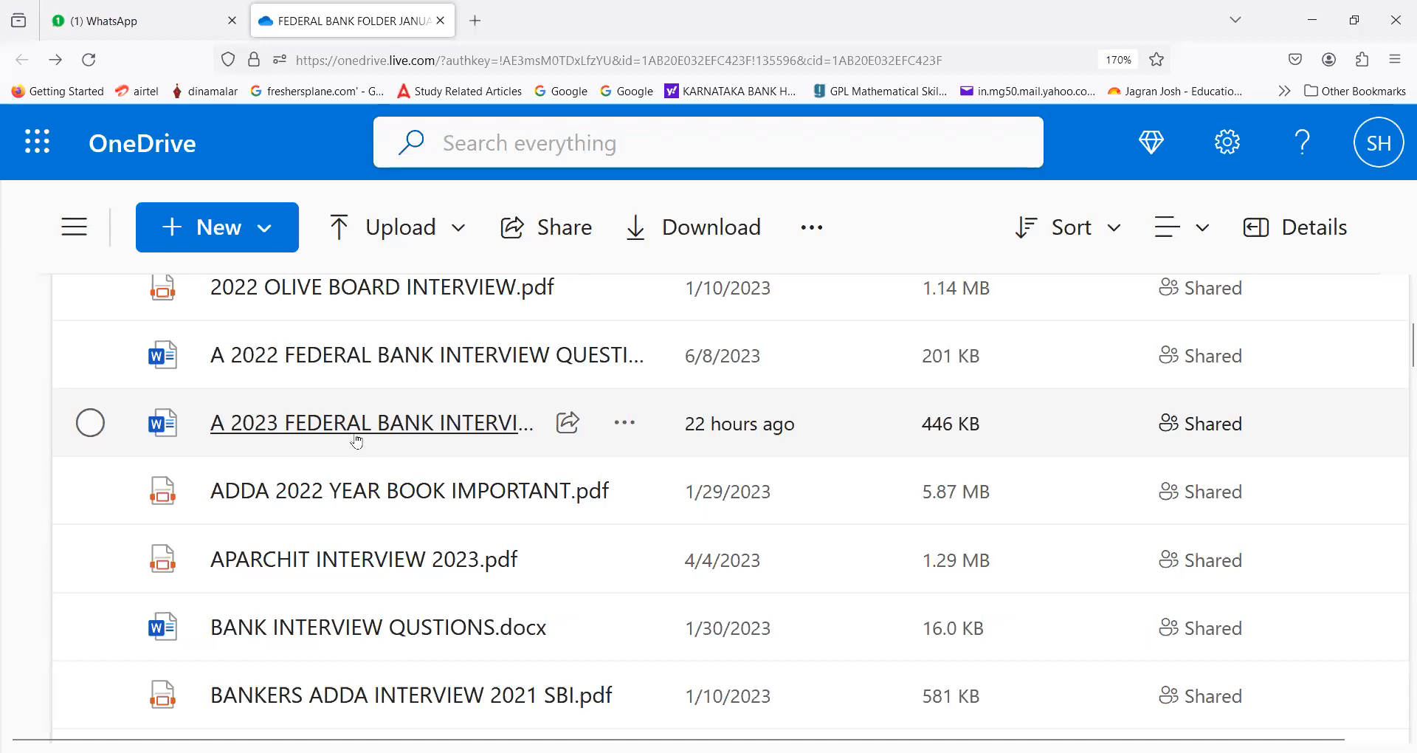
mouse_move(374, 431)
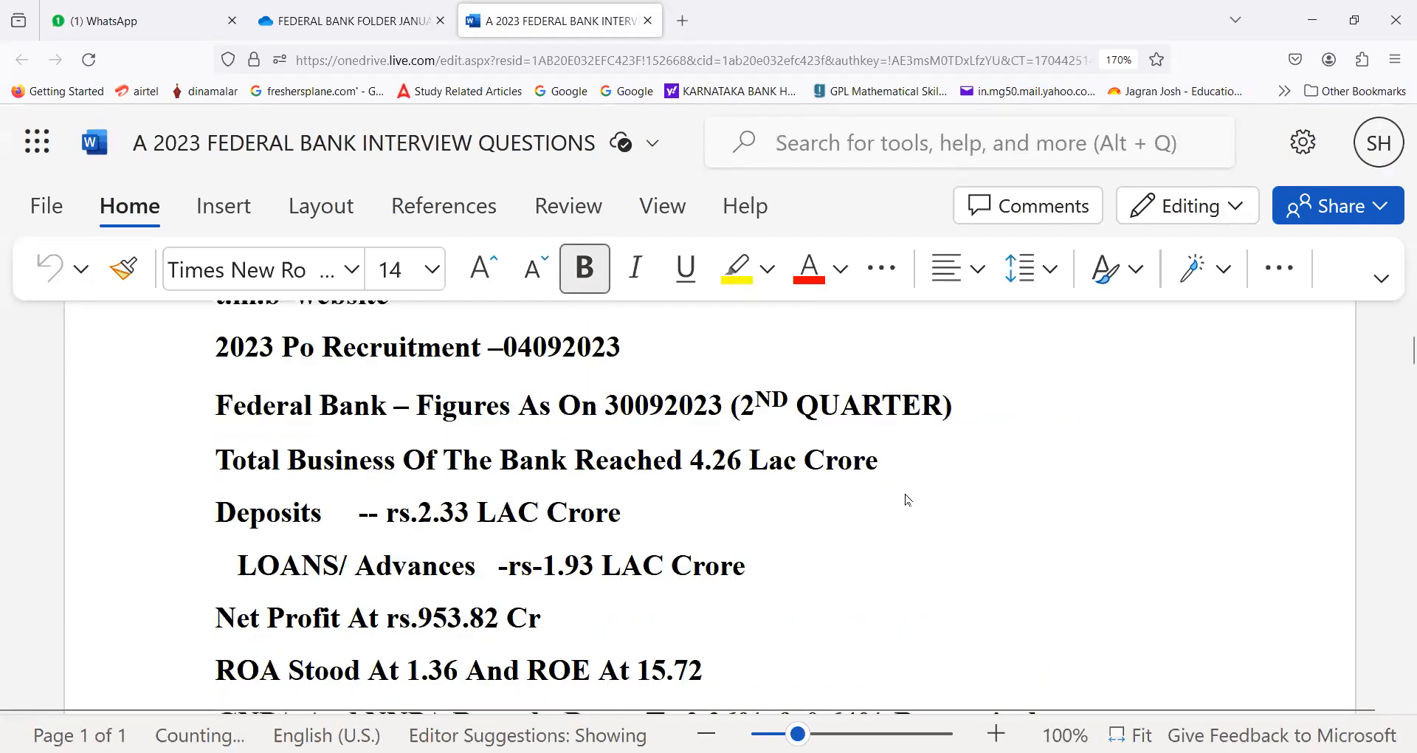
Step: Scroll through the Federal Bank financial figures down to the November 2023 Equity Capital line
scroll("down", 3)
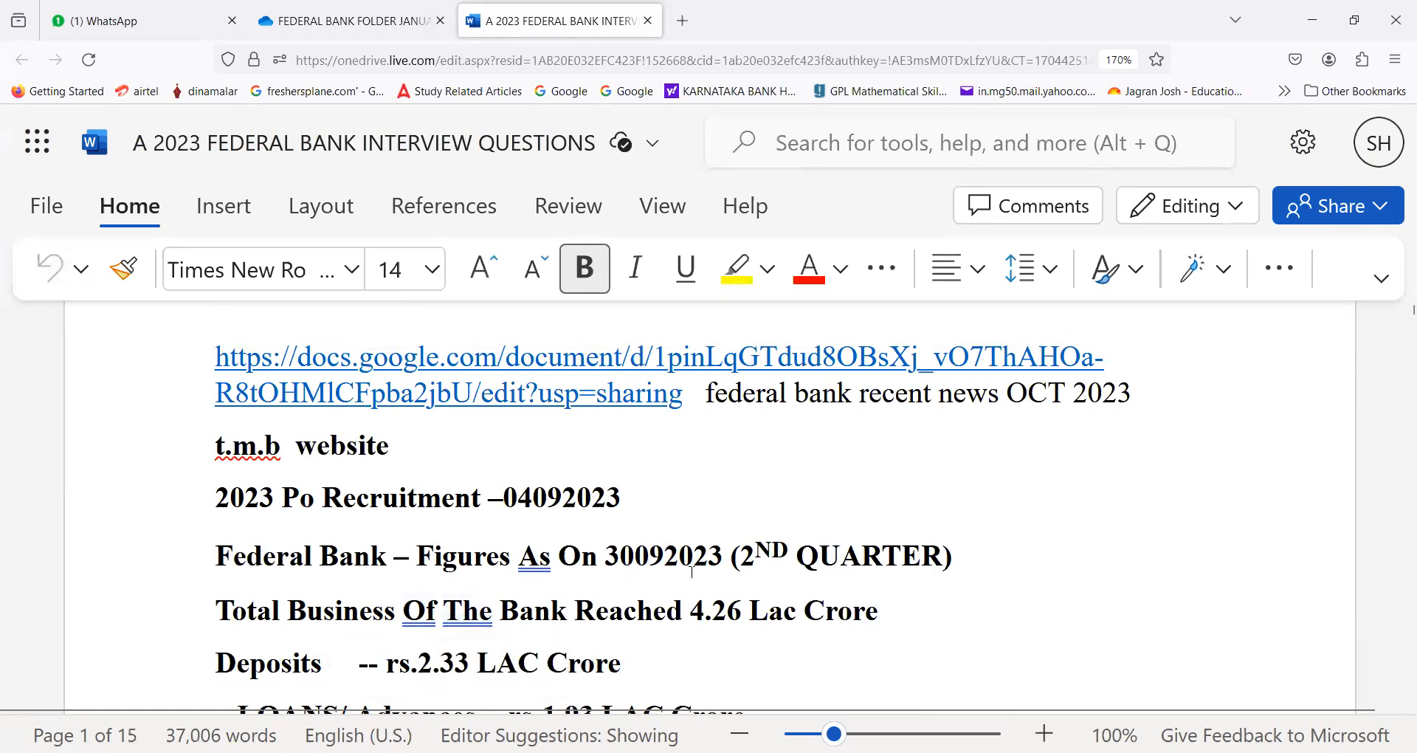
scroll("down", 3)
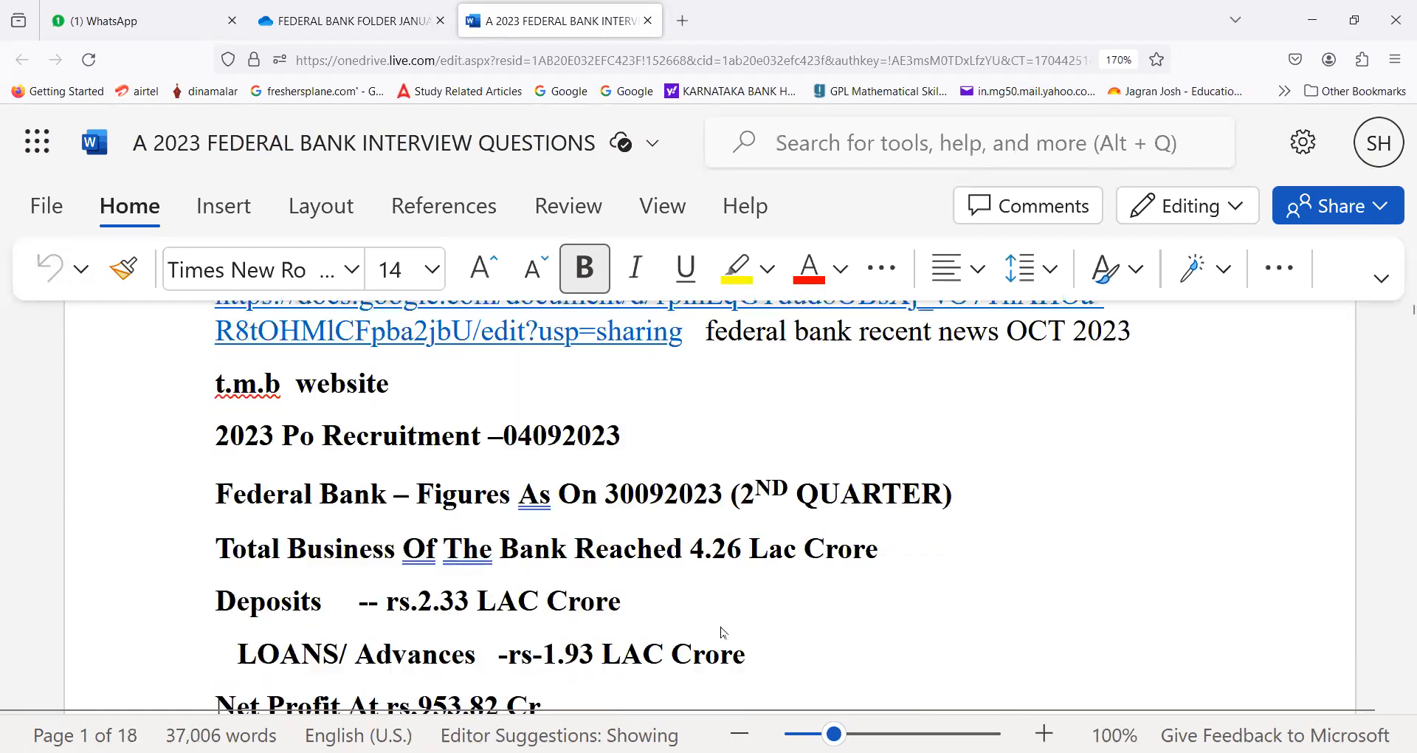
scroll("down", 3)
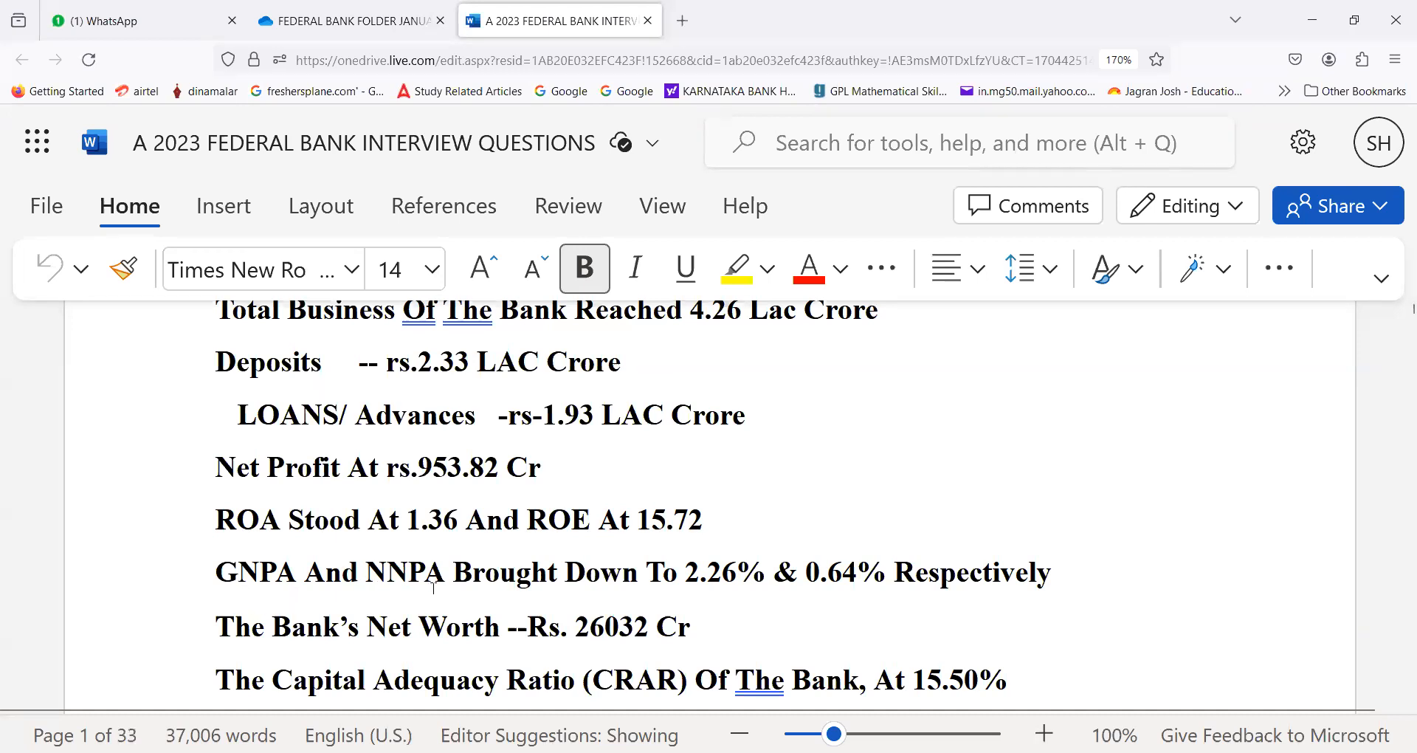
scroll("down", 3)
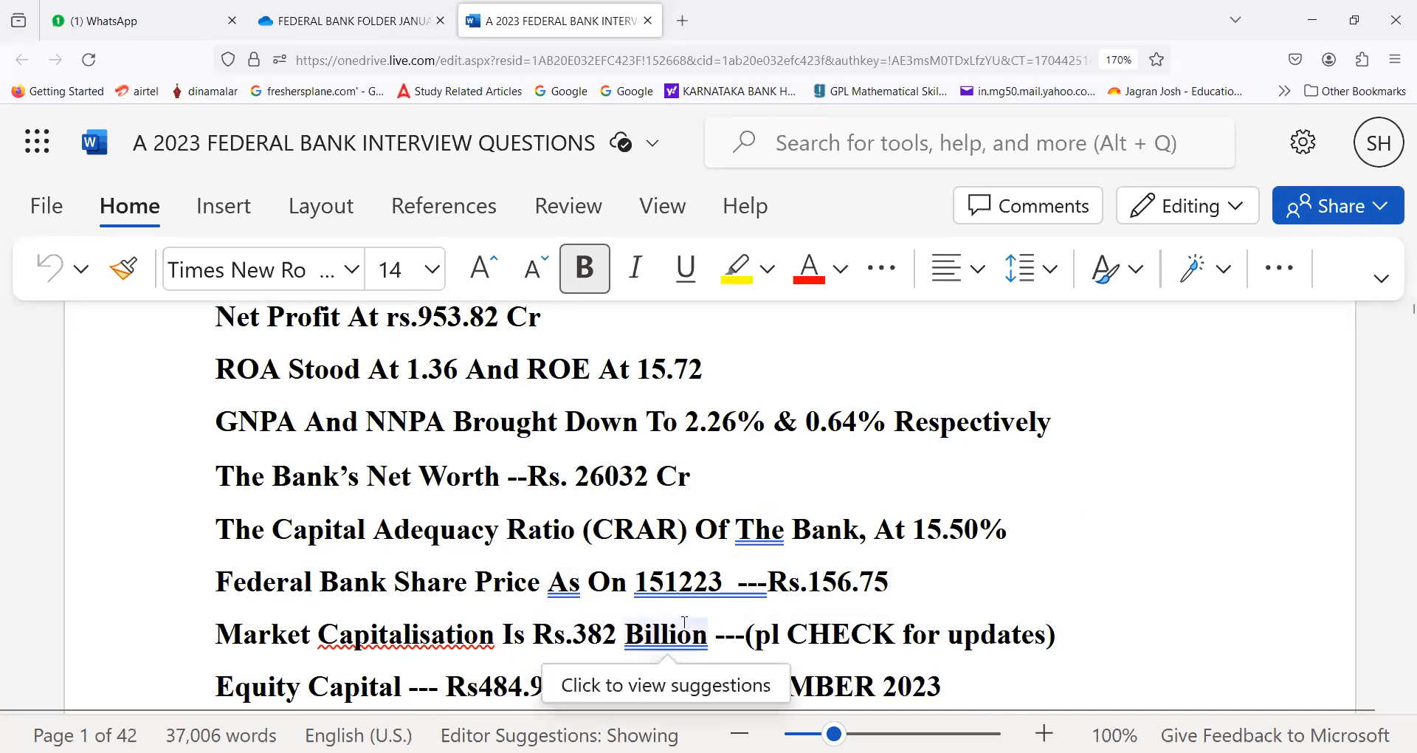
scroll("down", 3)
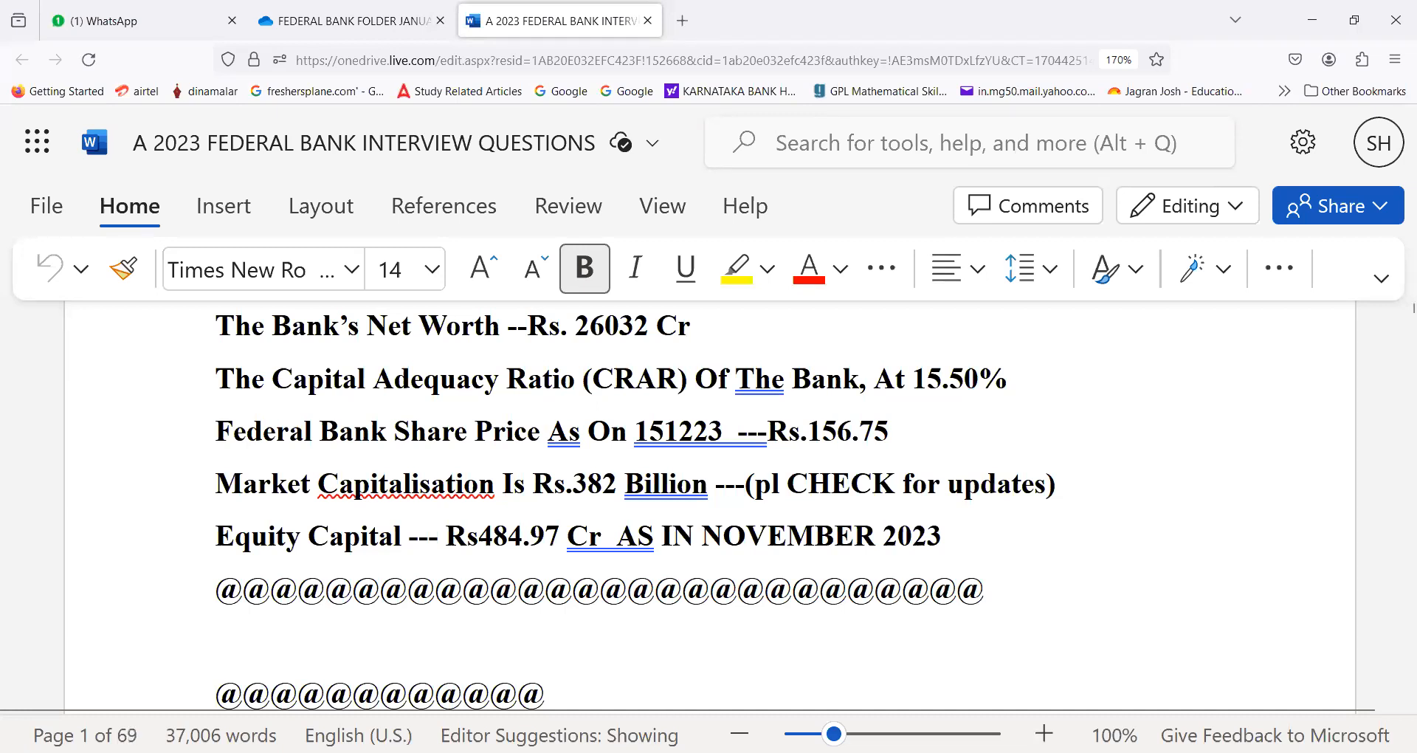
Step: Scroll past the SELECTED CANDIDATE Questions to the 161223 KOVAI interview notes
scroll("down", 3)
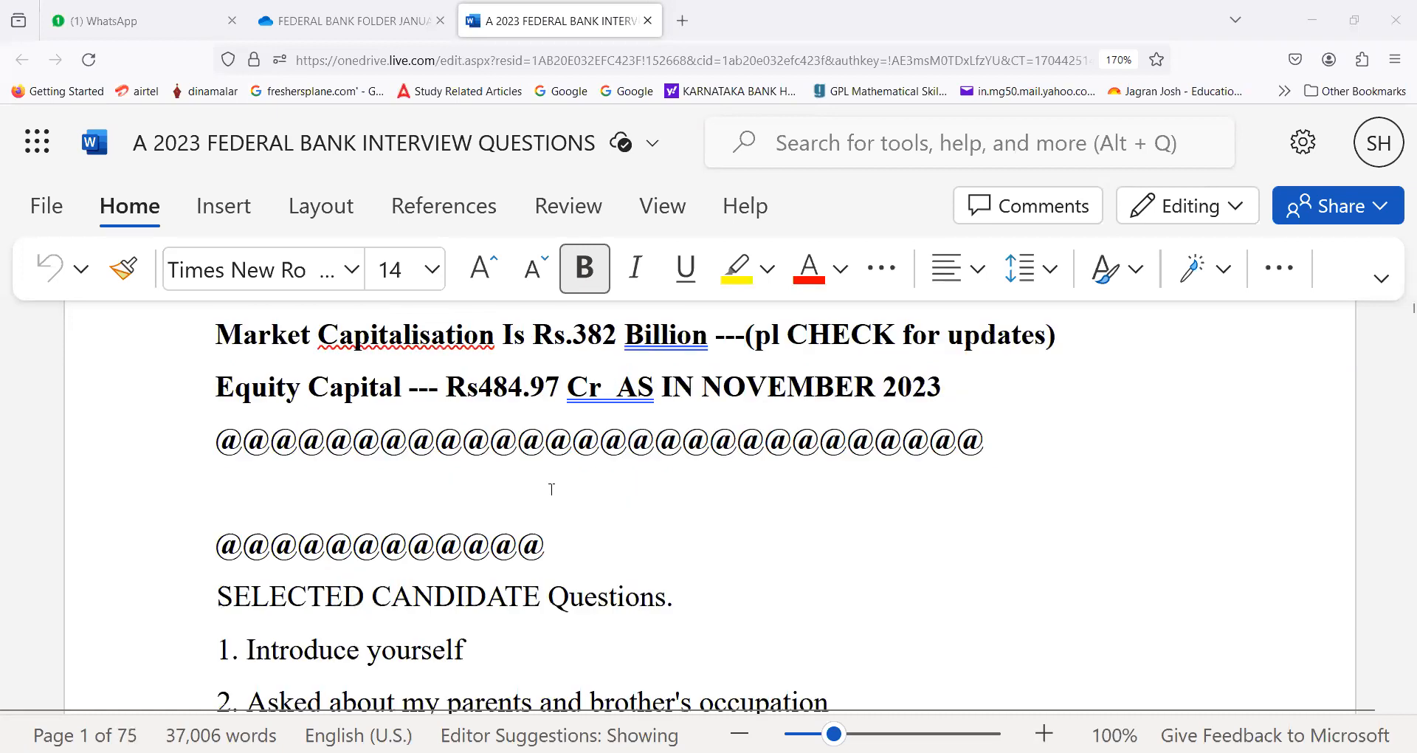
scroll("down", 3)
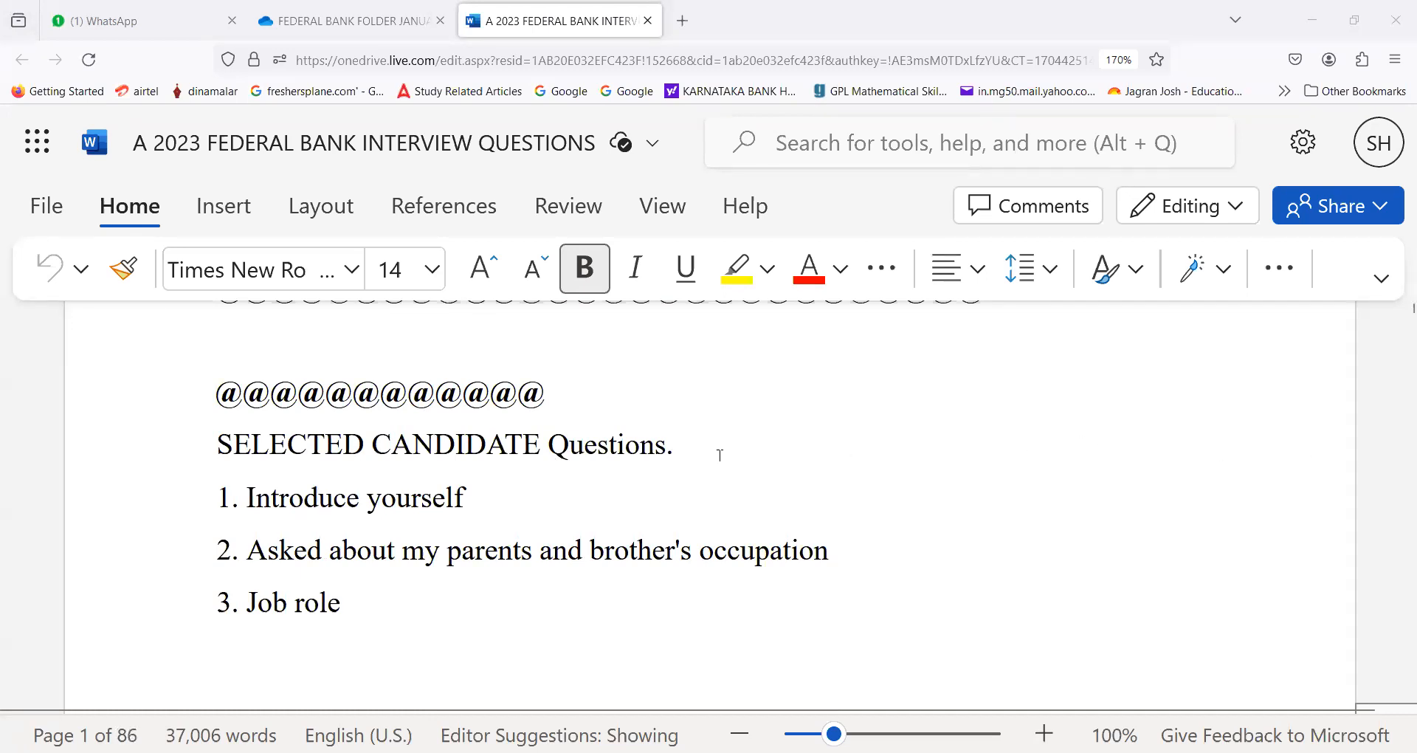
scroll("down", 3)
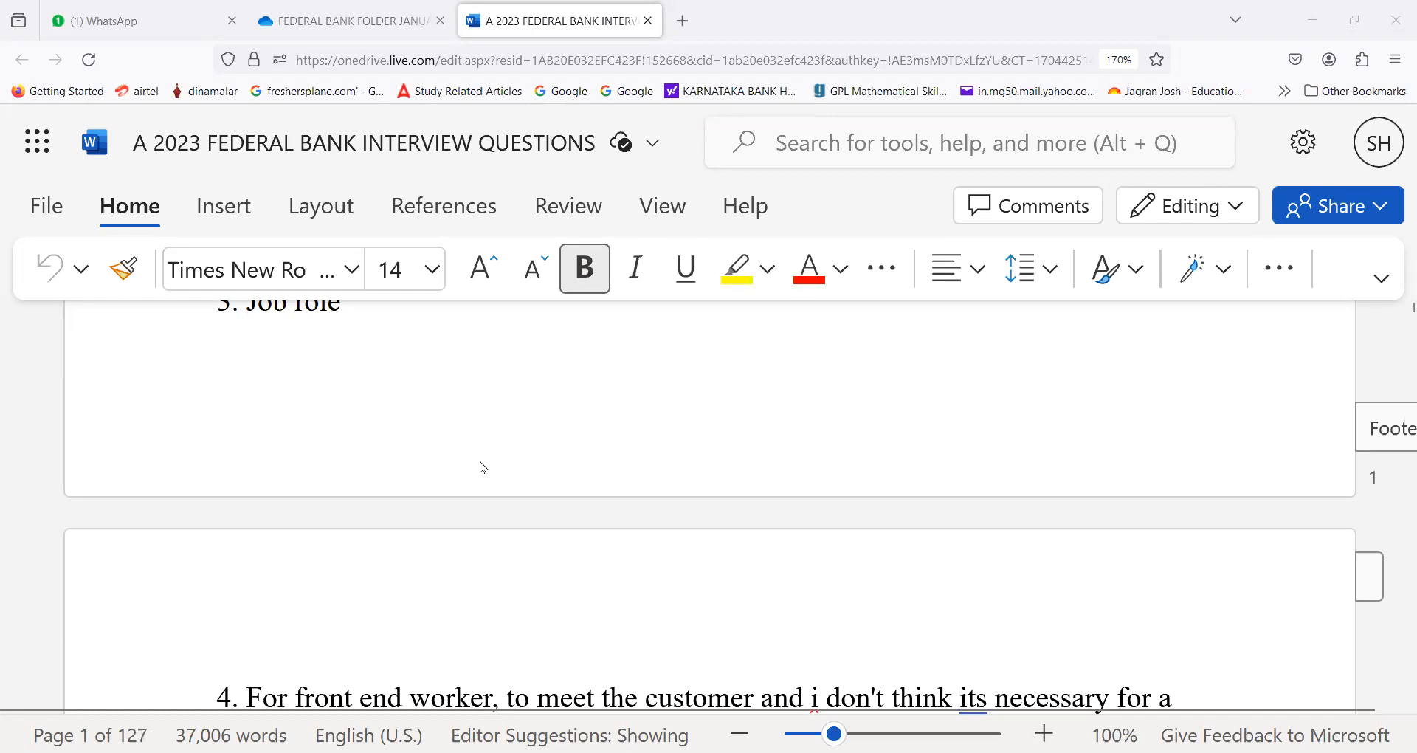
scroll("down", 3)
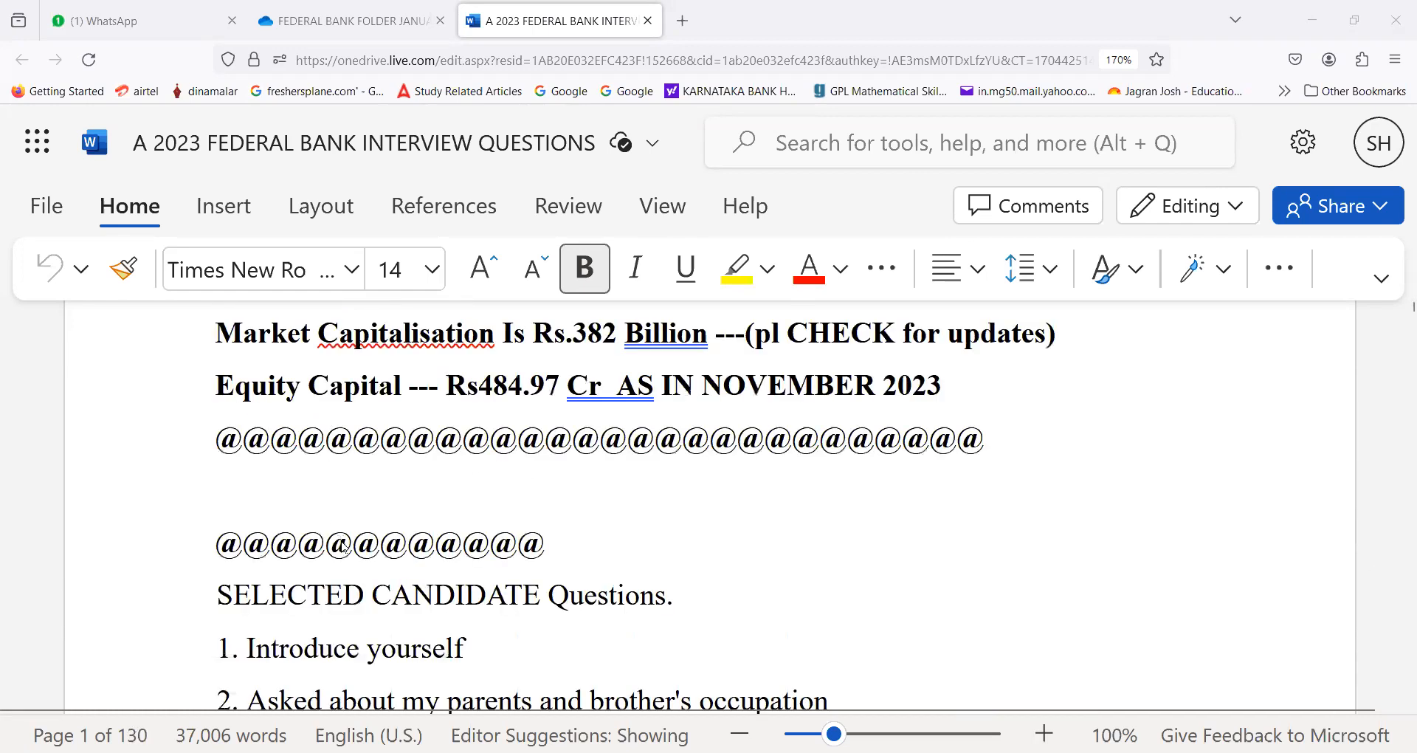
scroll("down", 3)
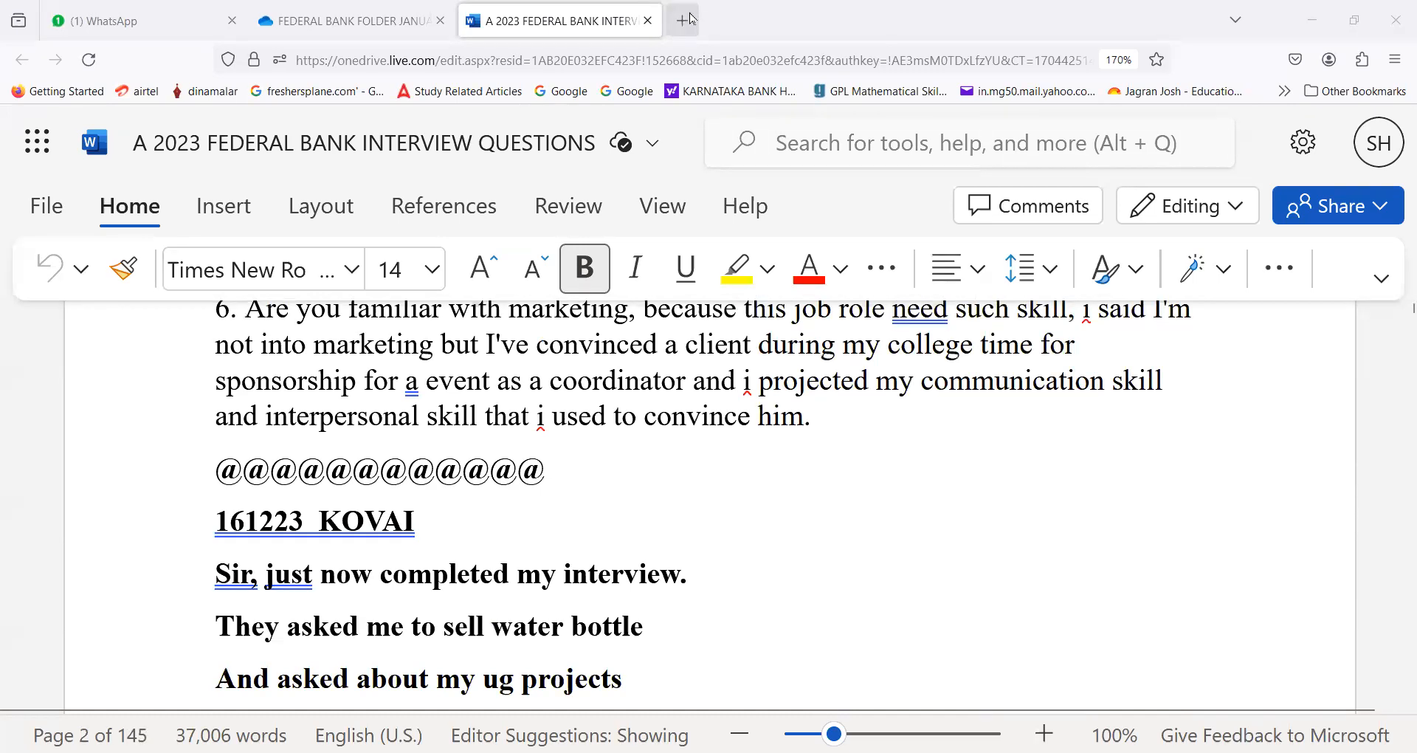
Step: Search Google for 'tamilnadmercantilebank' in a new Firefox tab
left_click(685, 19)
type("t")
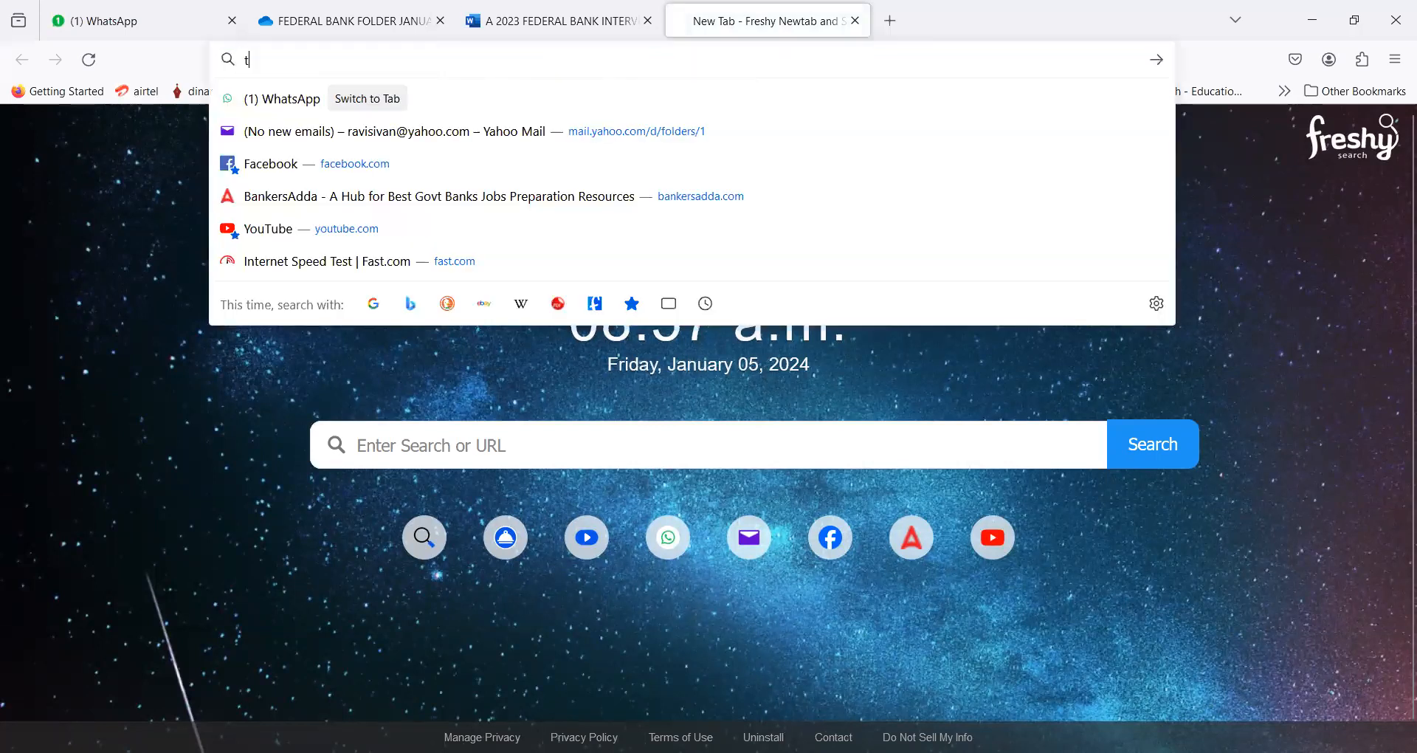
type("amilnadmercantile")
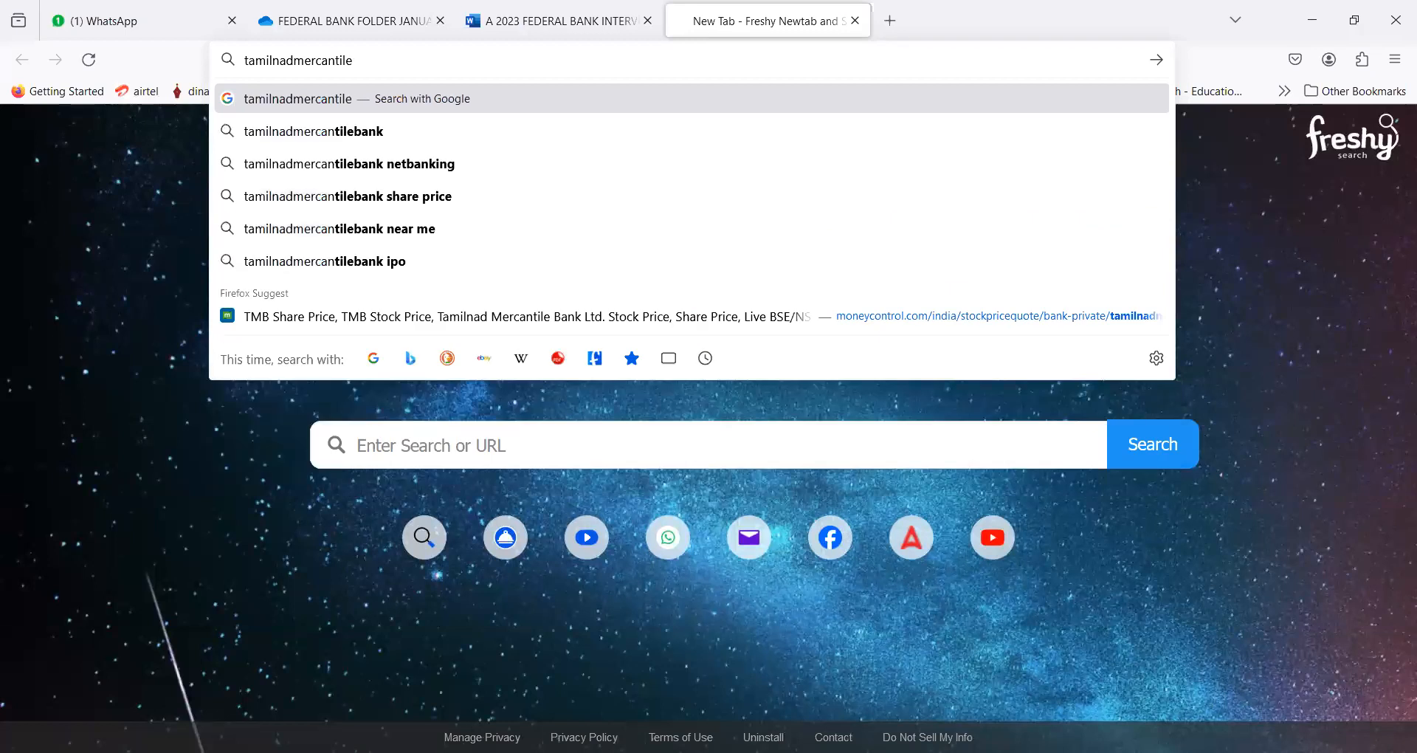
type("bank")
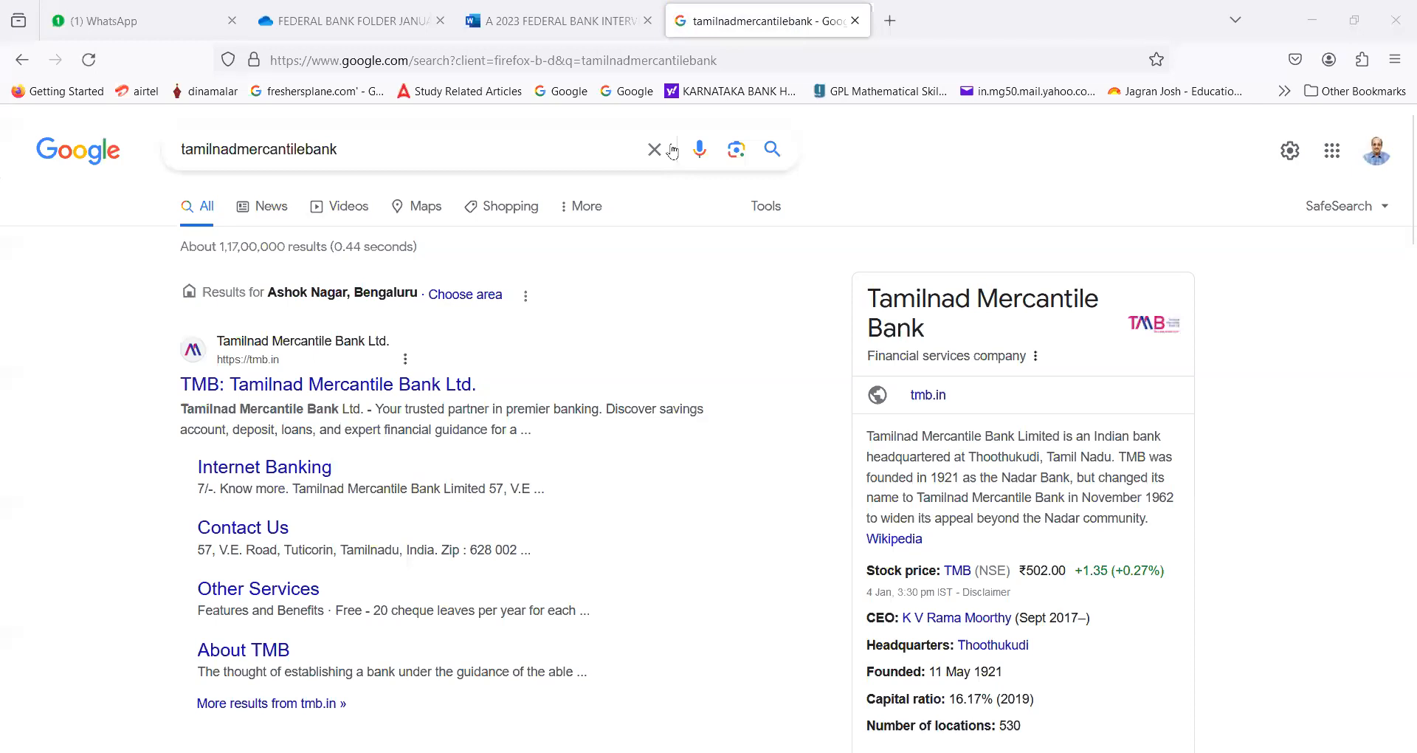
mouse_move(1305, 356)
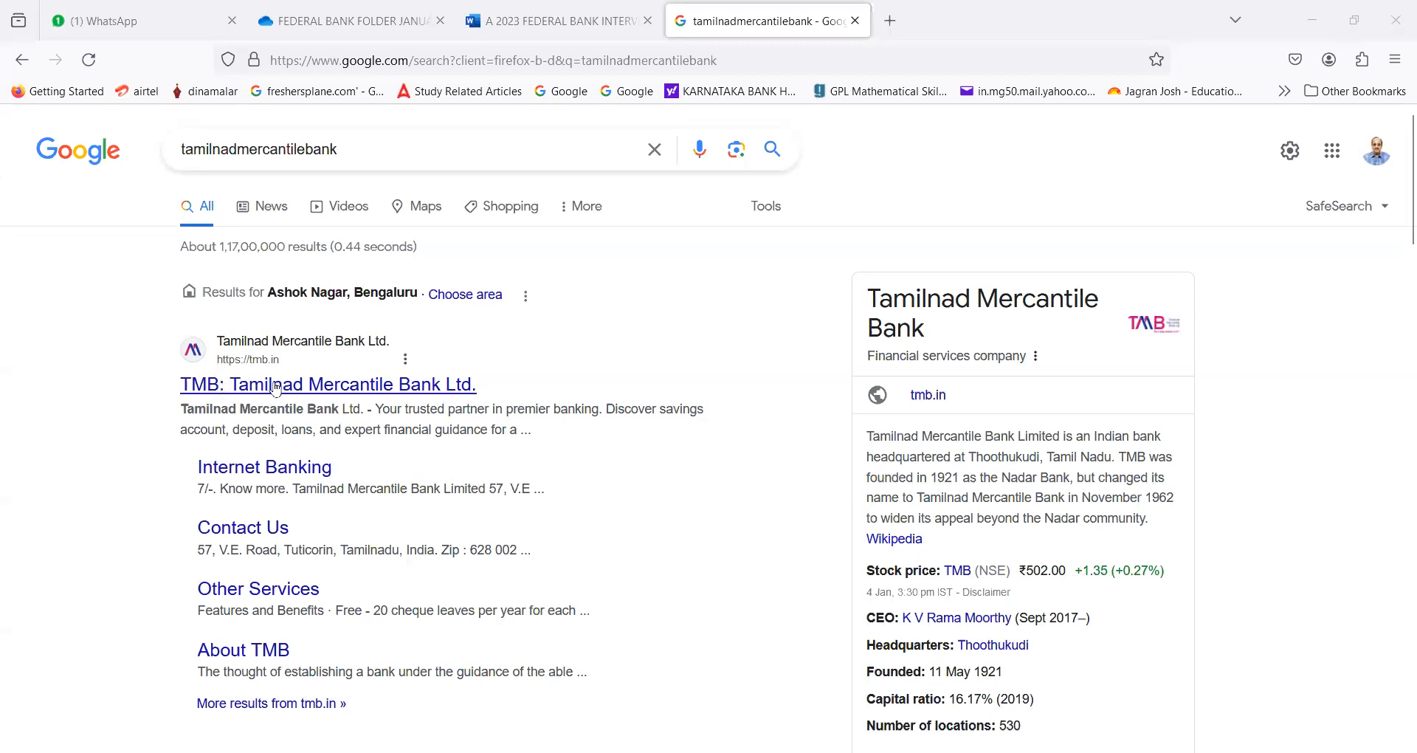
Step: Open the 'TMB: Tamilnad Mercantile Bank Ltd.' result to load tmb.in
left_click(327, 384)
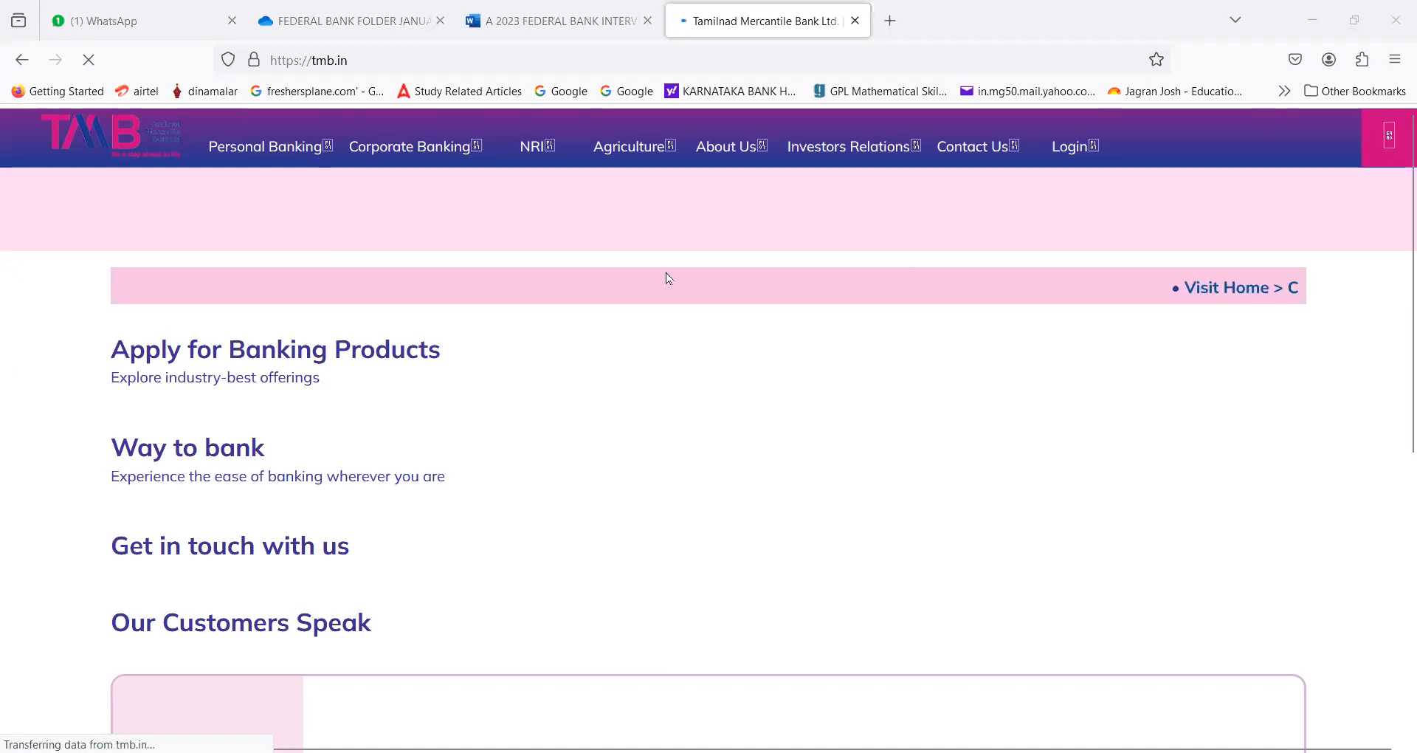
mouse_move(267, 146)
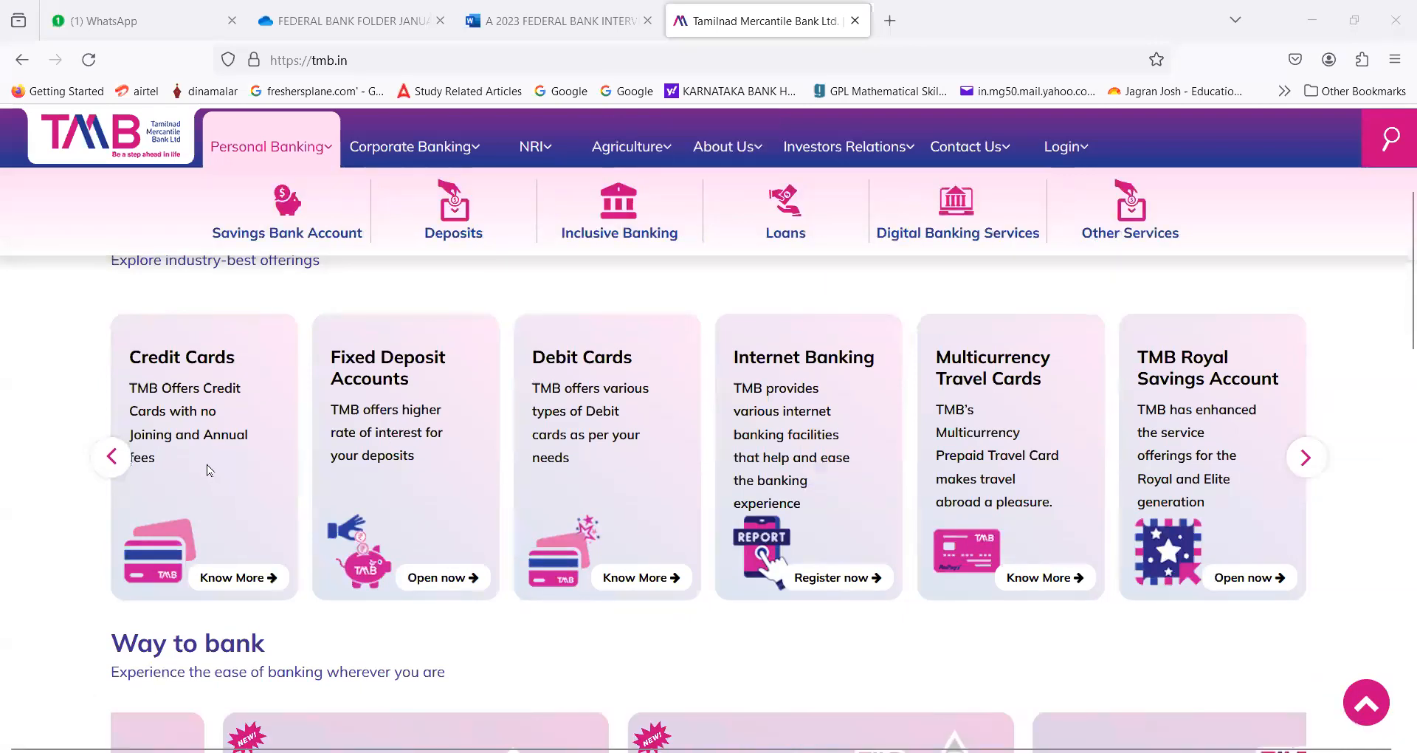
mouse_move(414, 404)
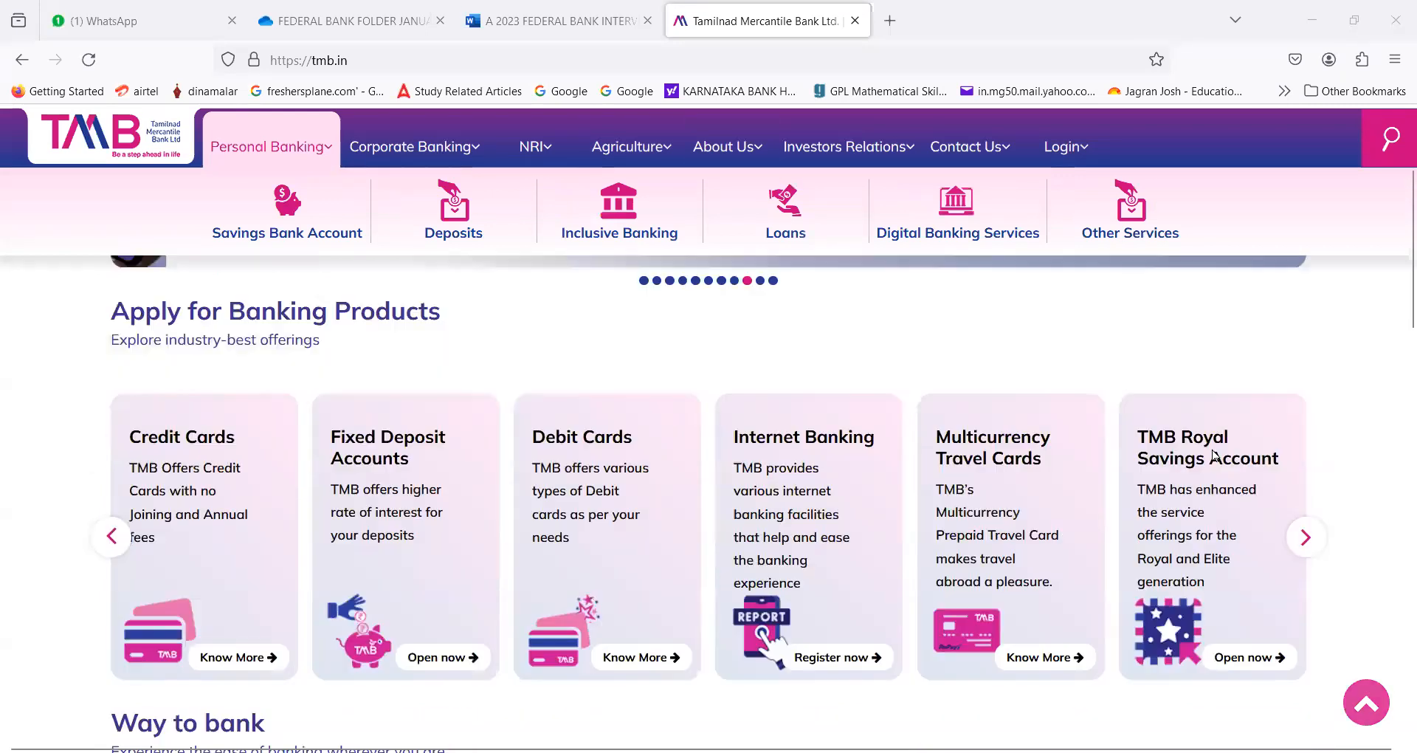
scroll("down", 3)
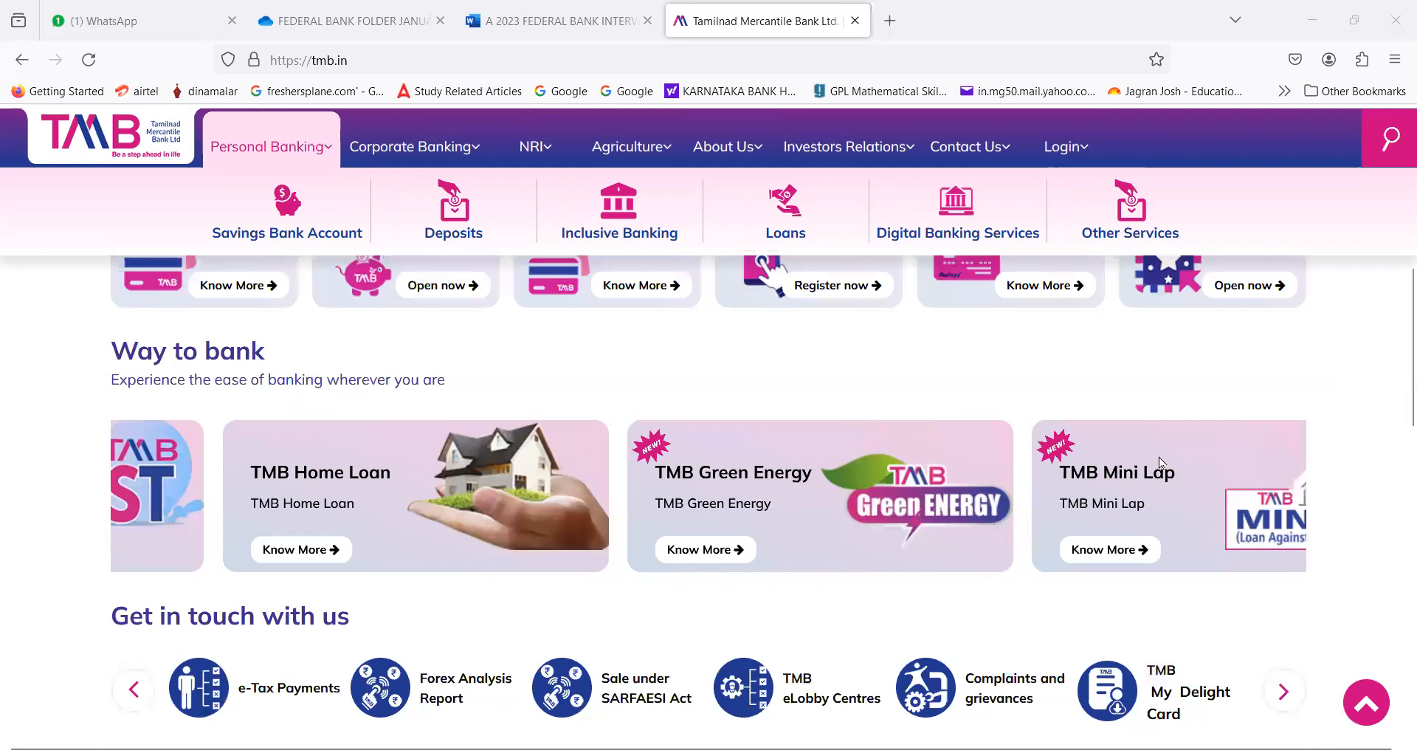
scroll("down", 3)
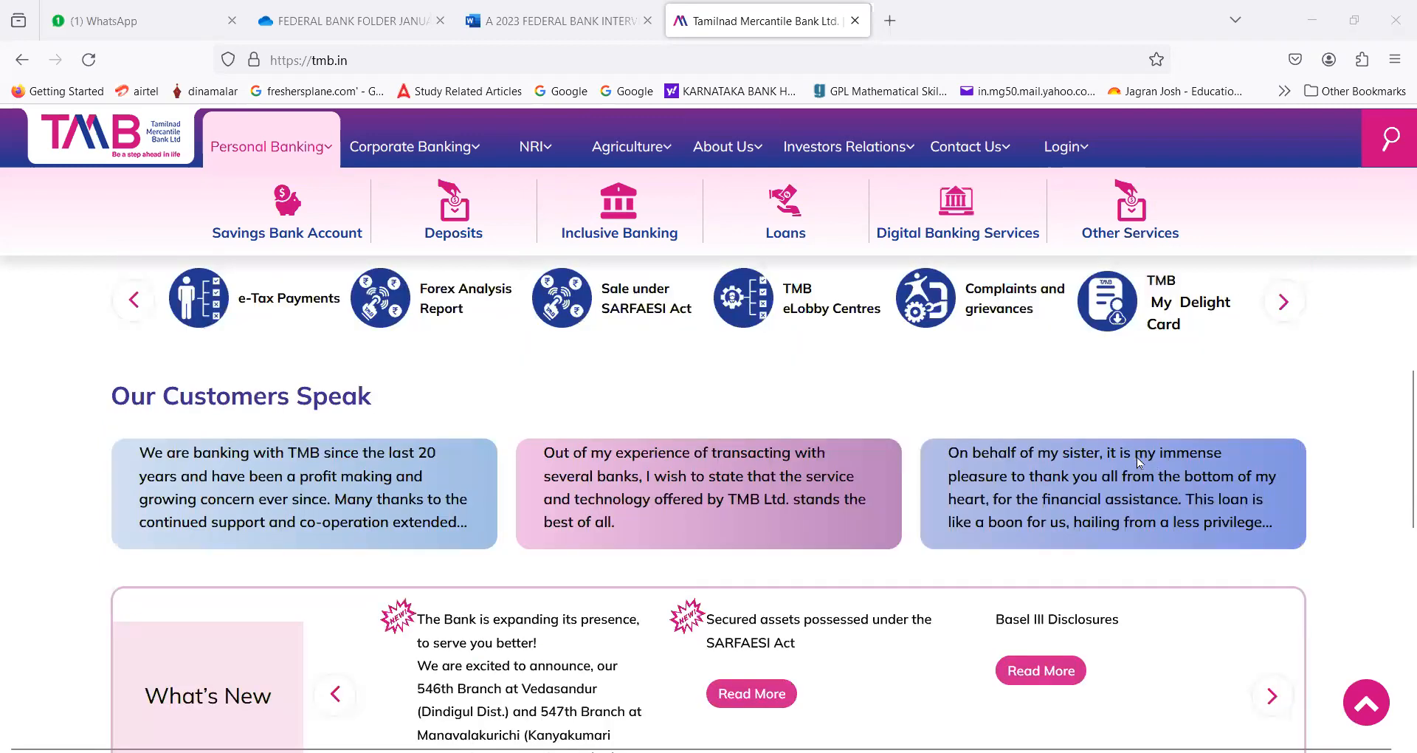
scroll("down", 3)
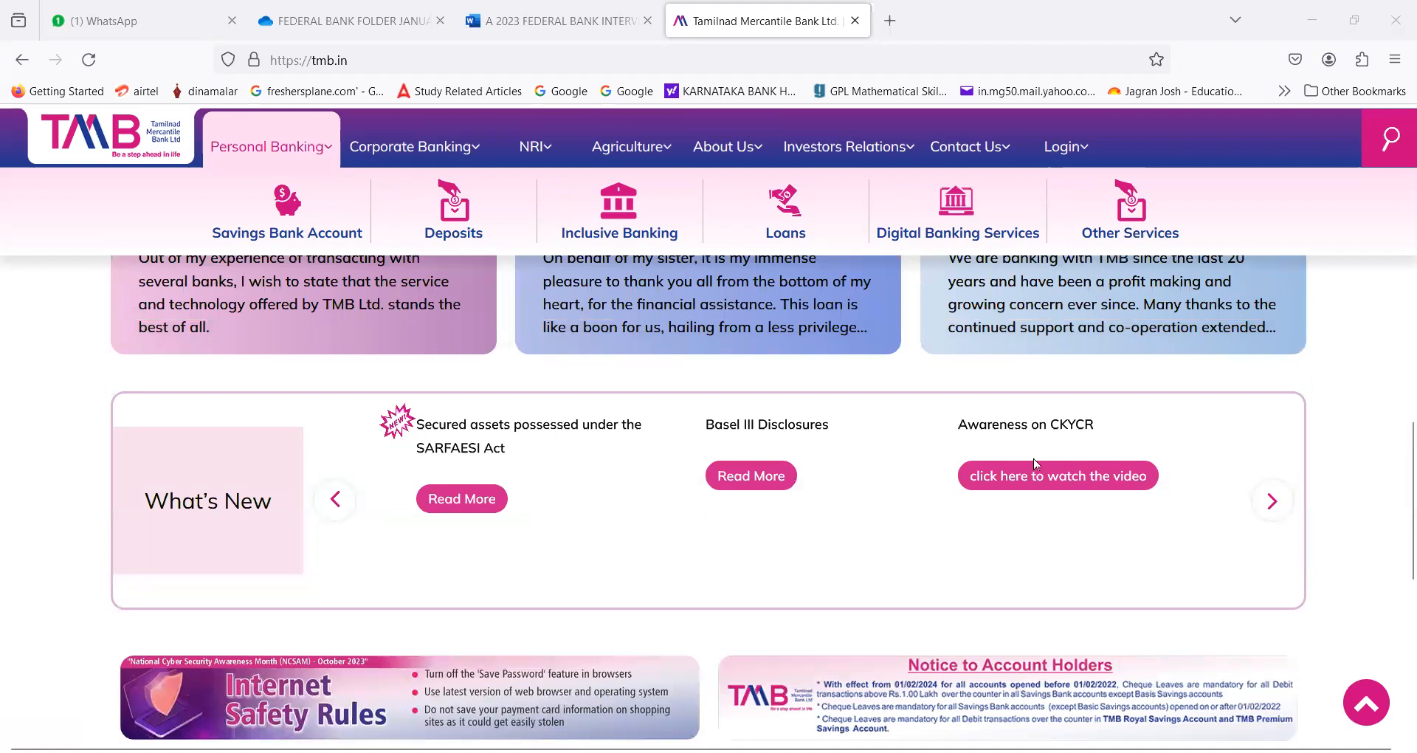
scroll("down", 3)
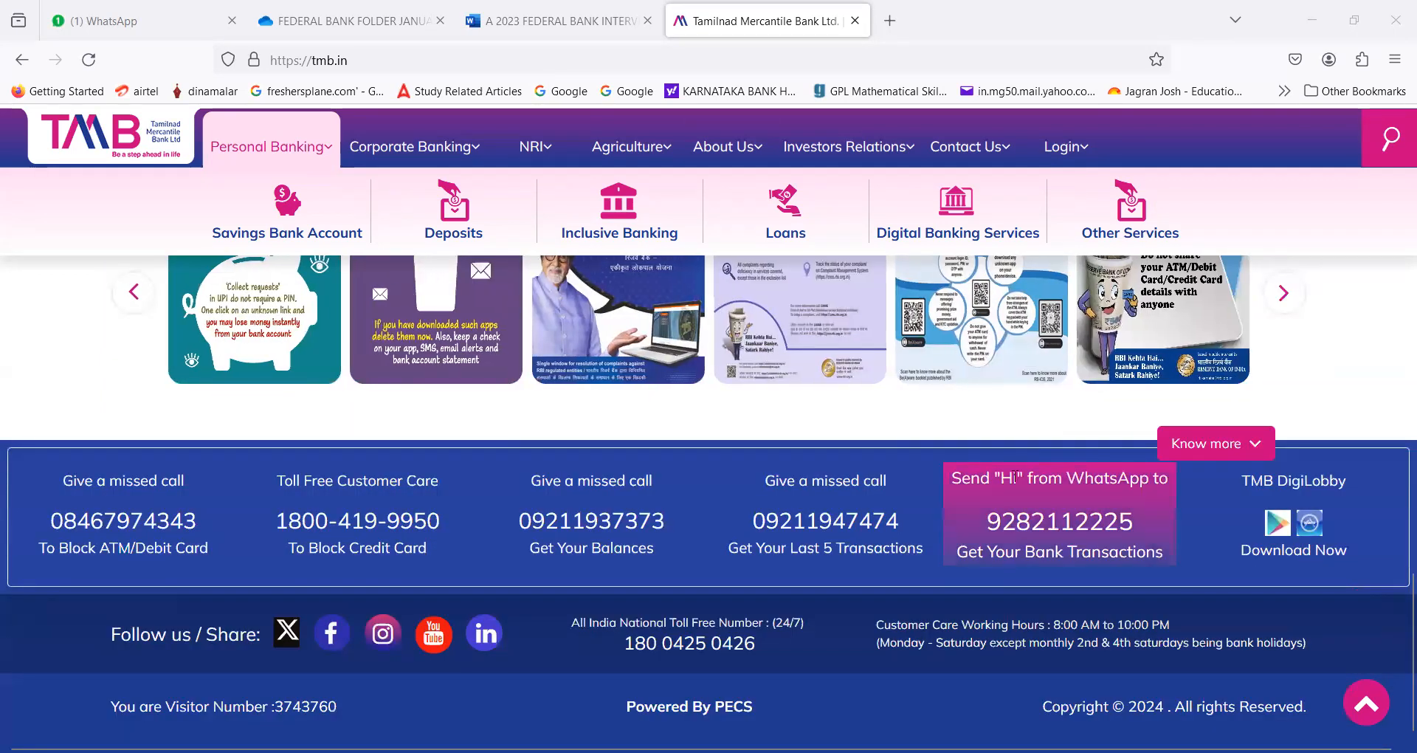
scroll("up", 3)
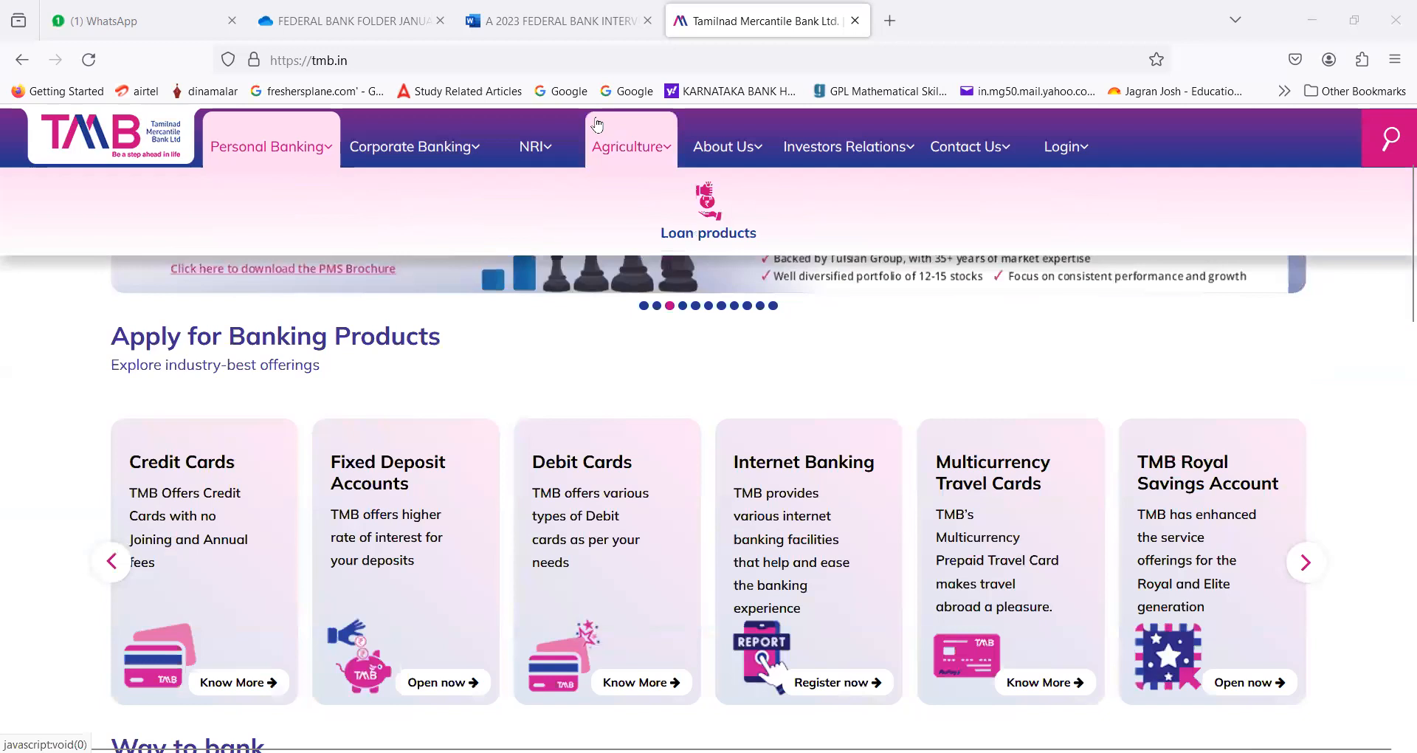
mouse_move(563, 117)
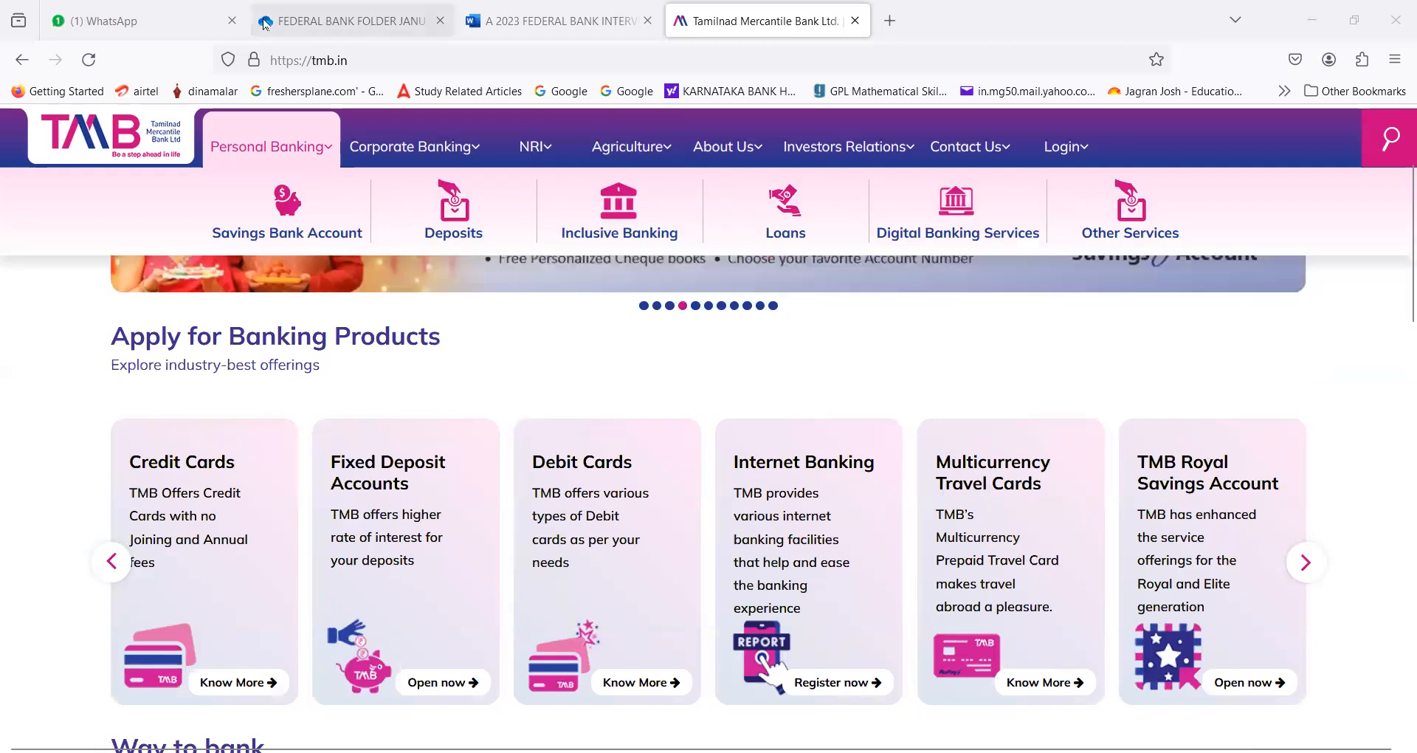
left_click(126, 20)
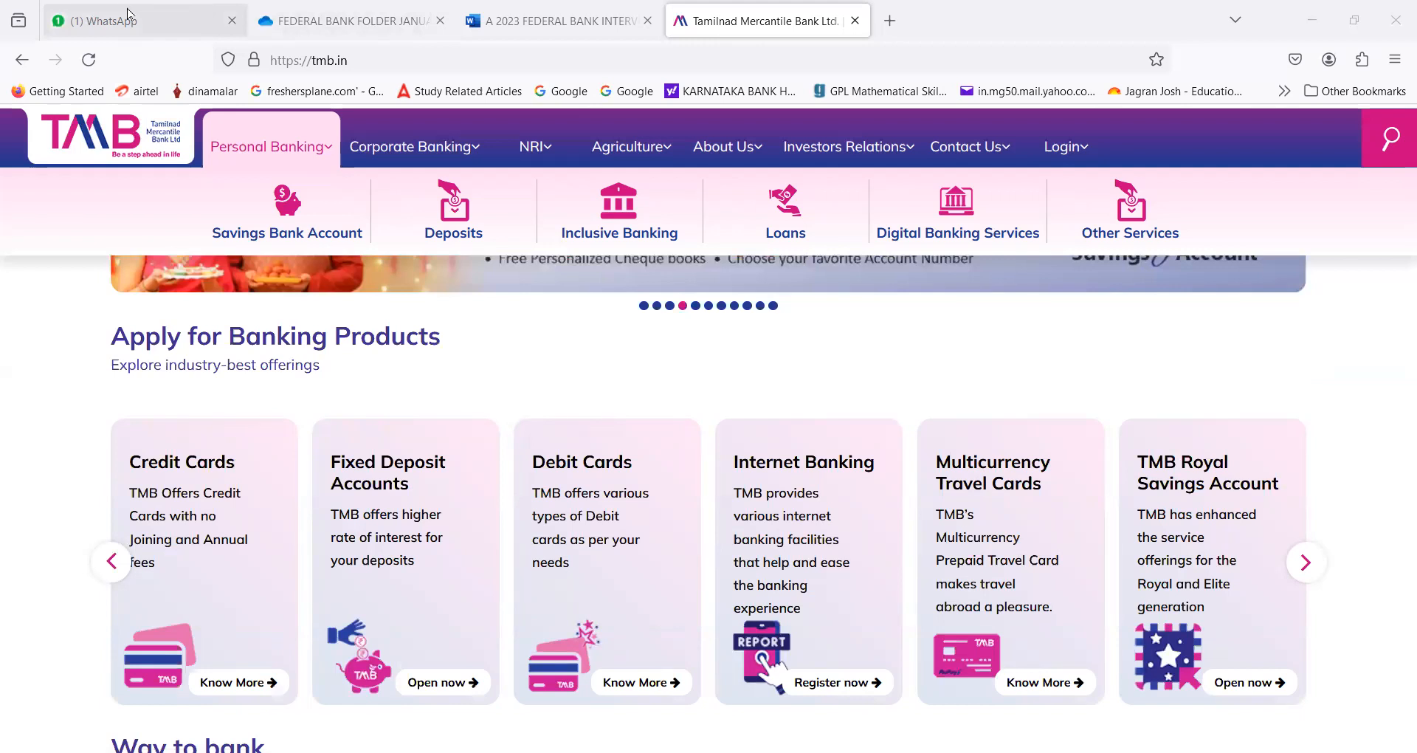
Step: Switch to the WhatsApp tab showing the shared Tamilnad Mercantile Bank clerk YouTube link
left_click(145, 20)
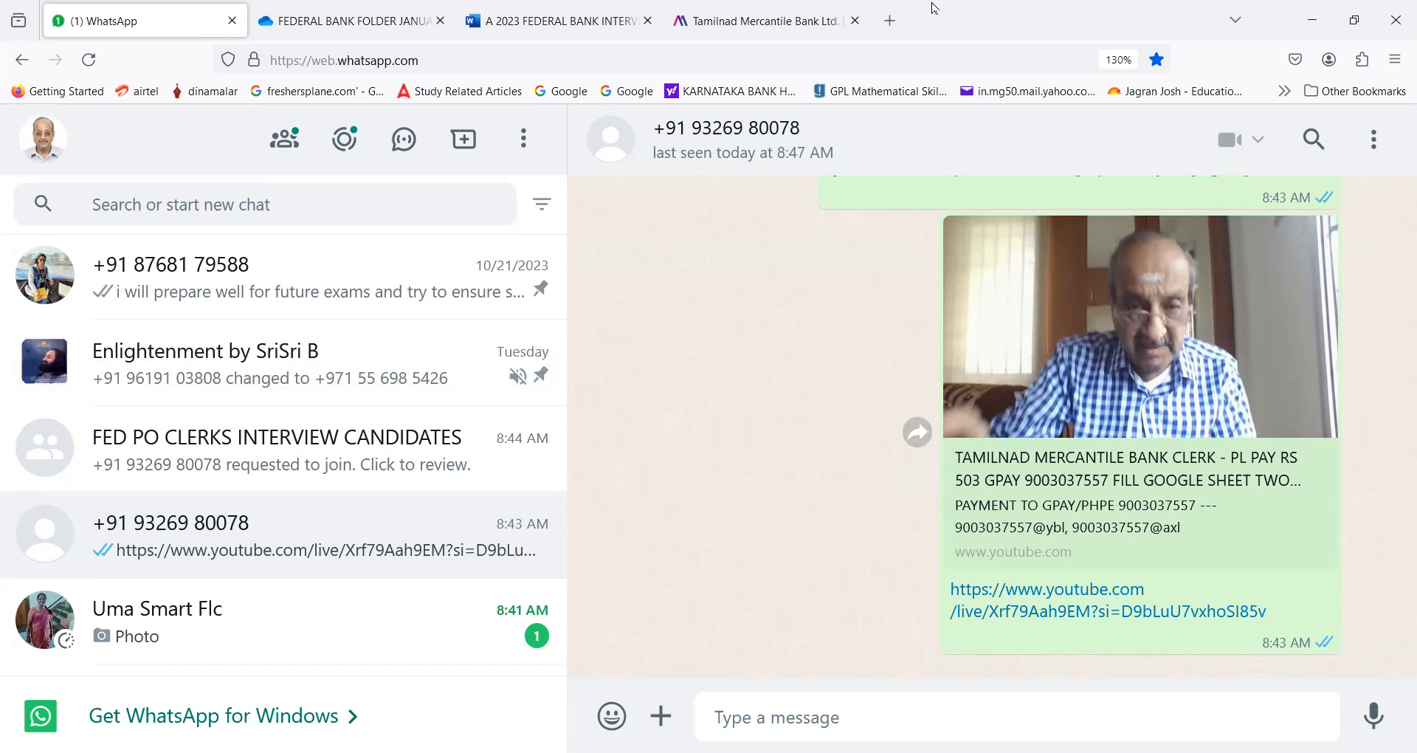
mouse_move(1338, 106)
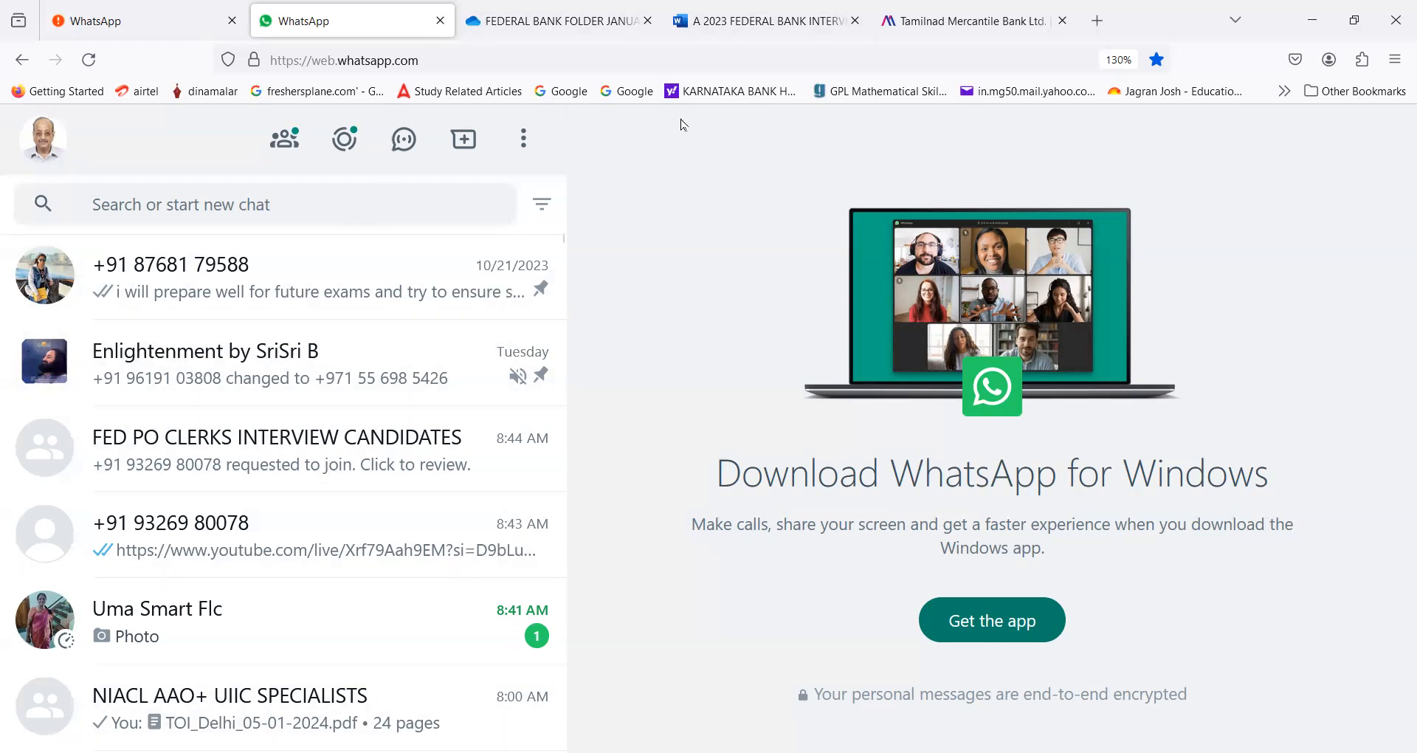
mouse_move(692, 137)
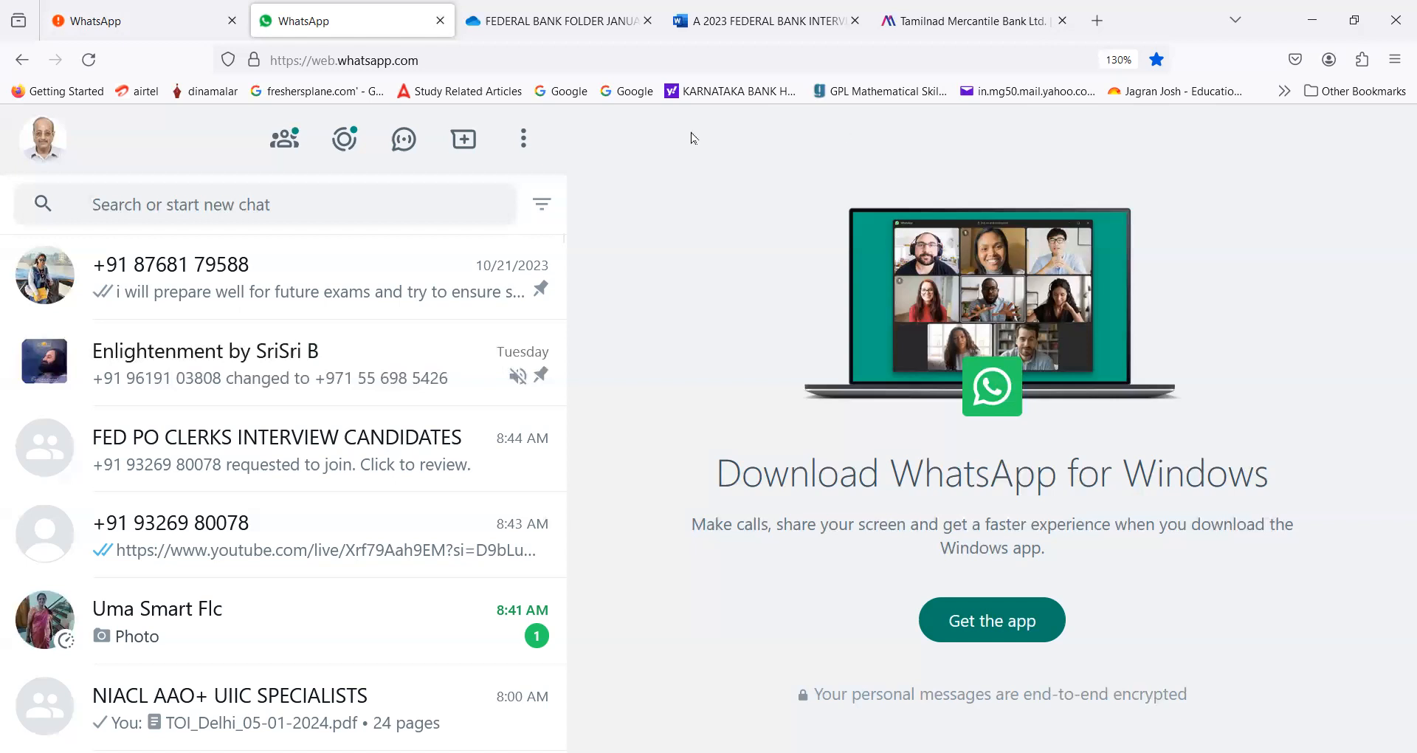